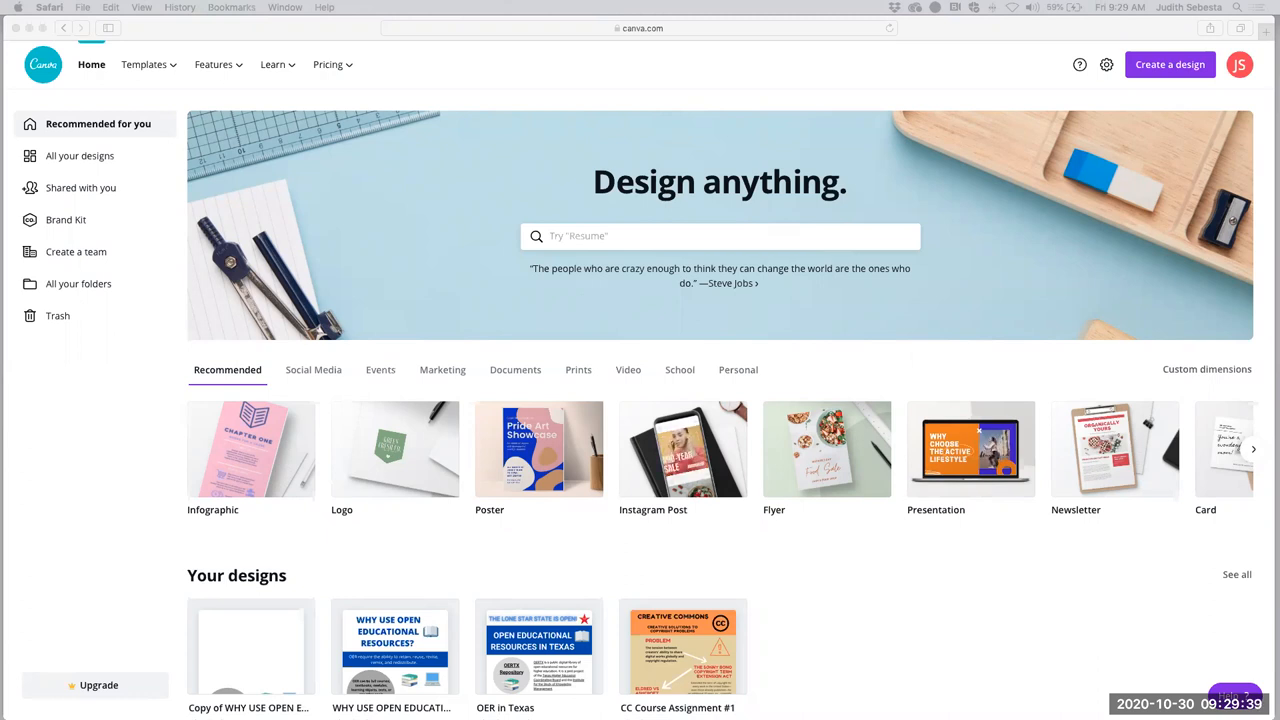
mouse_move(466, 128)
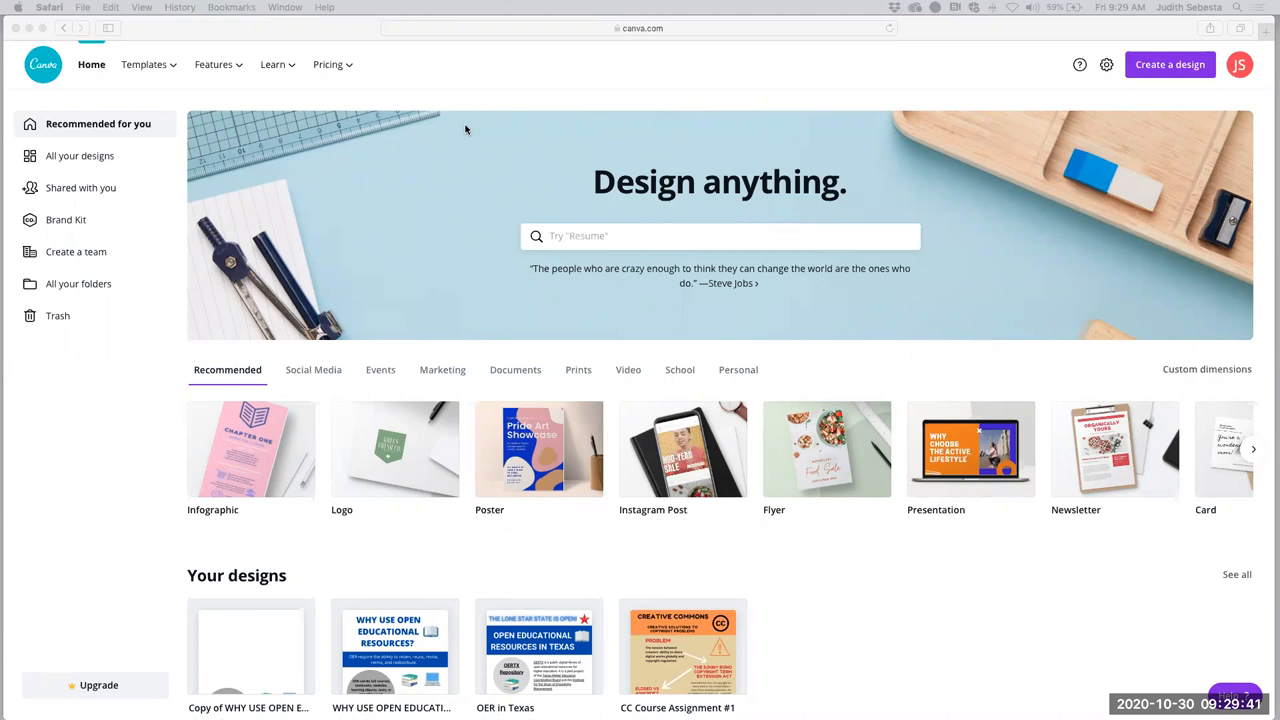
mouse_move(348, 92)
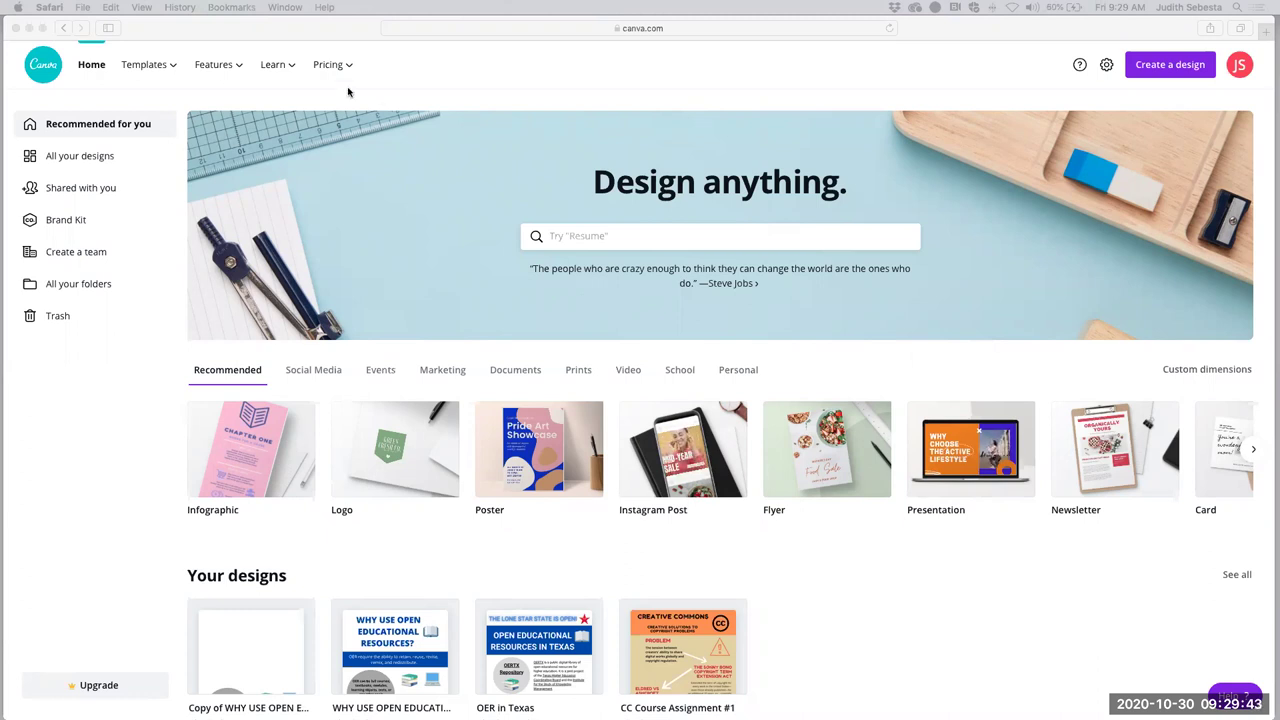
From the Learn menu, open the 'Getting started with Canva' tutorial collection and browse it.
left_click(272, 64)
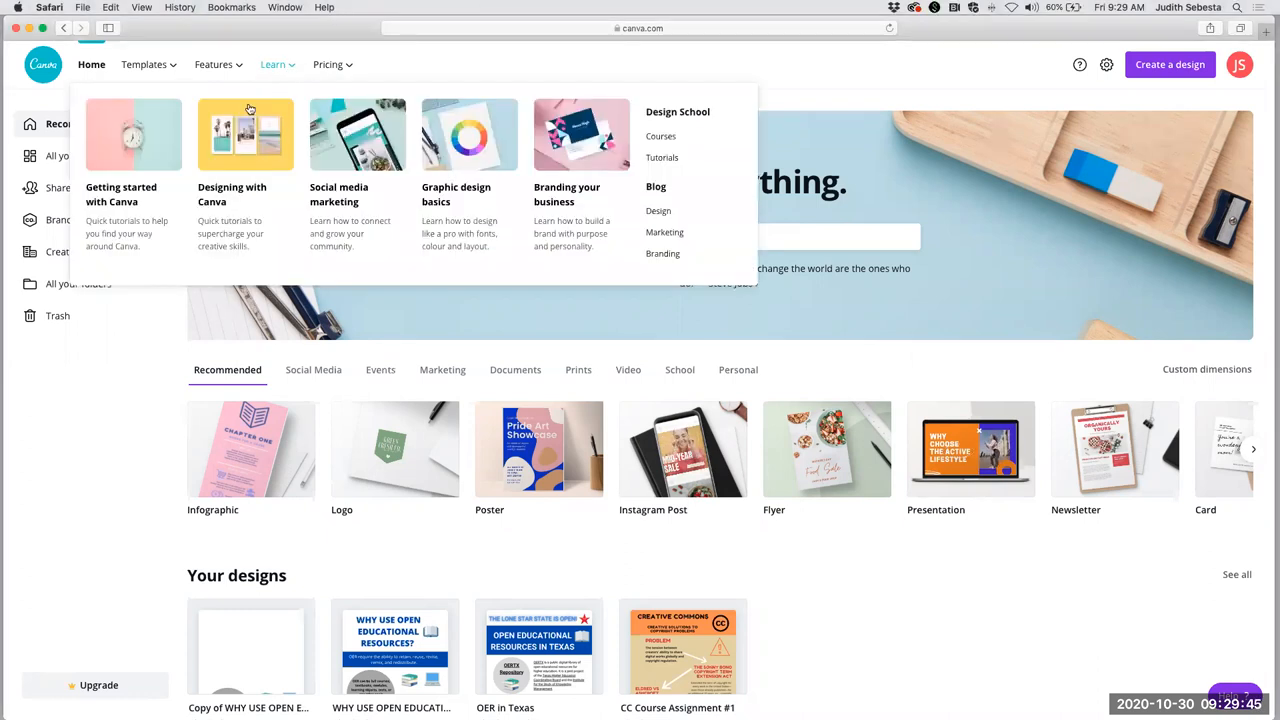
left_click(124, 136)
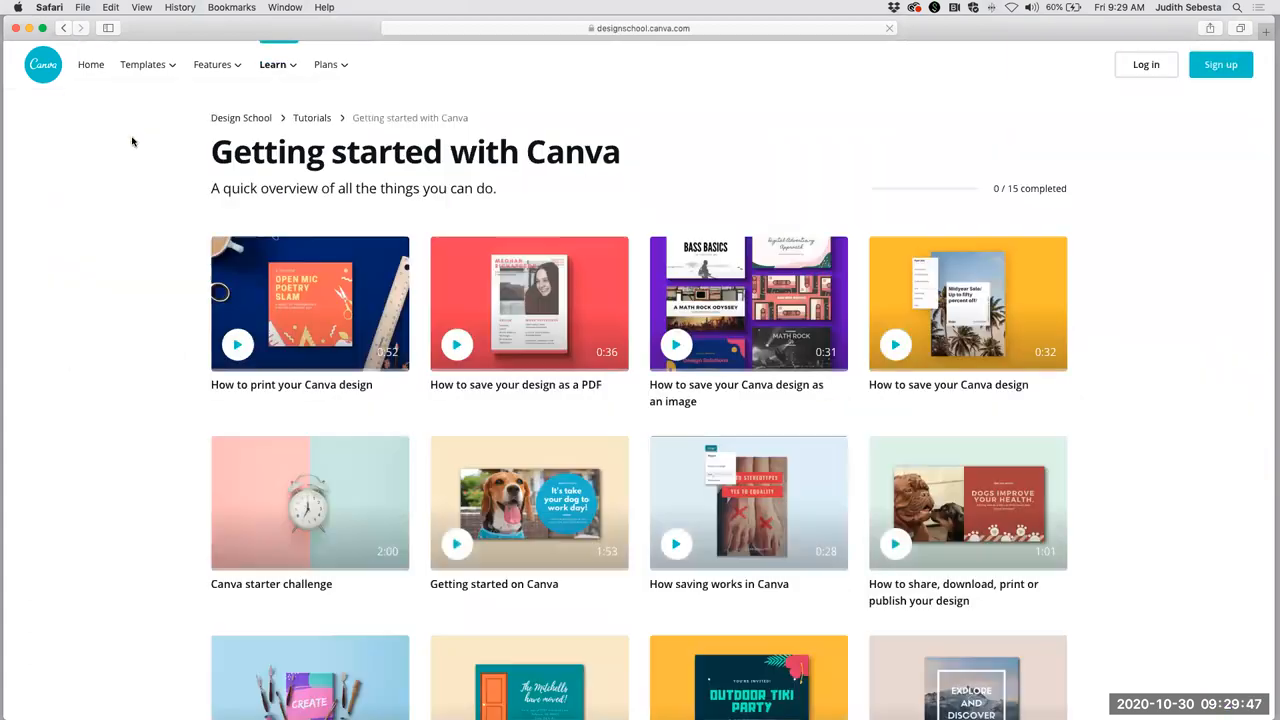
mouse_move(744, 192)
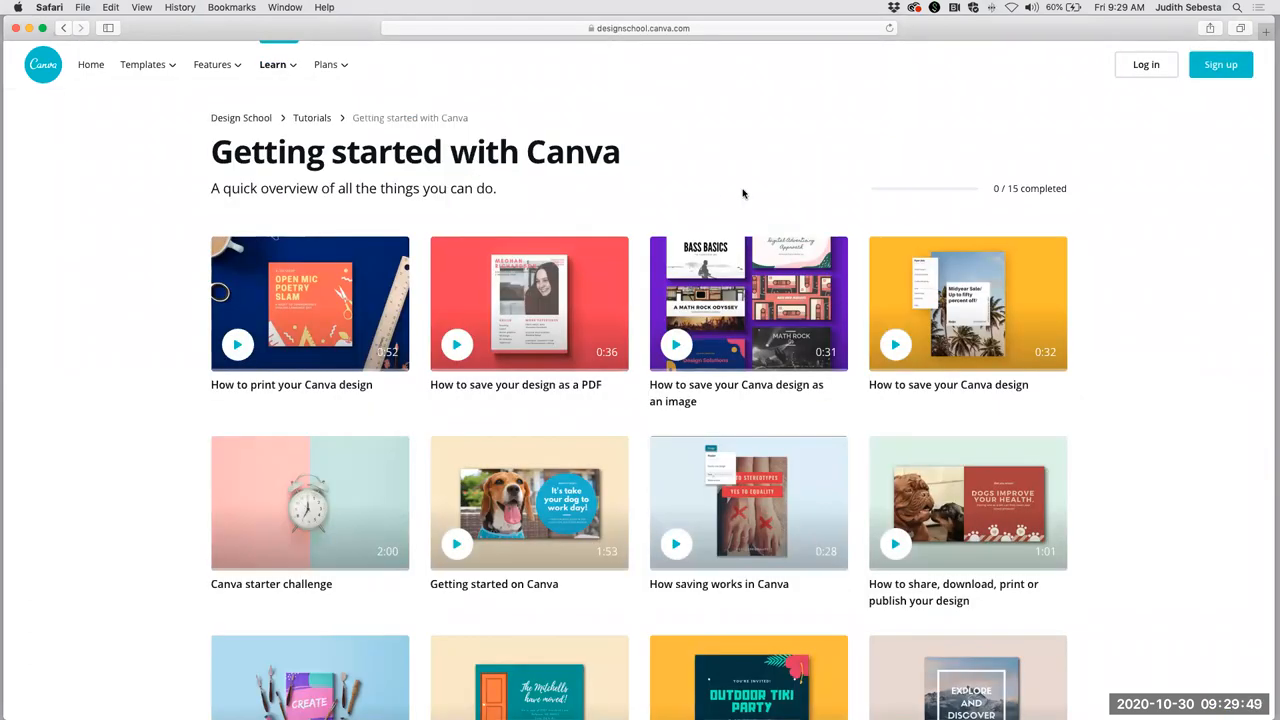
scroll("down", 3)
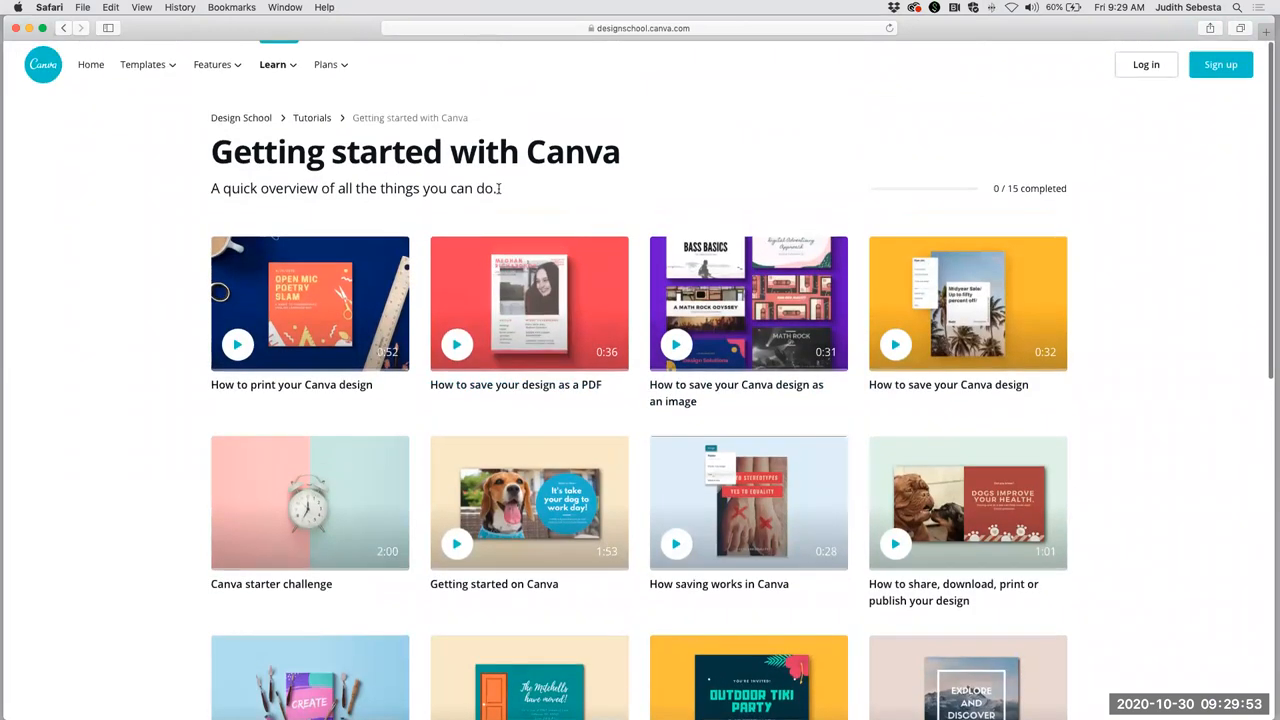
mouse_move(90, 66)
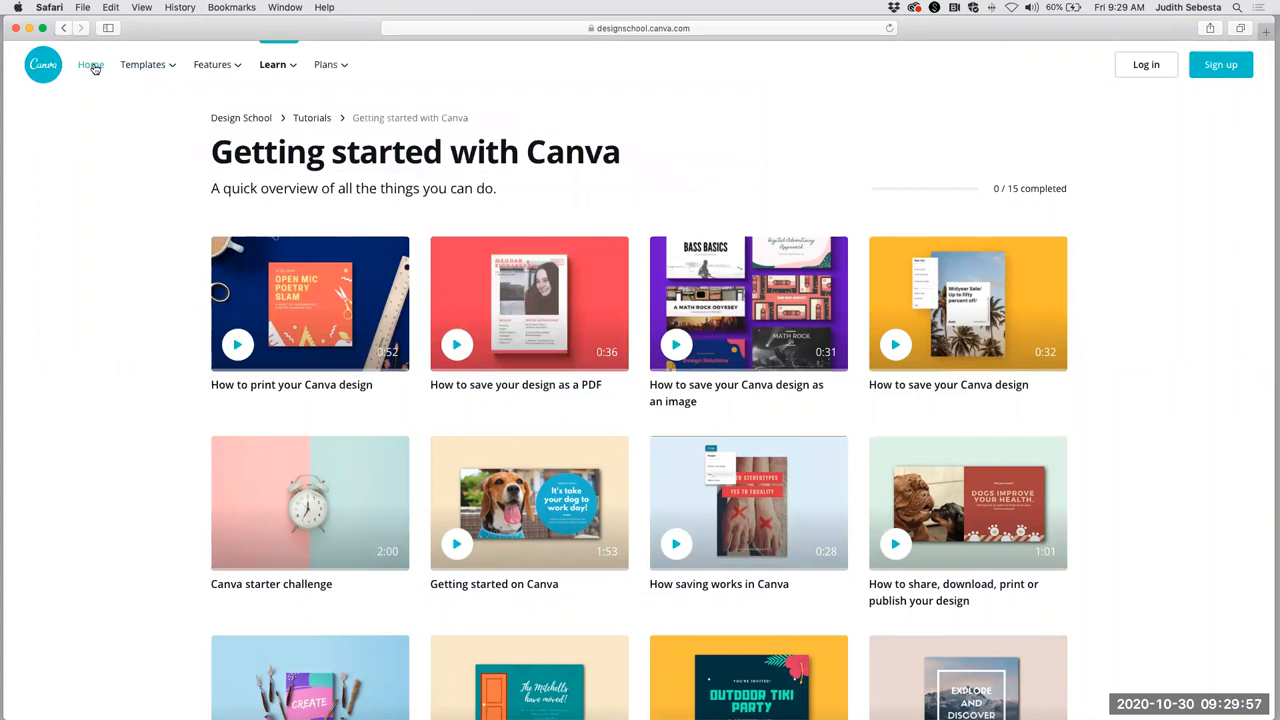
Return to the Canva home page and create a new blank Infographic design.
left_click(90, 64)
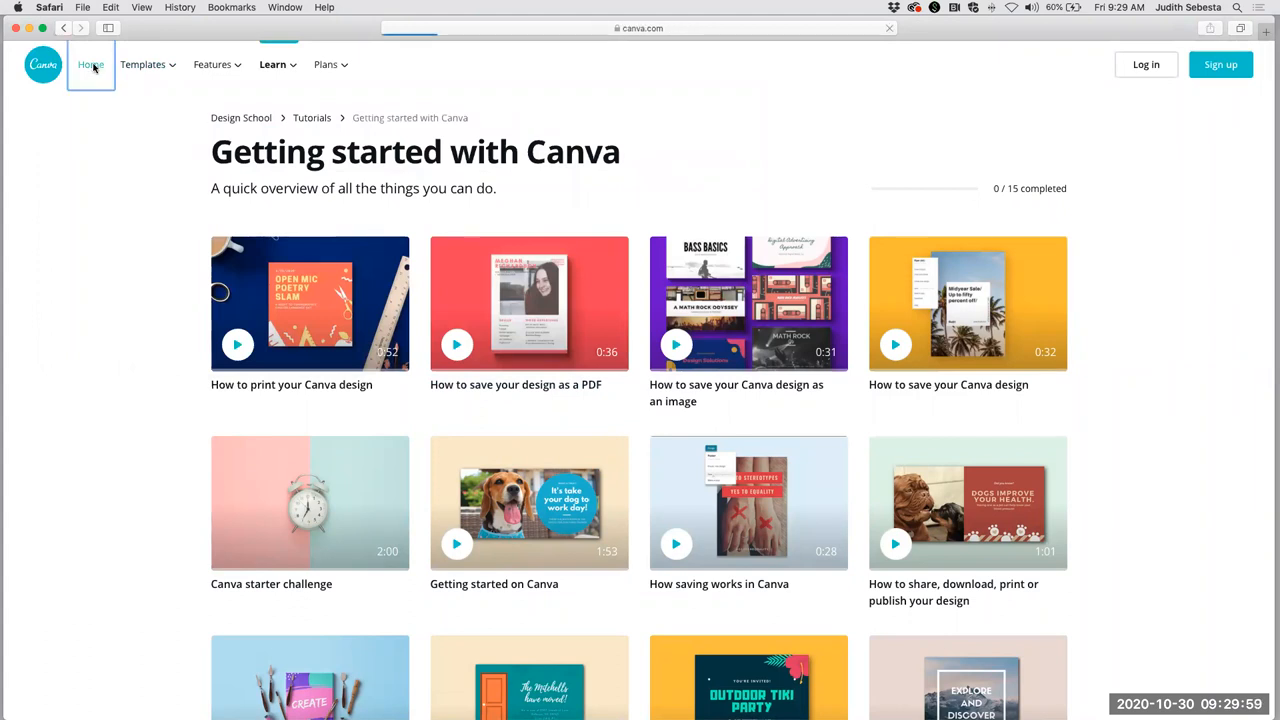
left_click(92, 64)
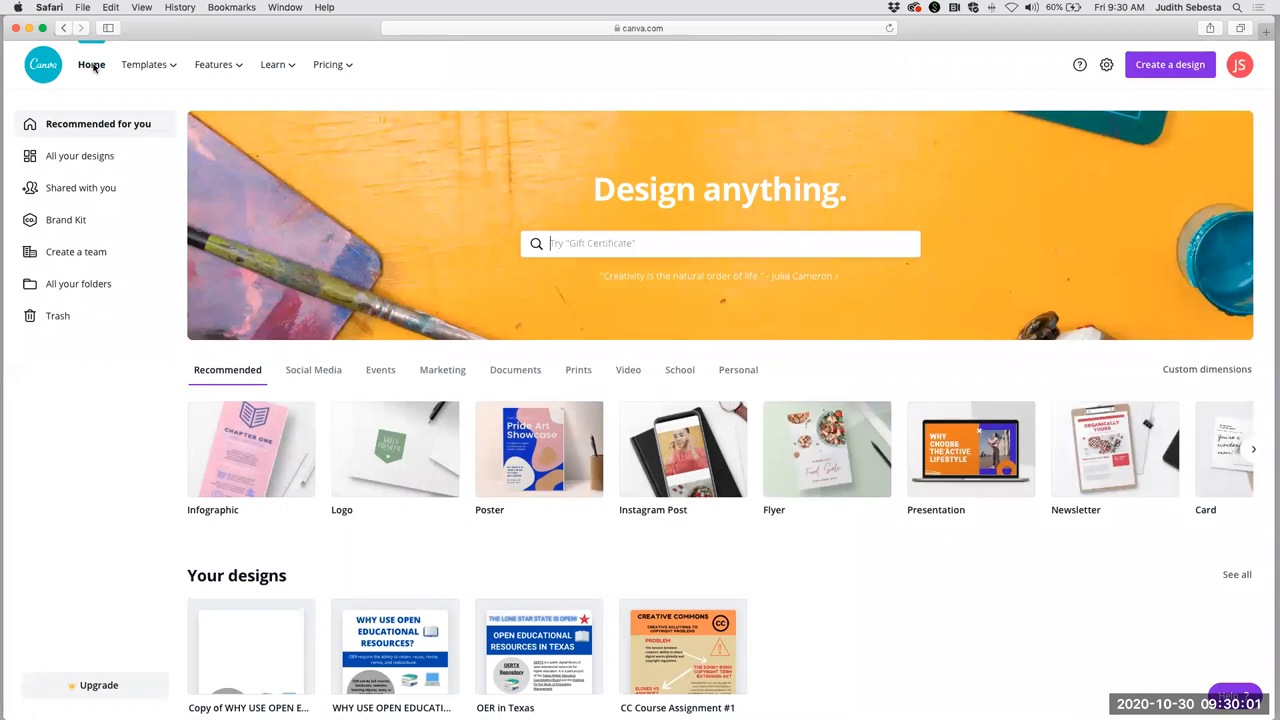
mouse_move(800, 148)
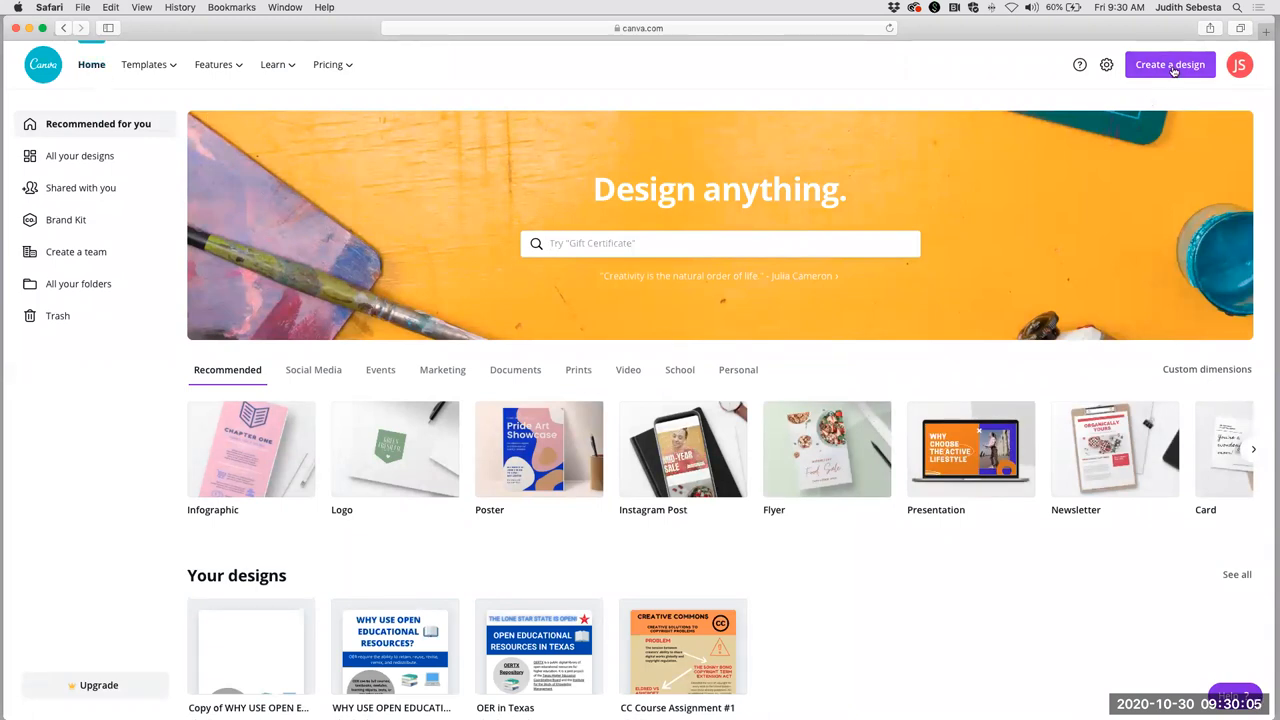
left_click(1170, 64)
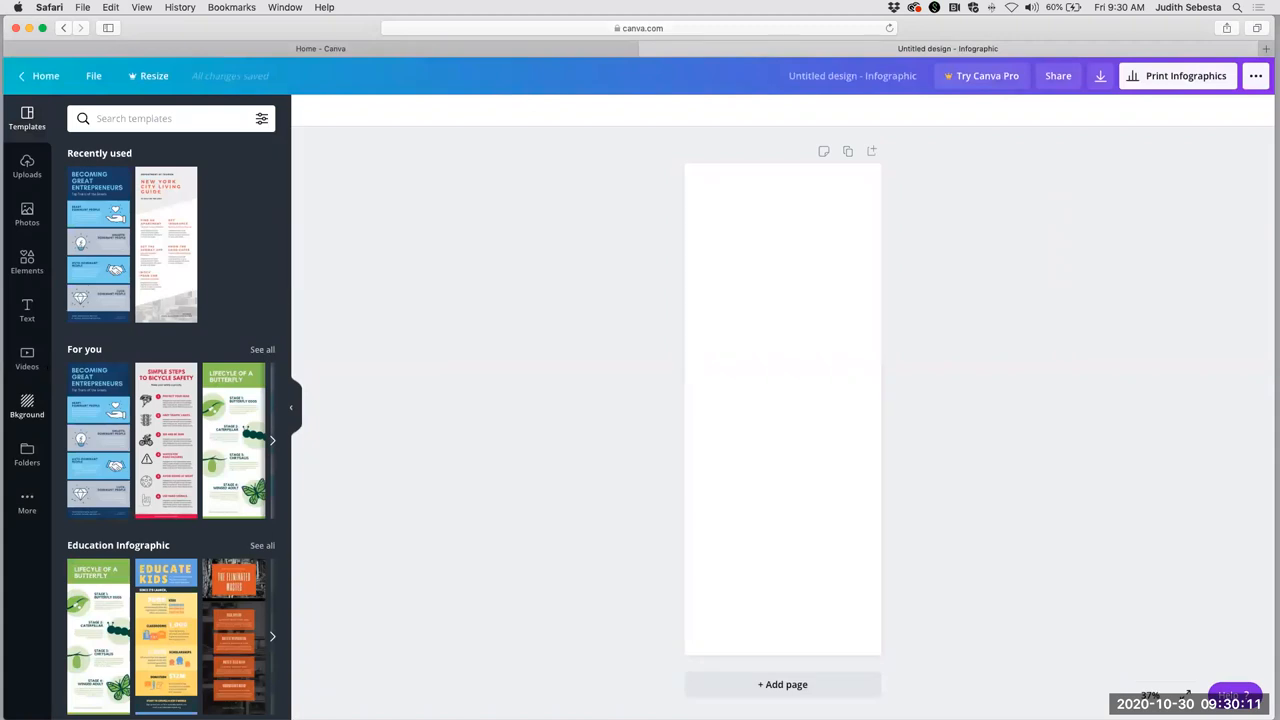
mouse_move(192, 304)
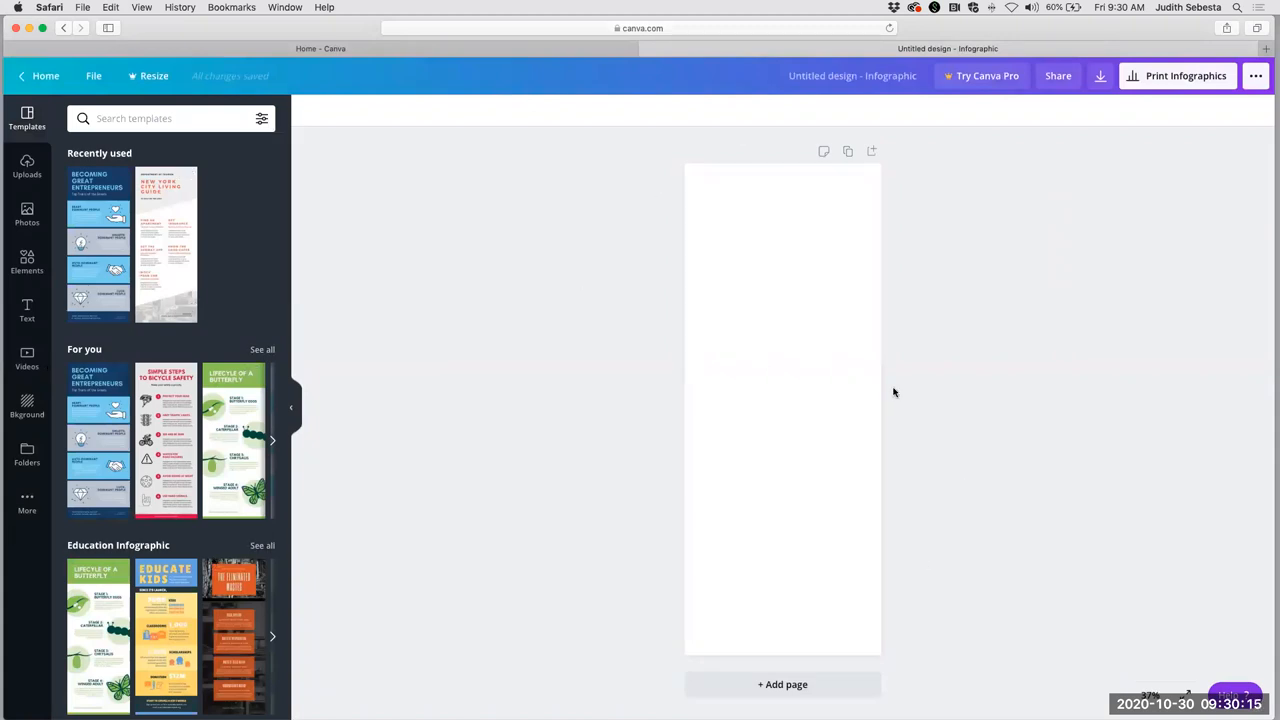
mouse_move(796, 396)
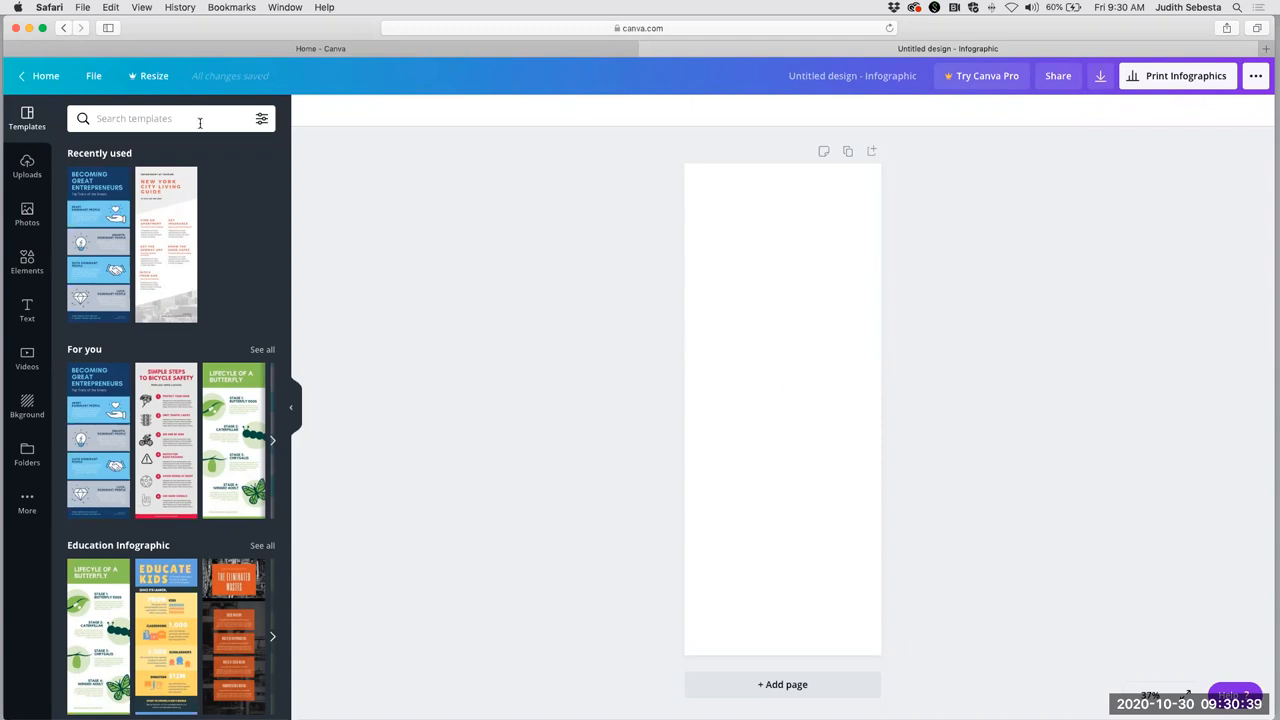
Leave the blank design and open the saved 'Copy of WHY USE OPEN EDUCATIONAL RESOURCES?' infographic.
left_click(44, 76)
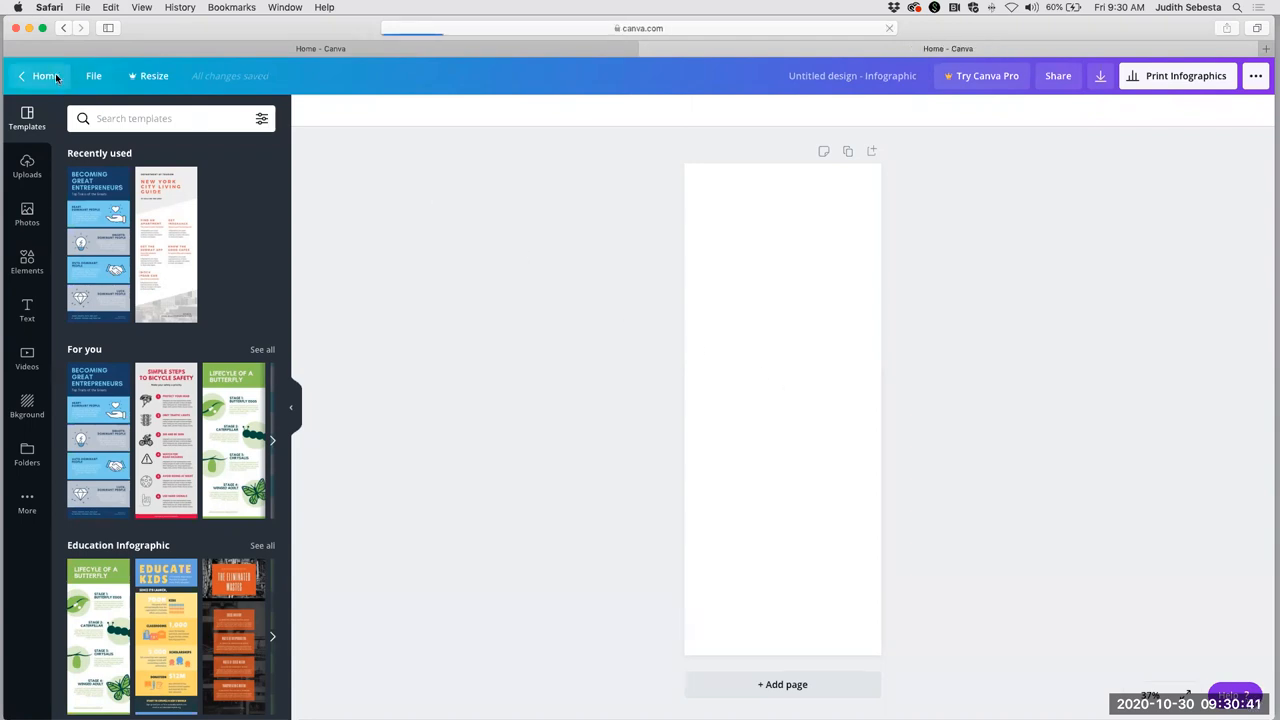
left_click(44, 76)
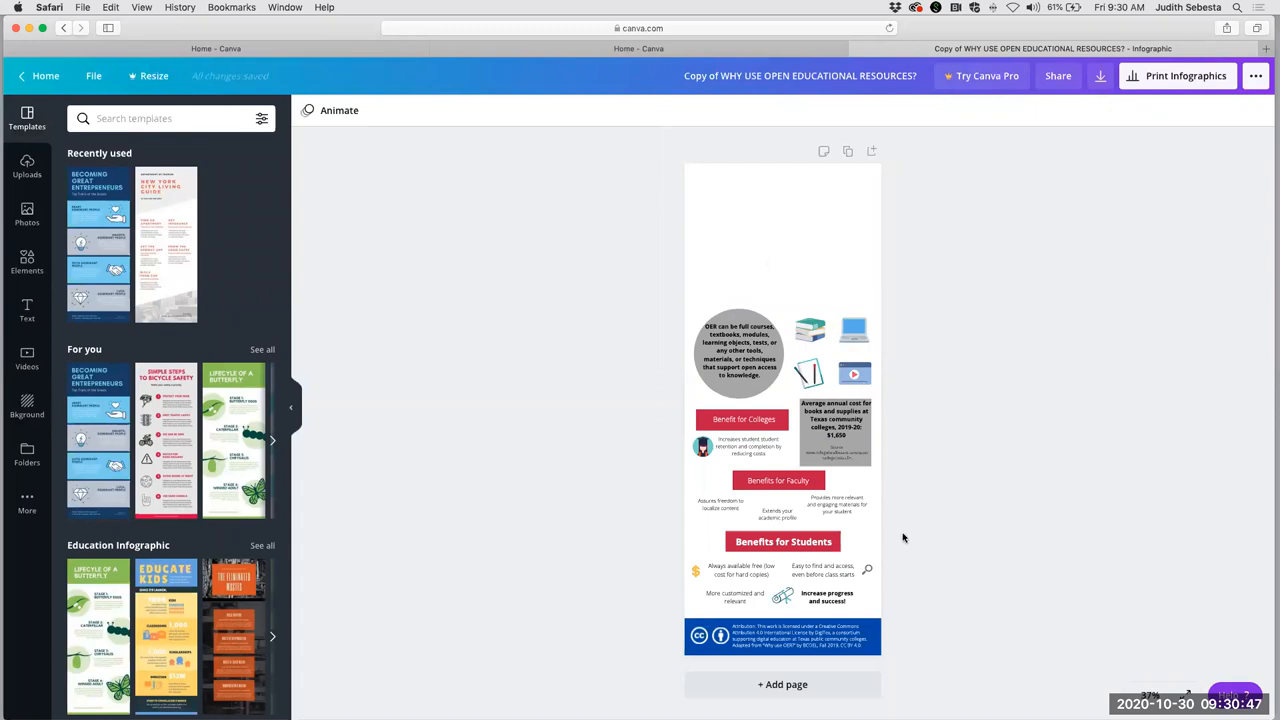
mouse_move(670, 332)
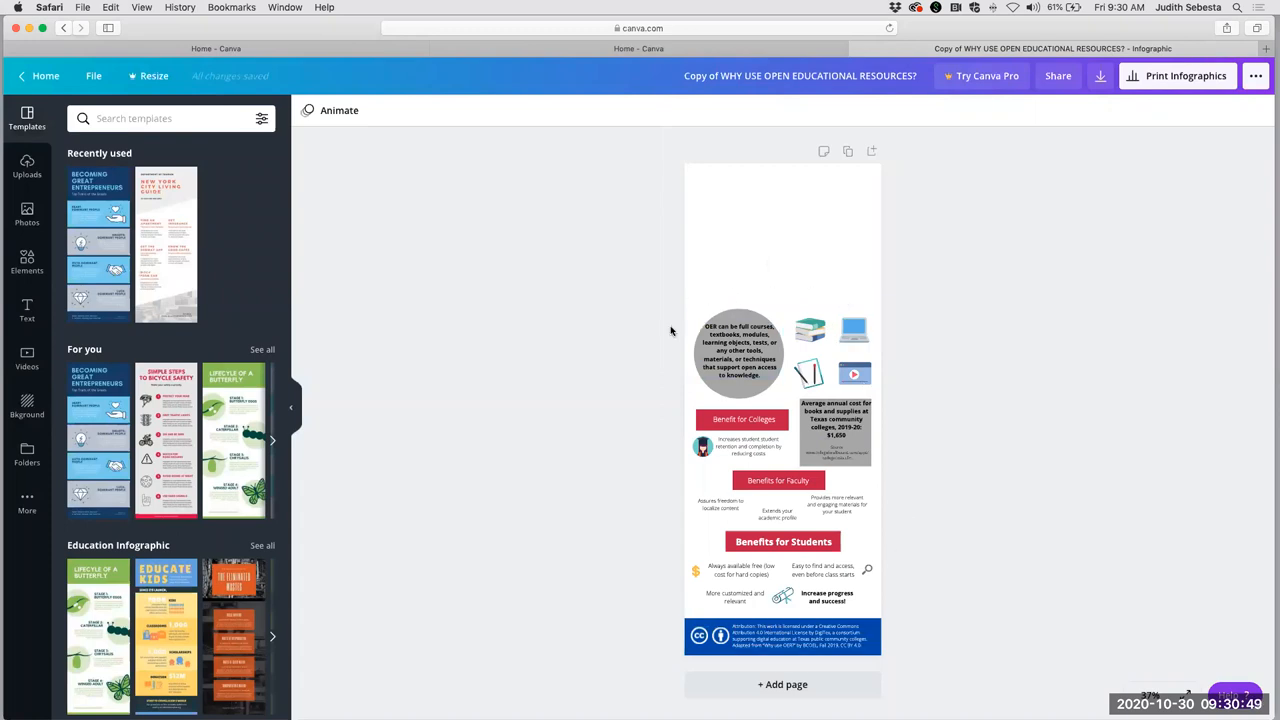
mouse_move(872, 248)
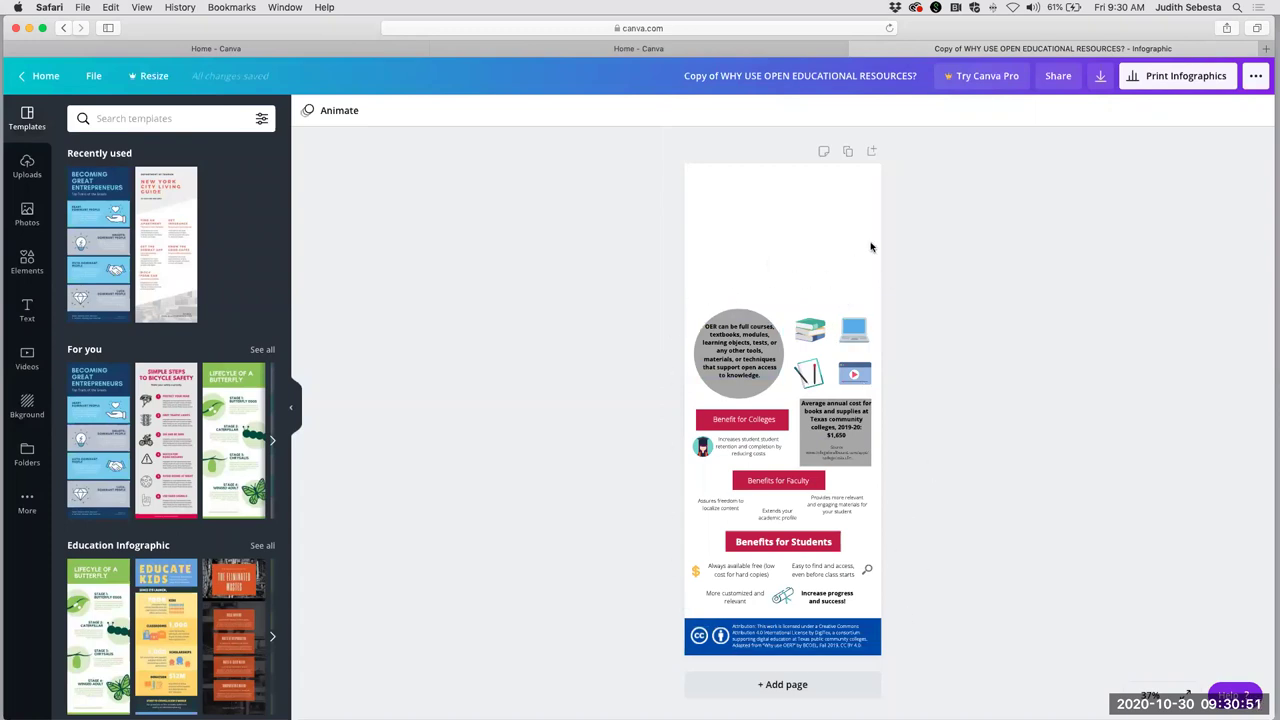
mouse_move(766, 224)
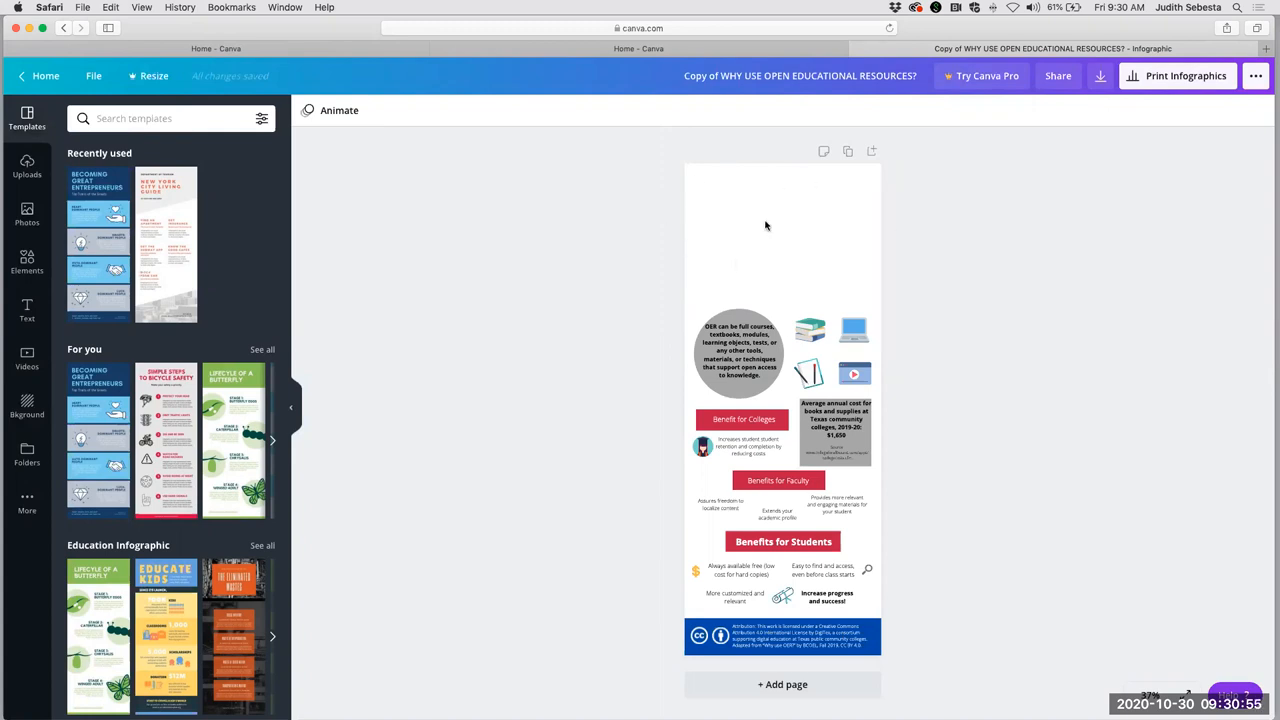
mouse_move(832, 308)
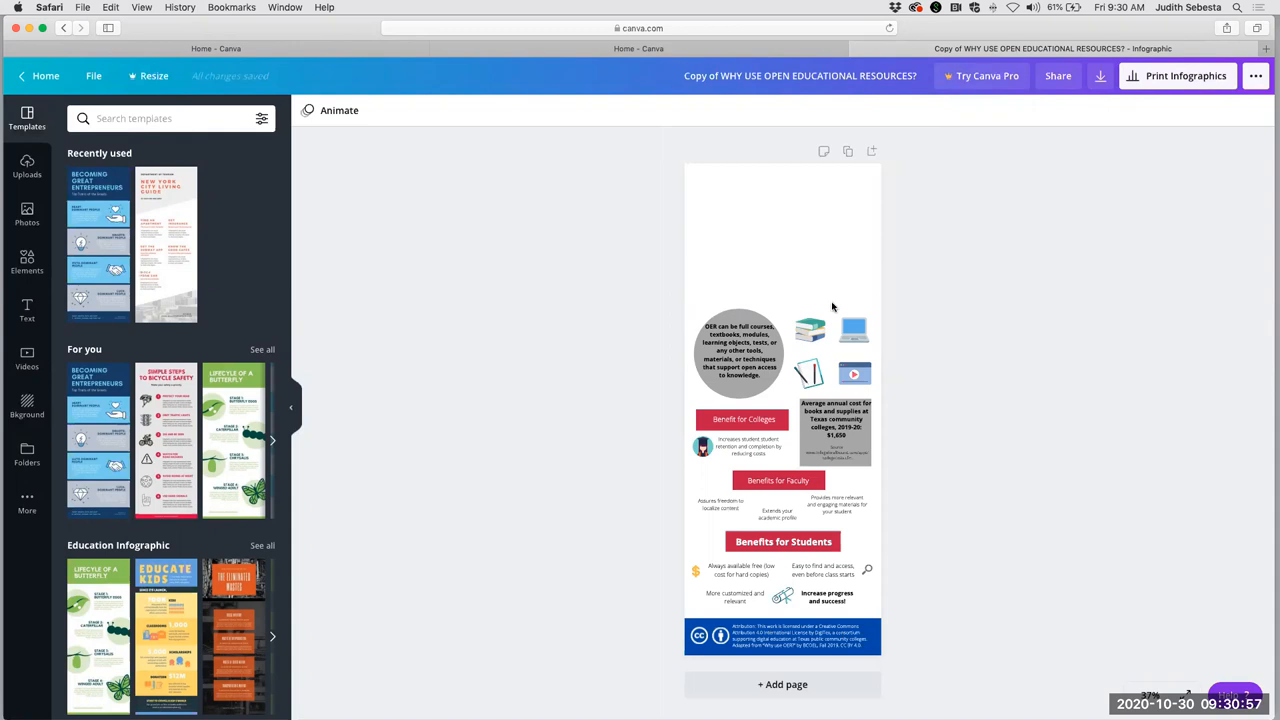
mouse_move(778, 198)
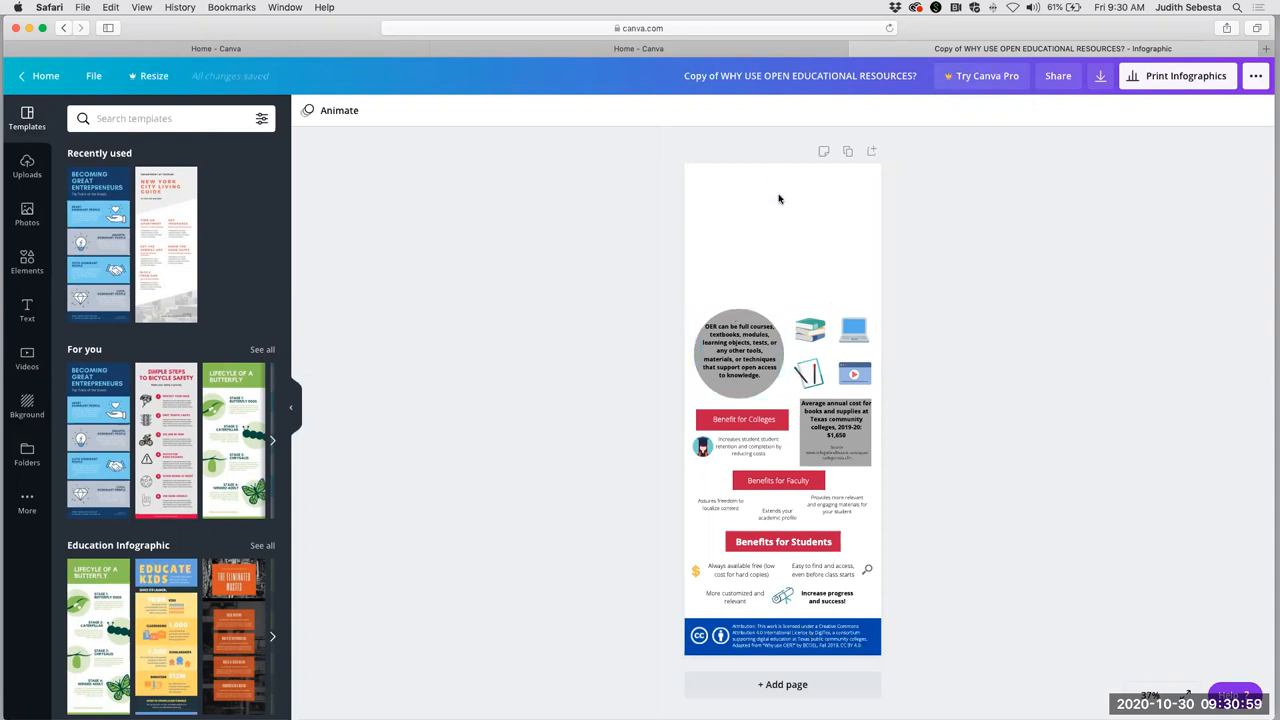
mouse_move(1104, 512)
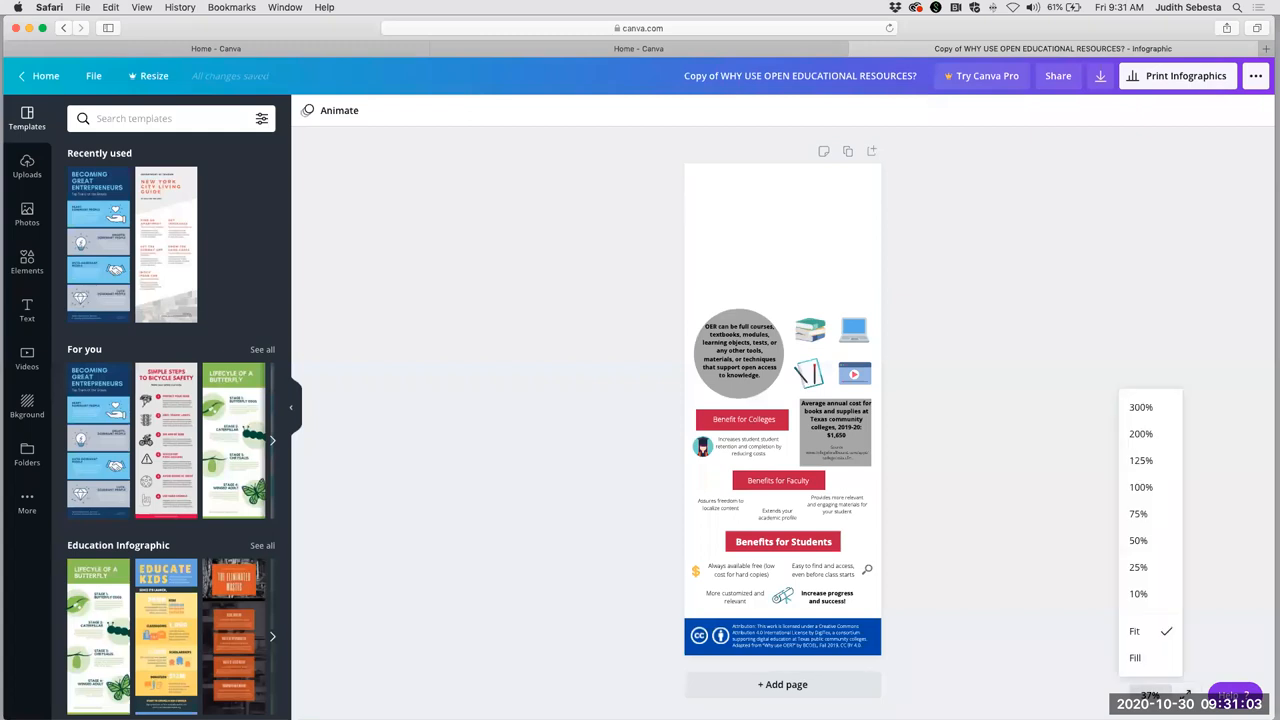
Zoom in on the page and show the background colour choices for it.
left_click(1140, 488)
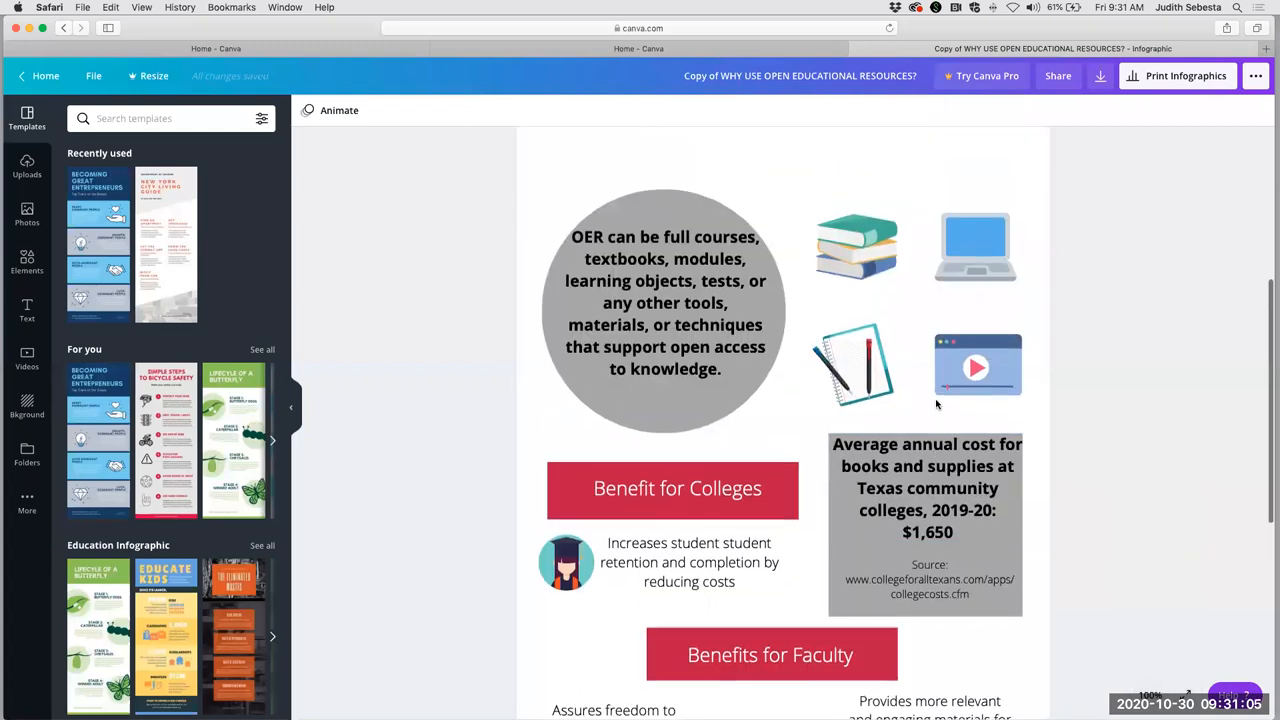
scroll("down", 3)
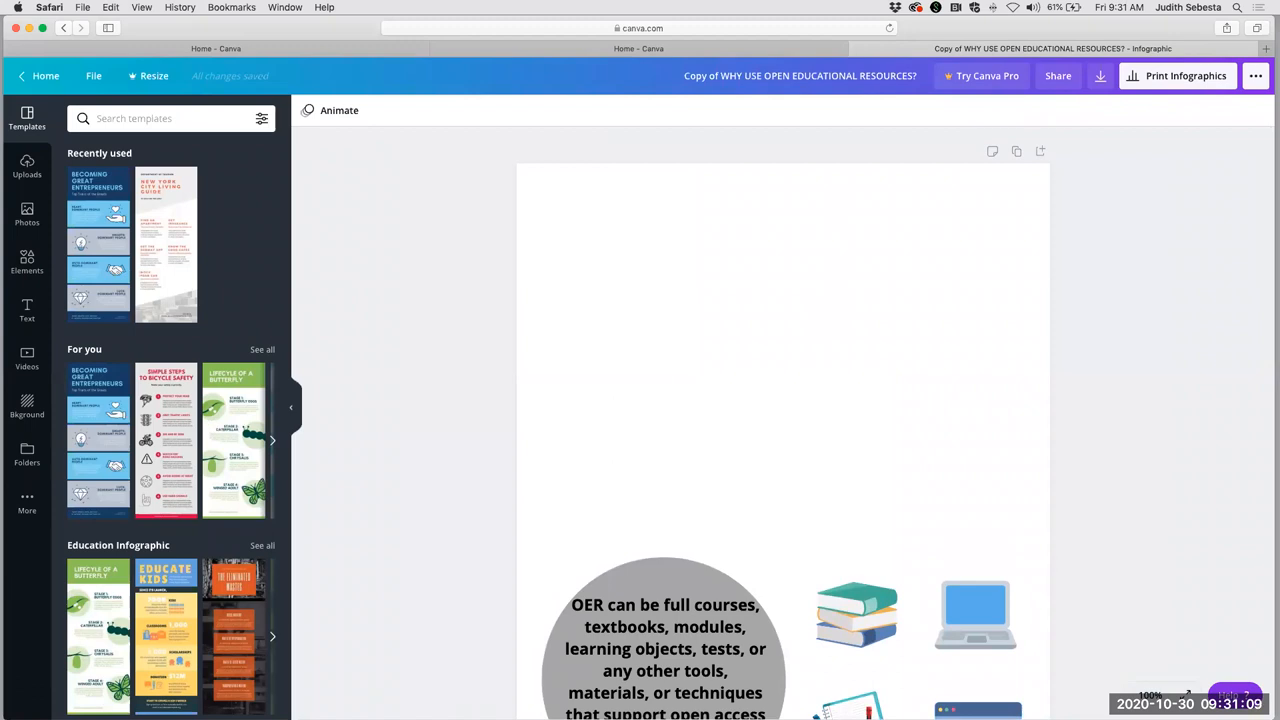
mouse_move(718, 268)
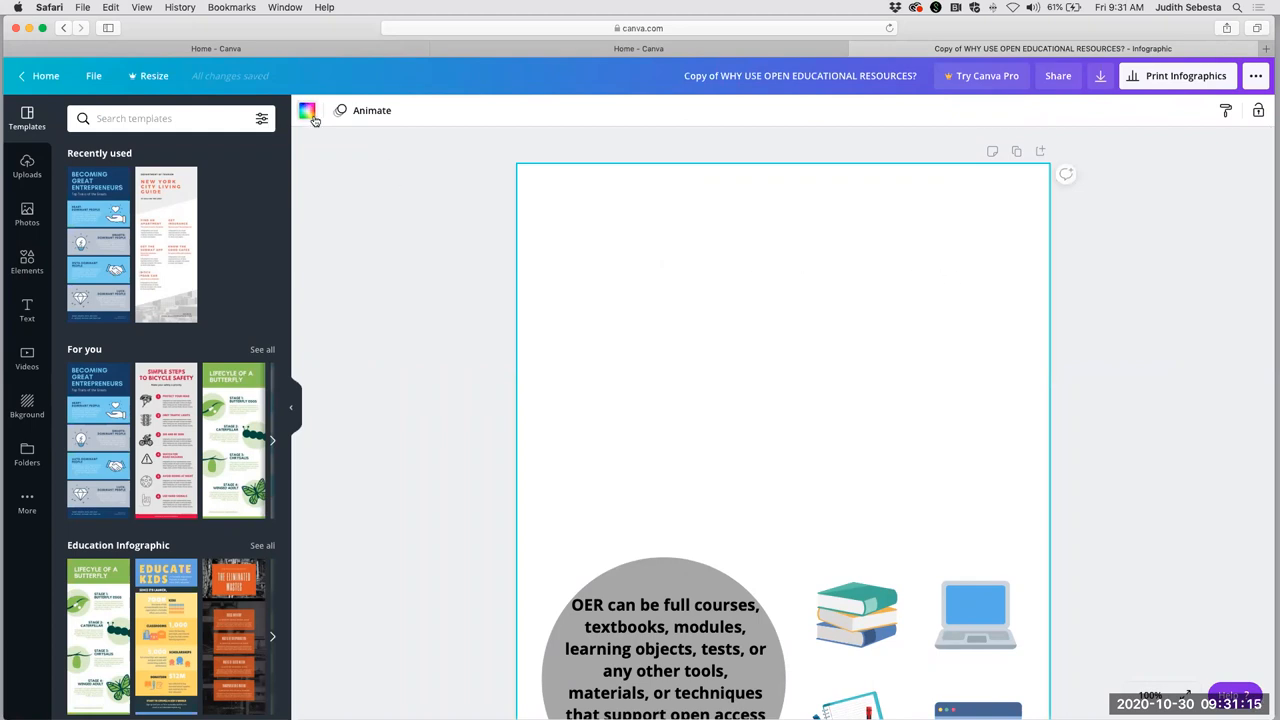
left_click(308, 110)
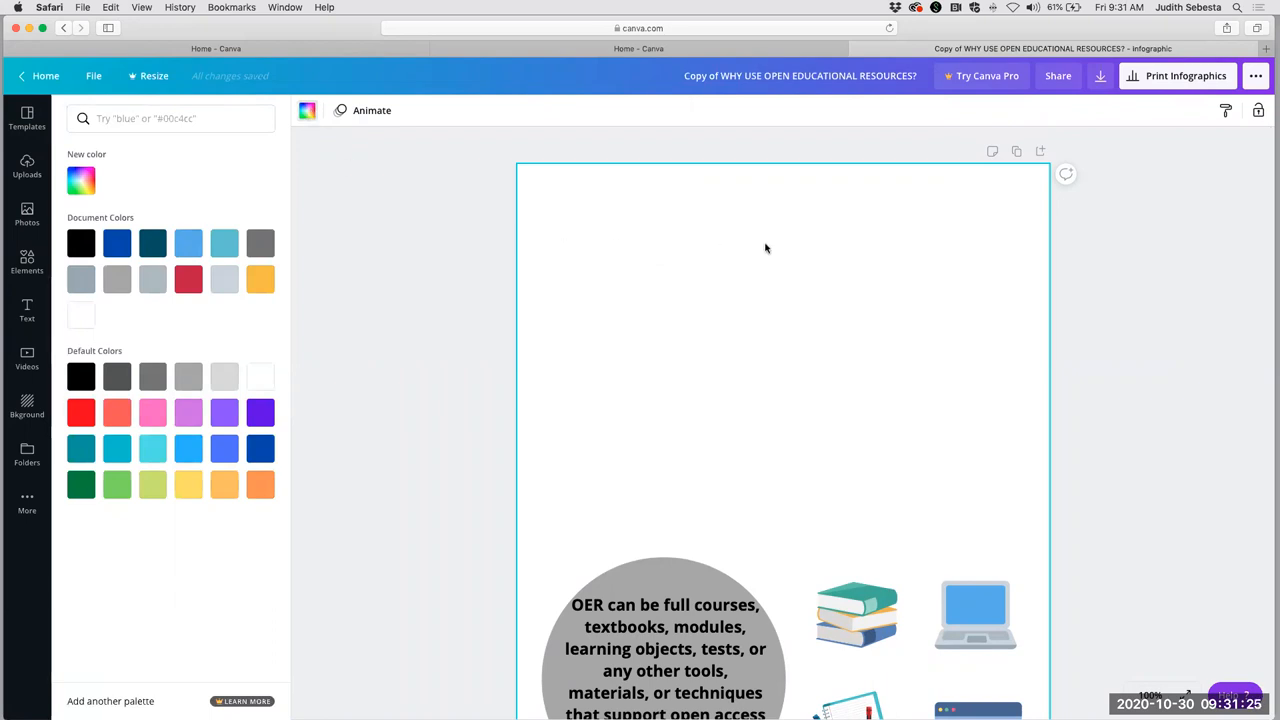
mouse_move(752, 250)
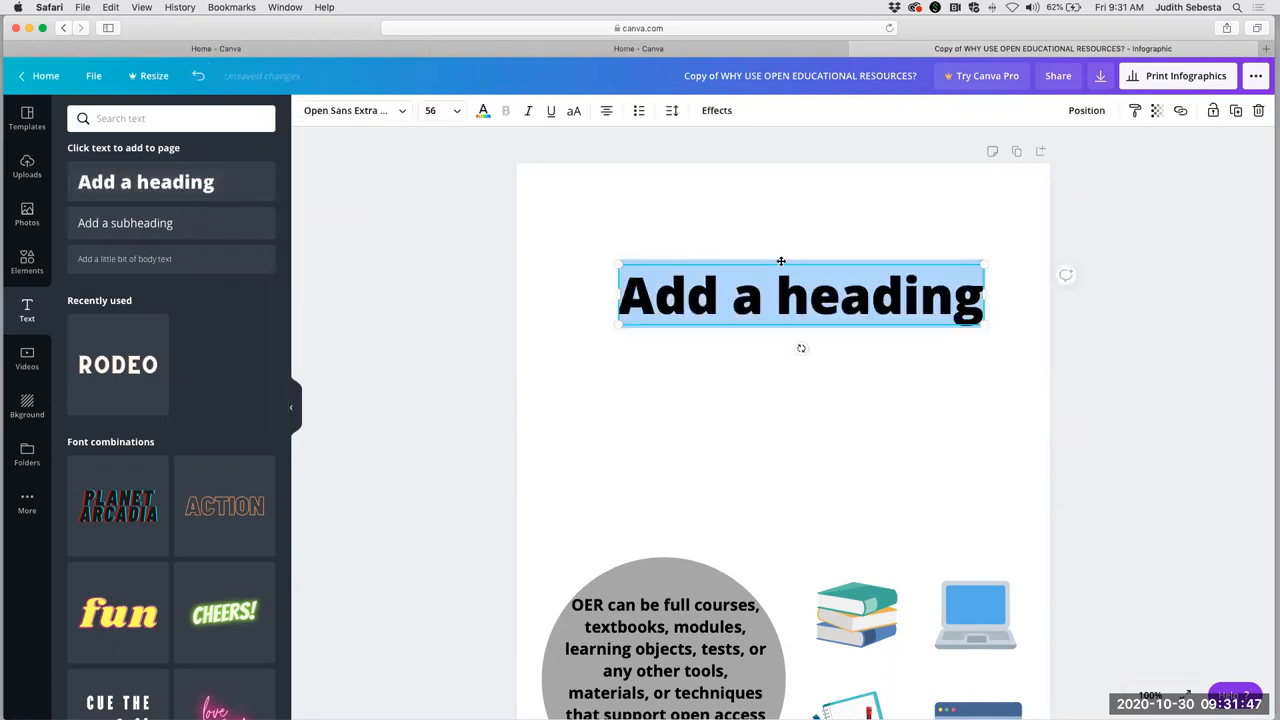
mouse_move(768, 390)
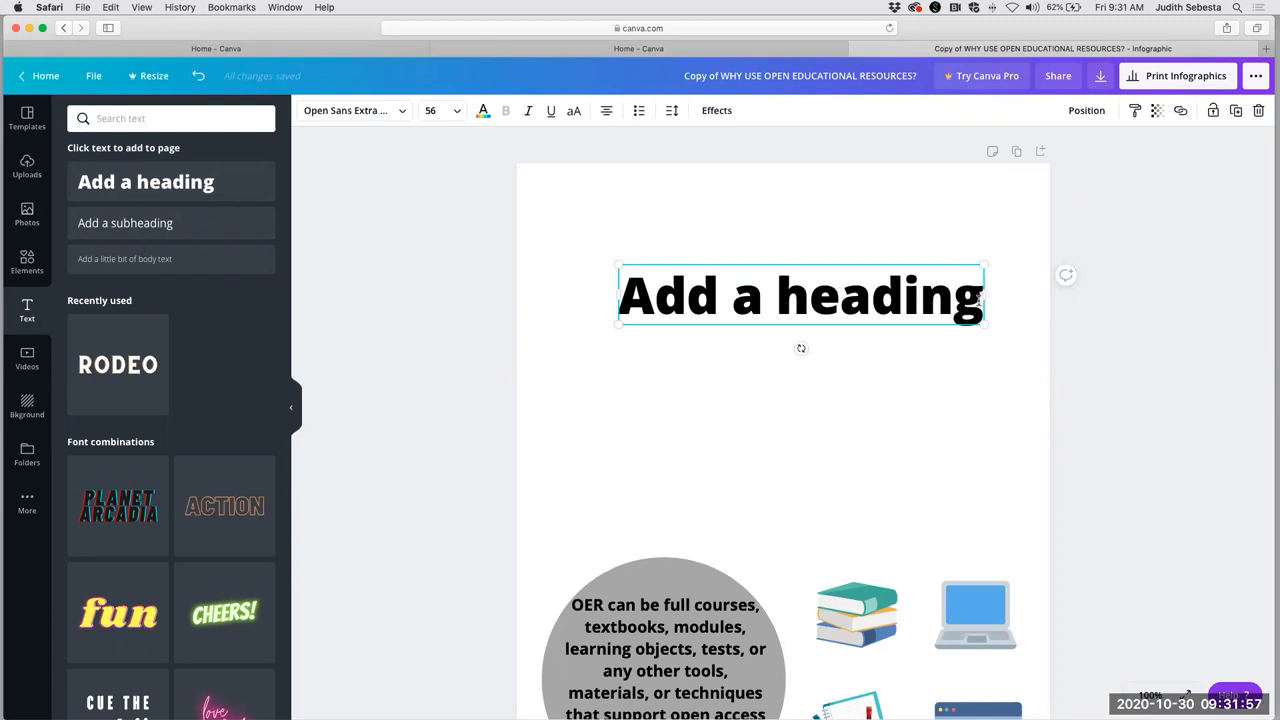
Replace the placeholder heading with 'WHY USE OPEN EDUCATIONAL RESOURCES?' in blue and reposition it.
triple_click(800, 296)
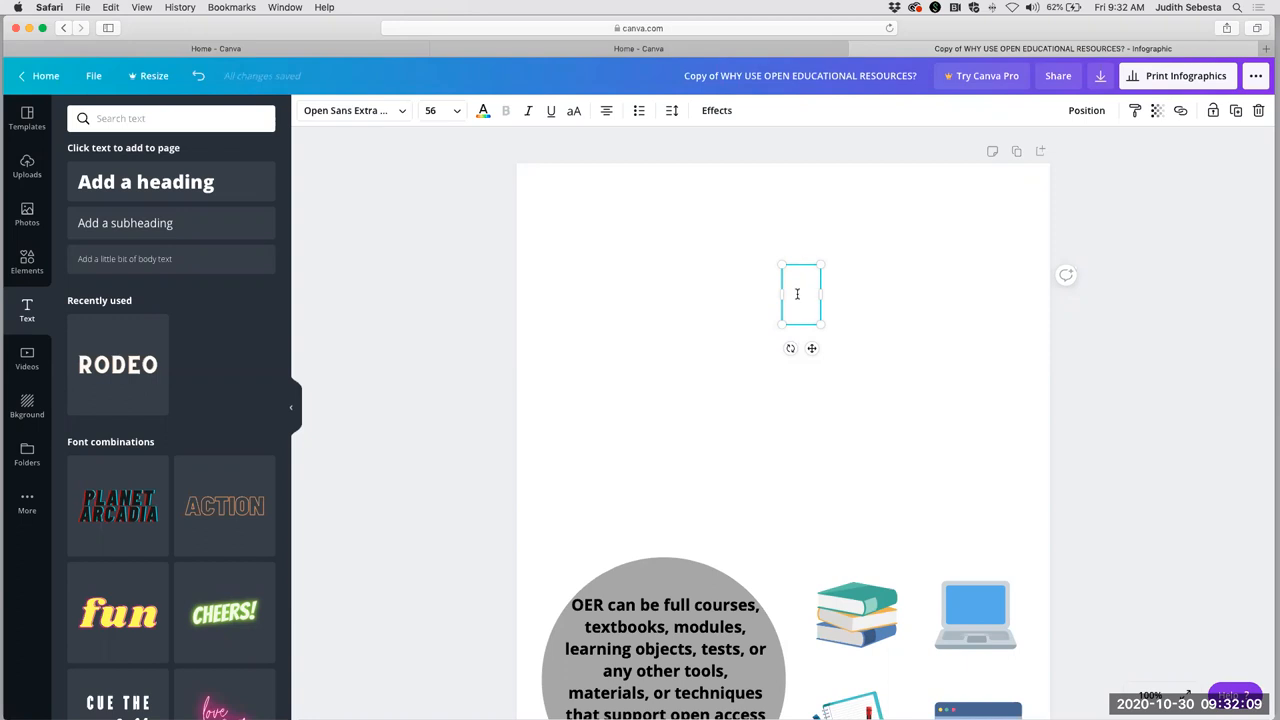
type("WHY USE OPEN EDUCATIONAL RESOURCES?")
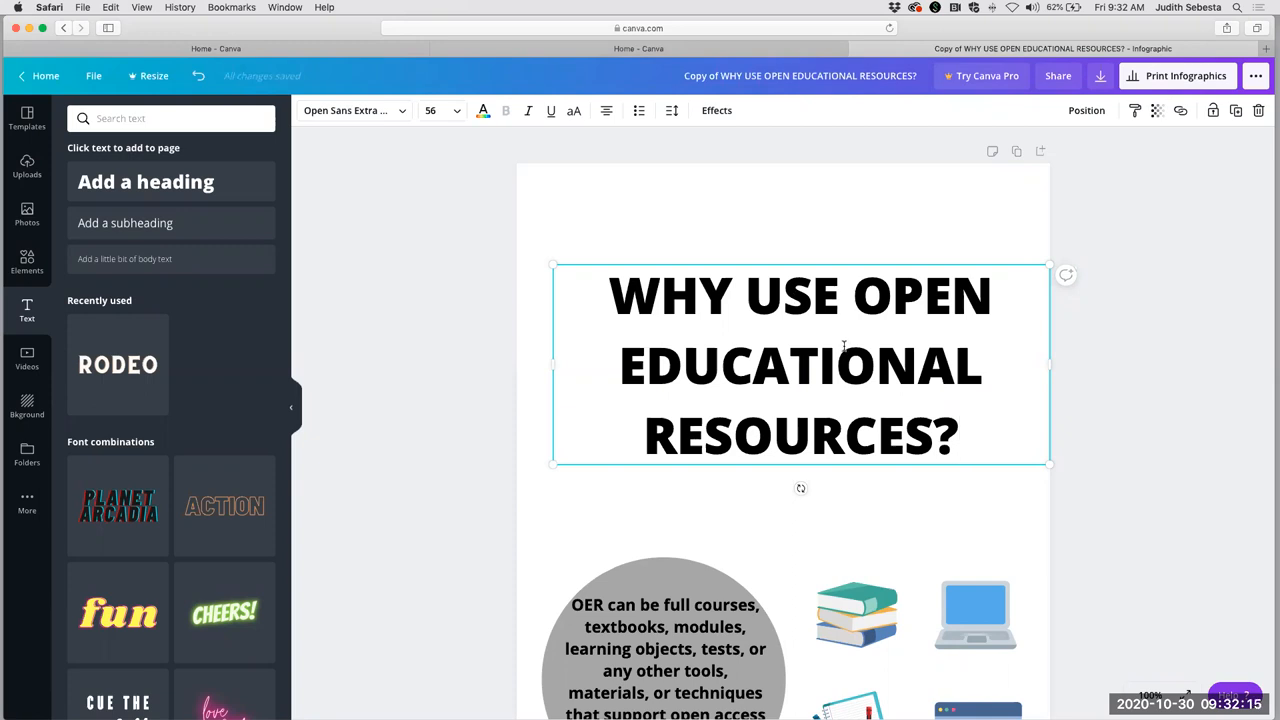
mouse_move(936, 420)
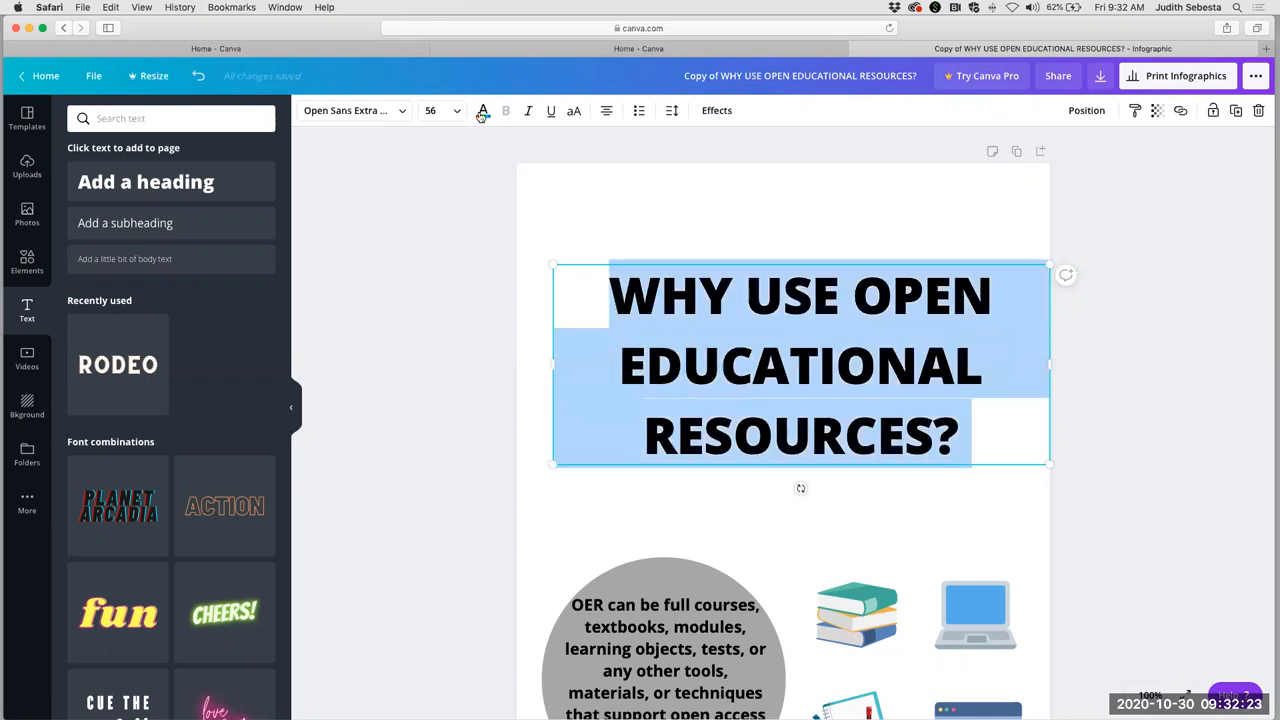
left_click(482, 110)
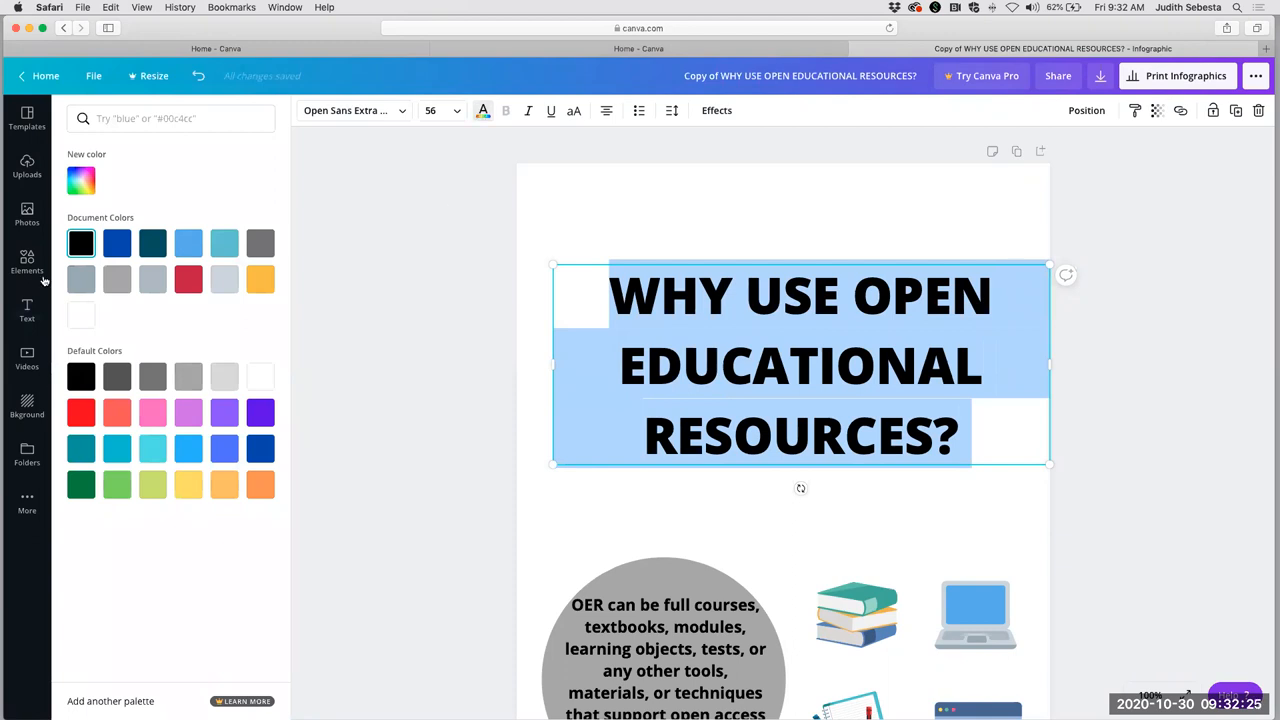
left_click(116, 244)
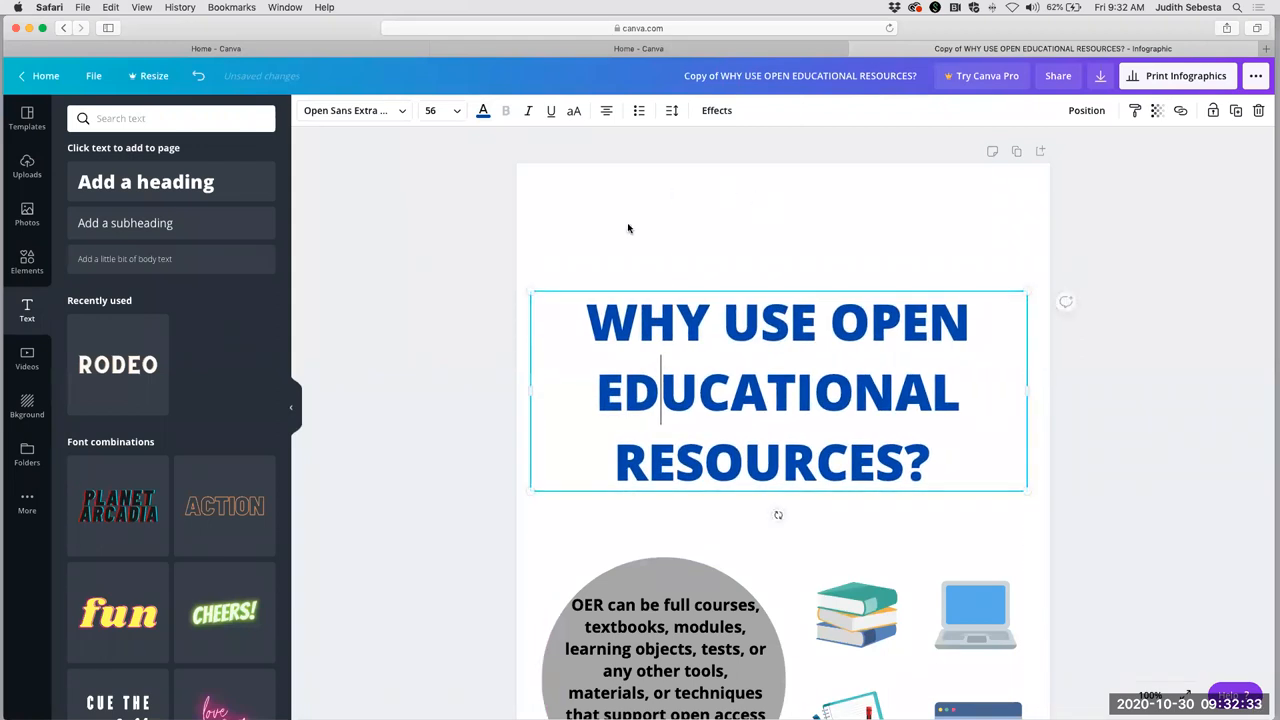
mouse_move(636, 280)
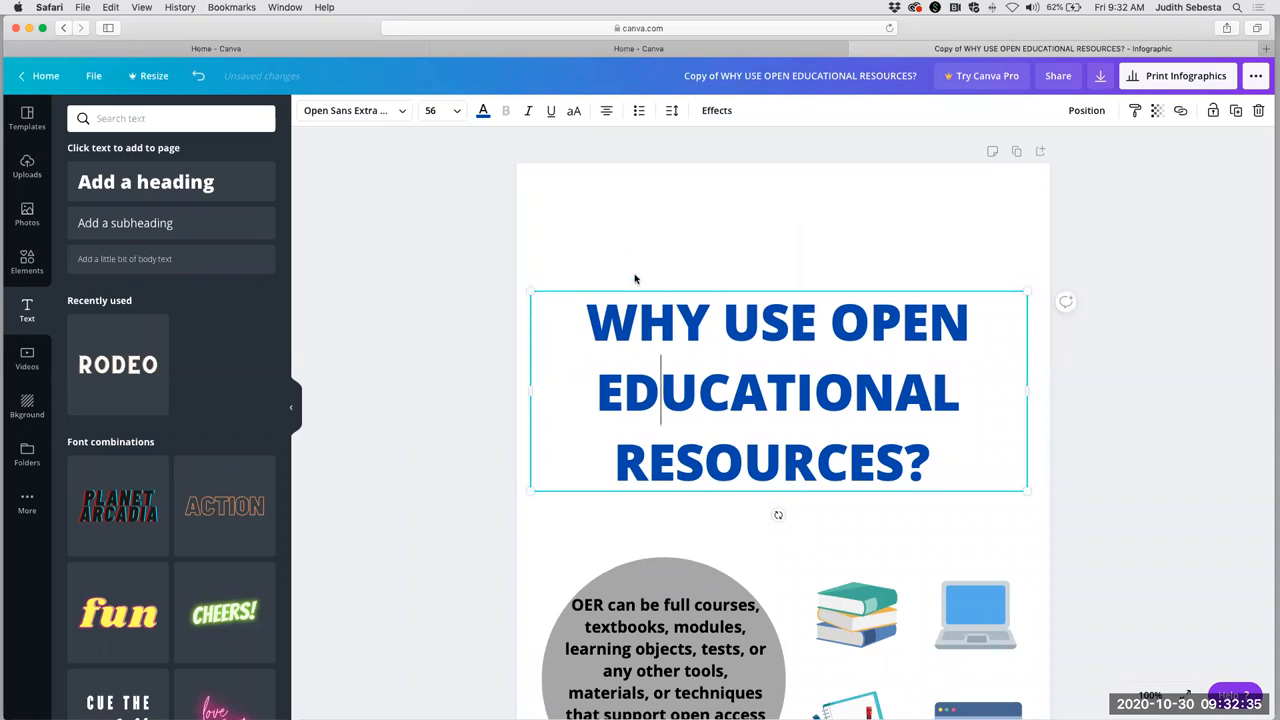
mouse_move(786, 290)
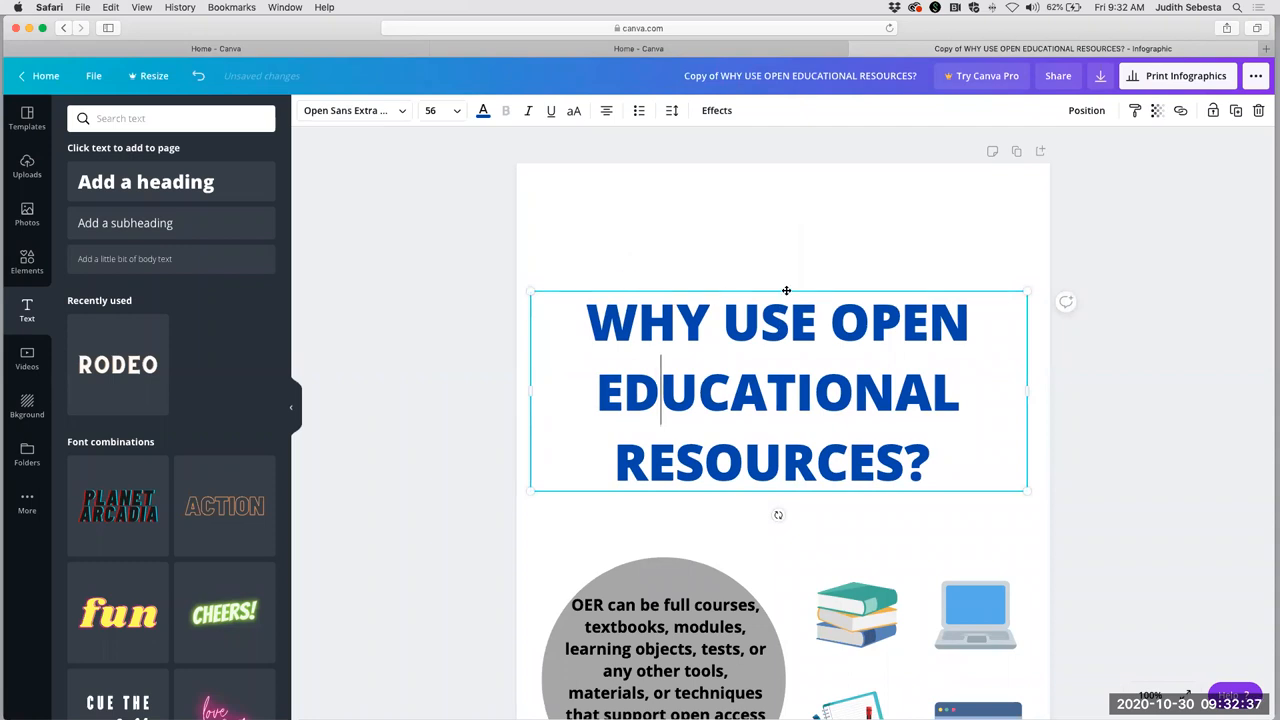
left_click_drag(786, 290, 748, 290)
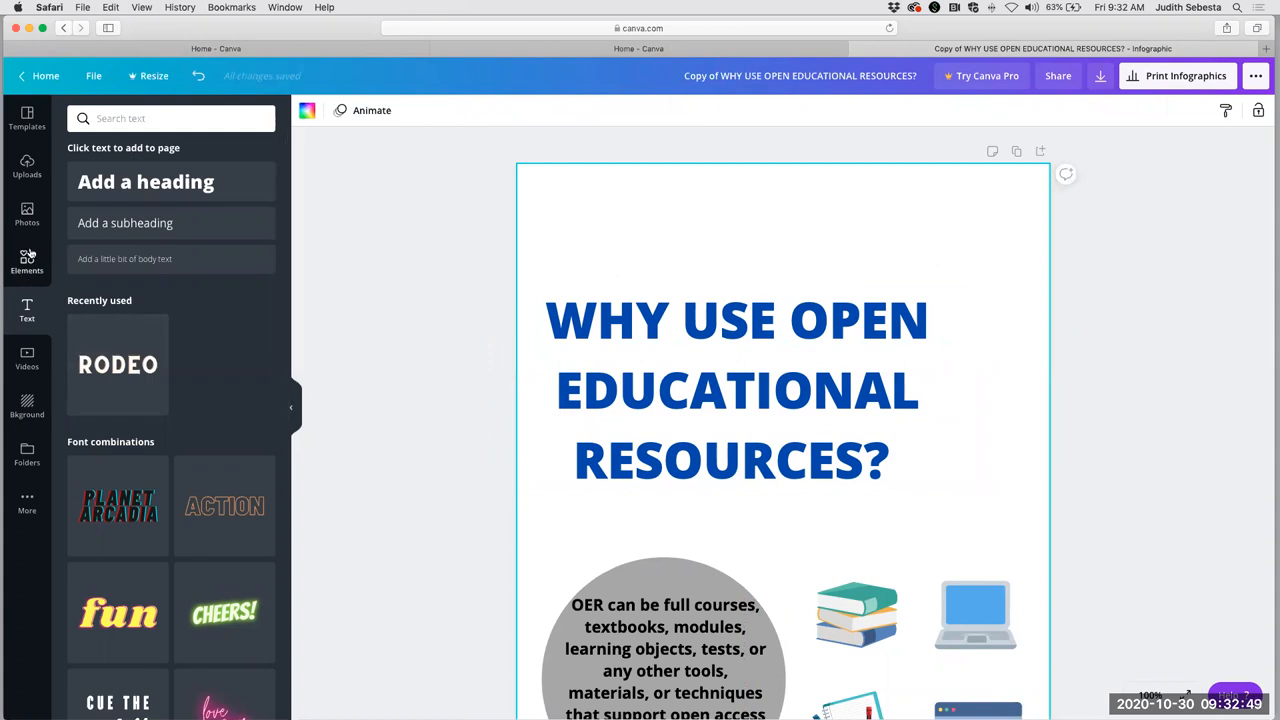
Search Elements for 'open book' and place an open book graphic on the page.
left_click(28, 260)
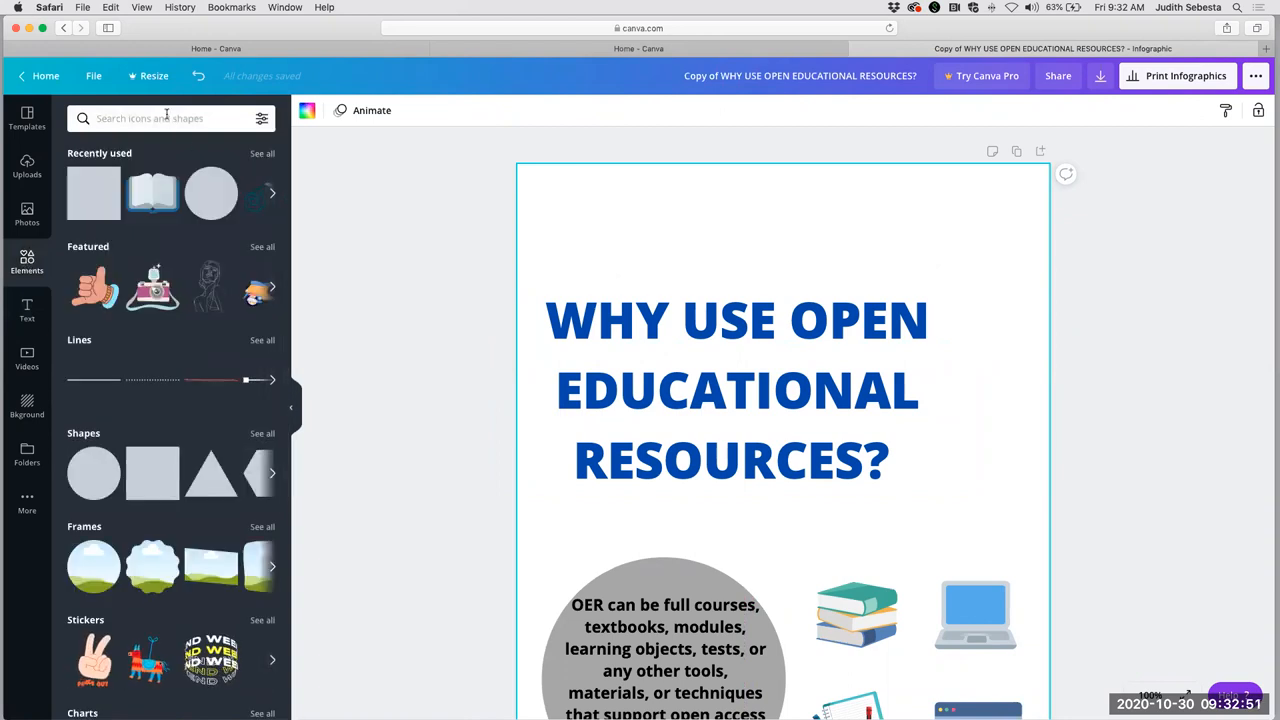
left_click(164, 118)
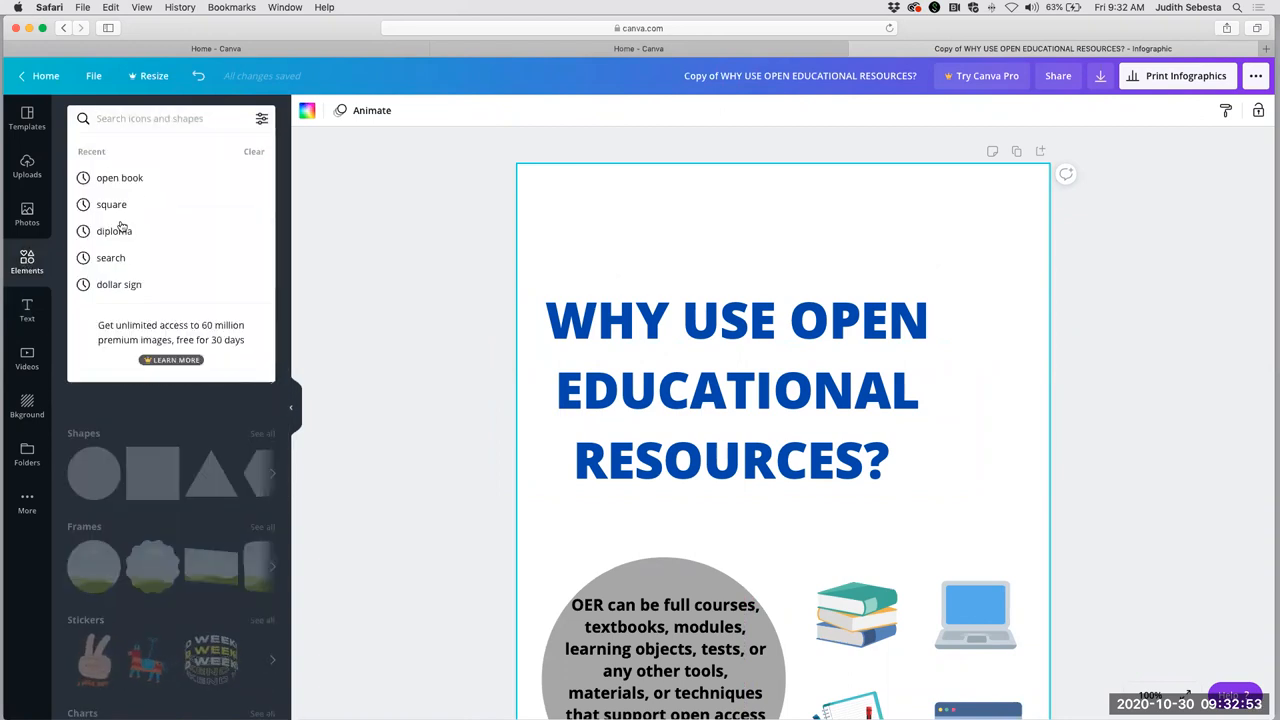
left_click(120, 176)
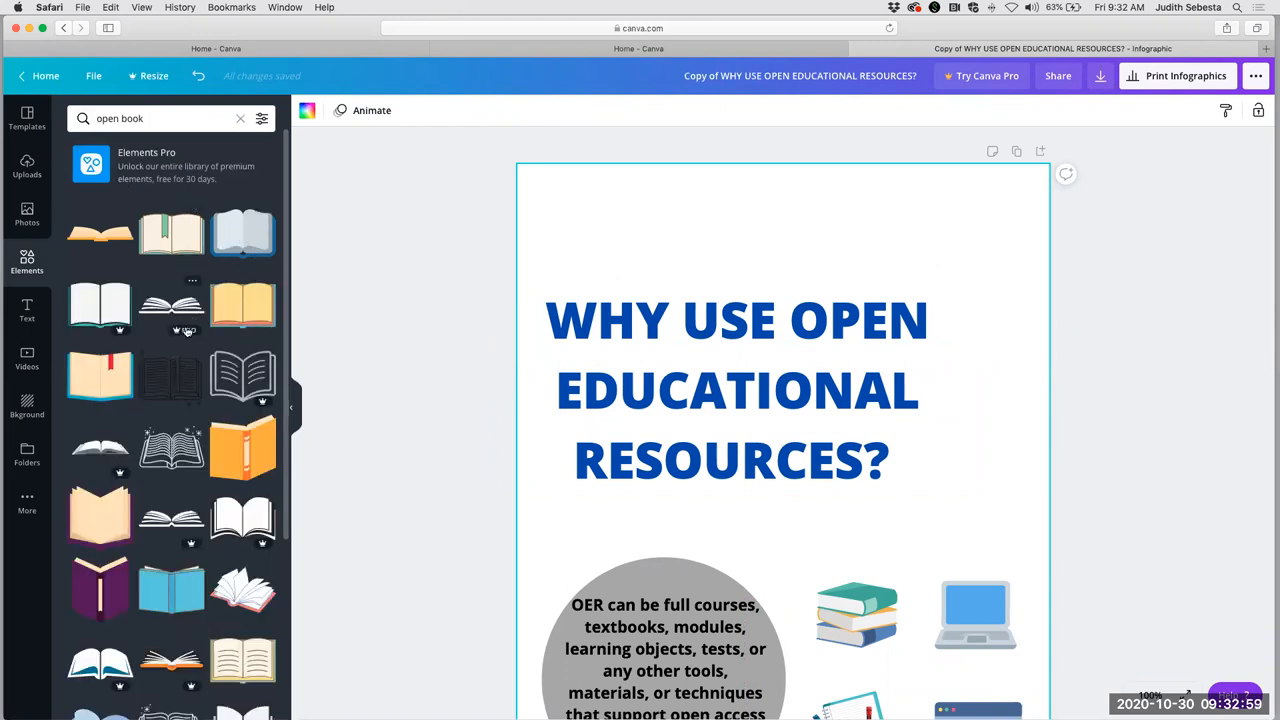
mouse_move(172, 310)
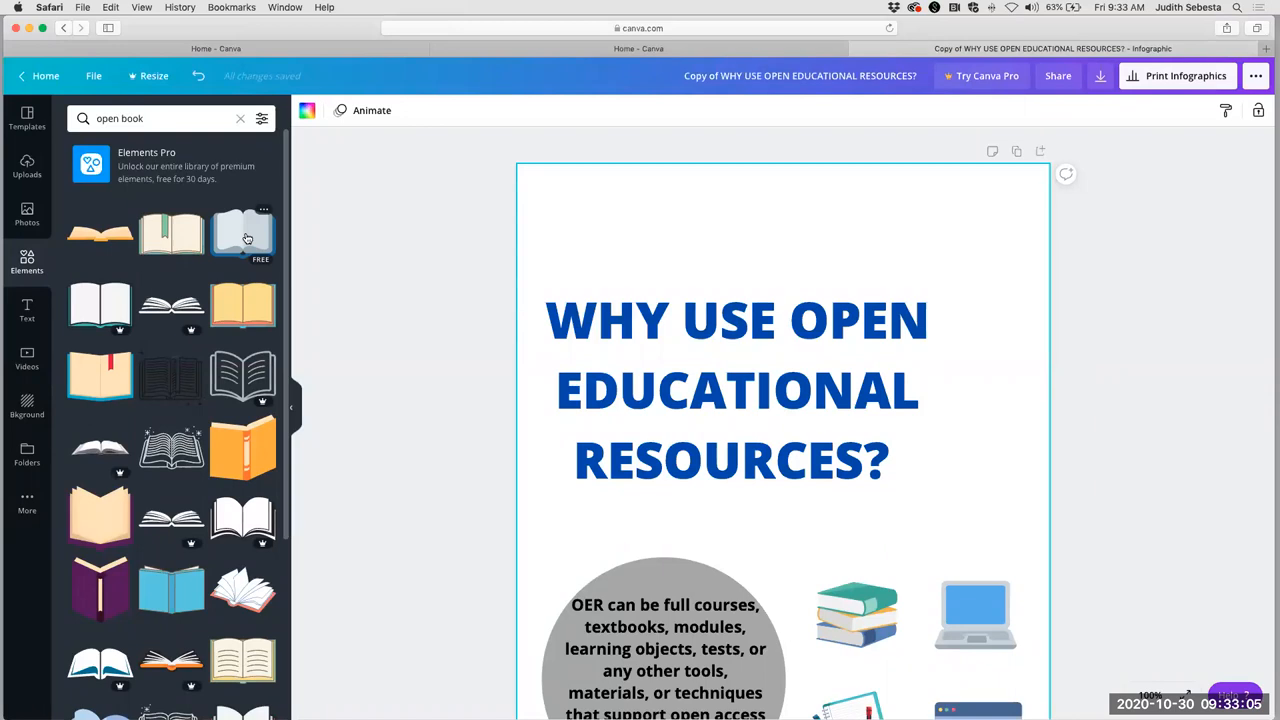
mouse_move(264, 242)
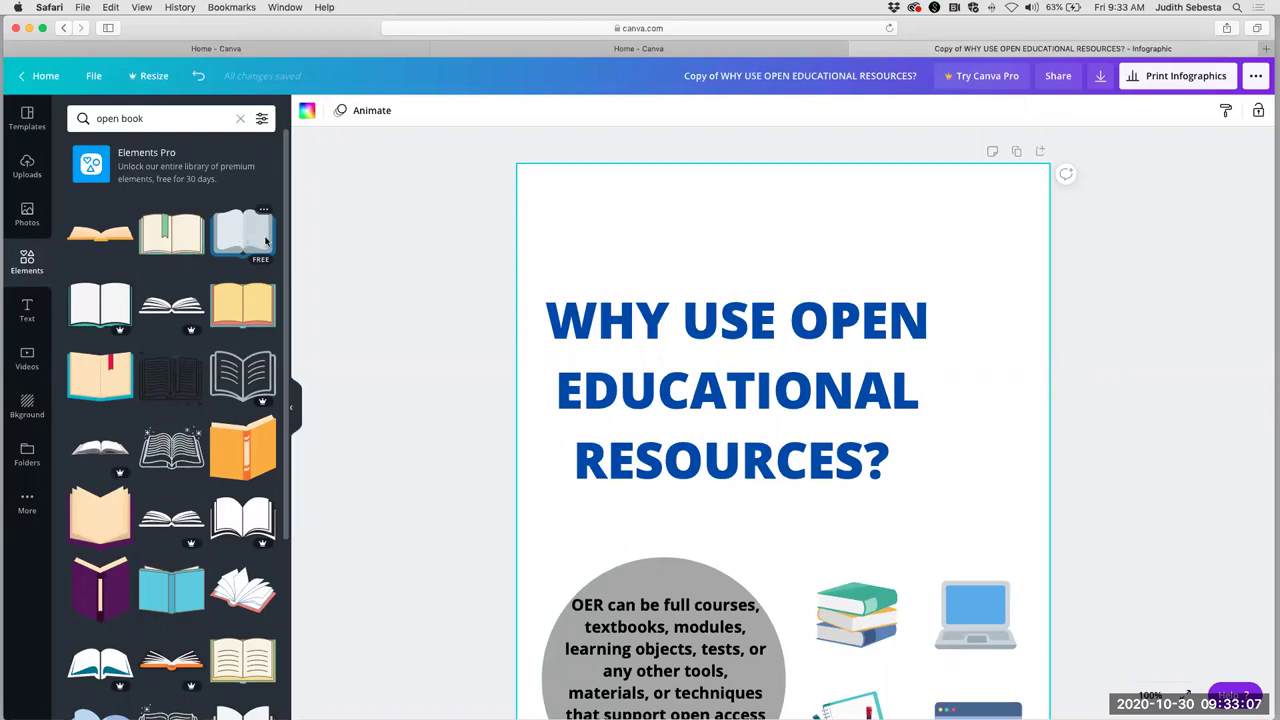
left_click_drag(242, 236, 342, 250)
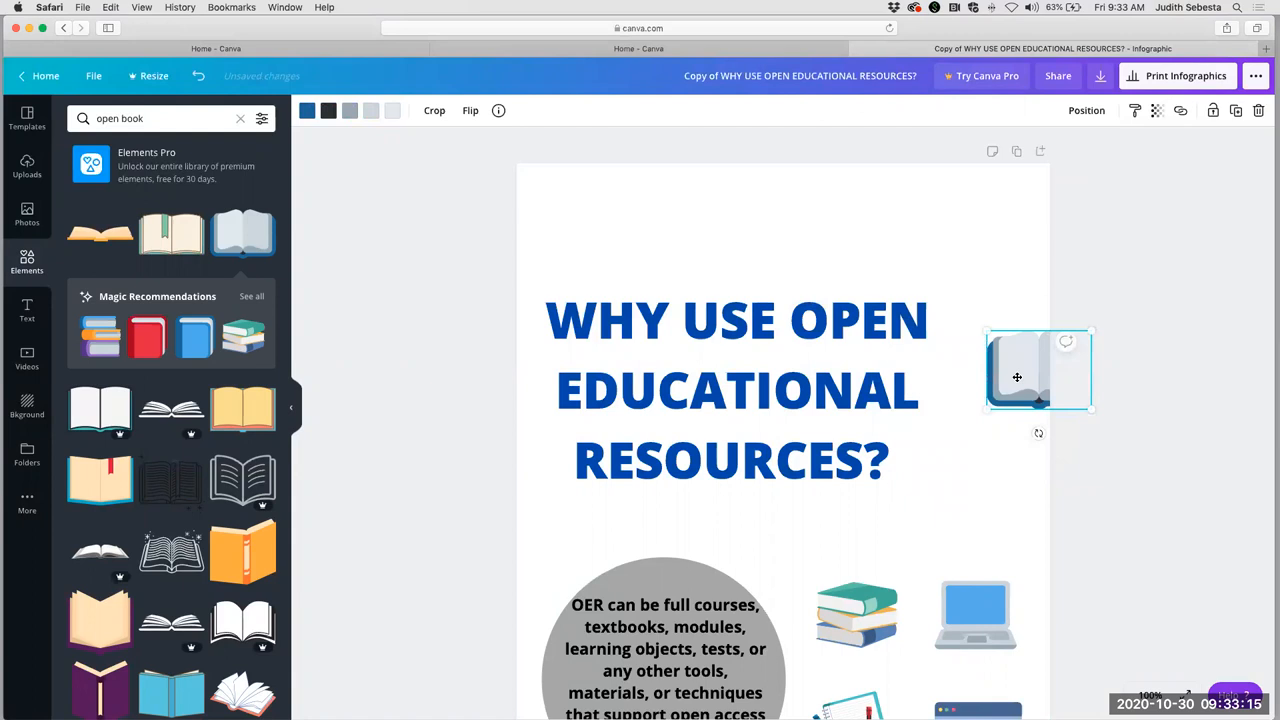
Shrink the open book and set it beside the heading's second line.
left_click_drag(1016, 376, 982, 390)
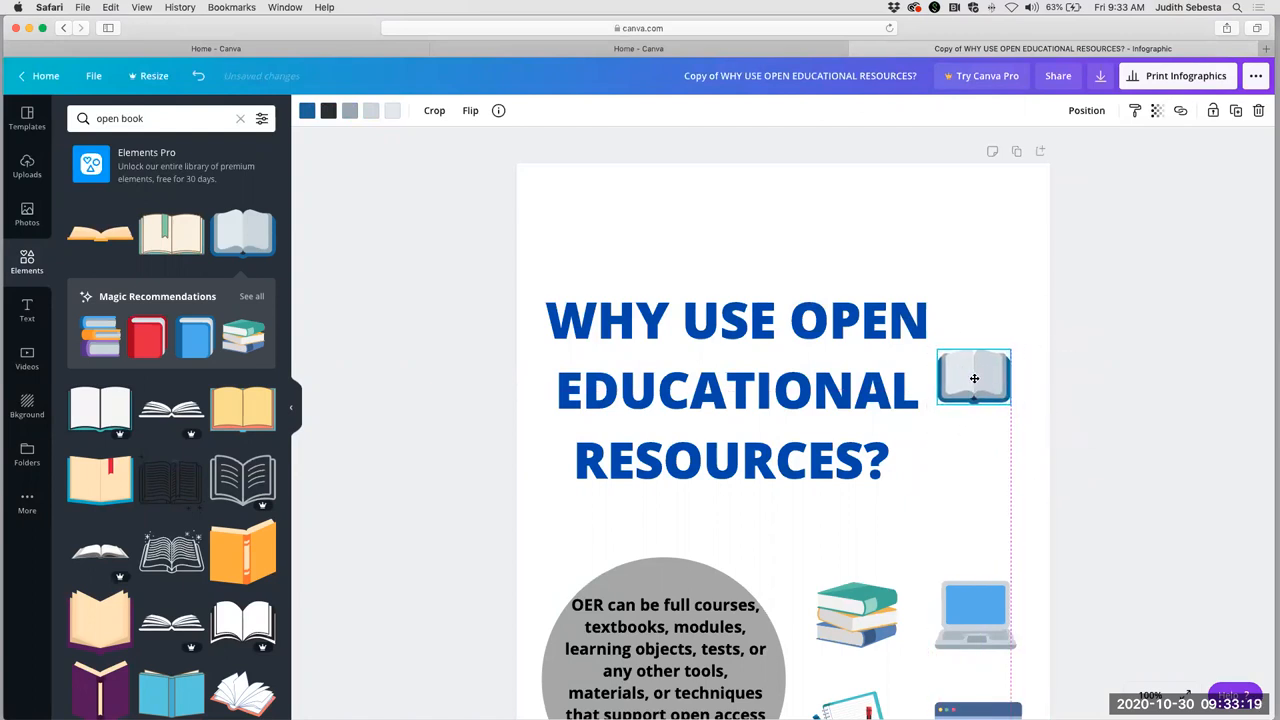
left_click_drag(974, 378, 976, 352)
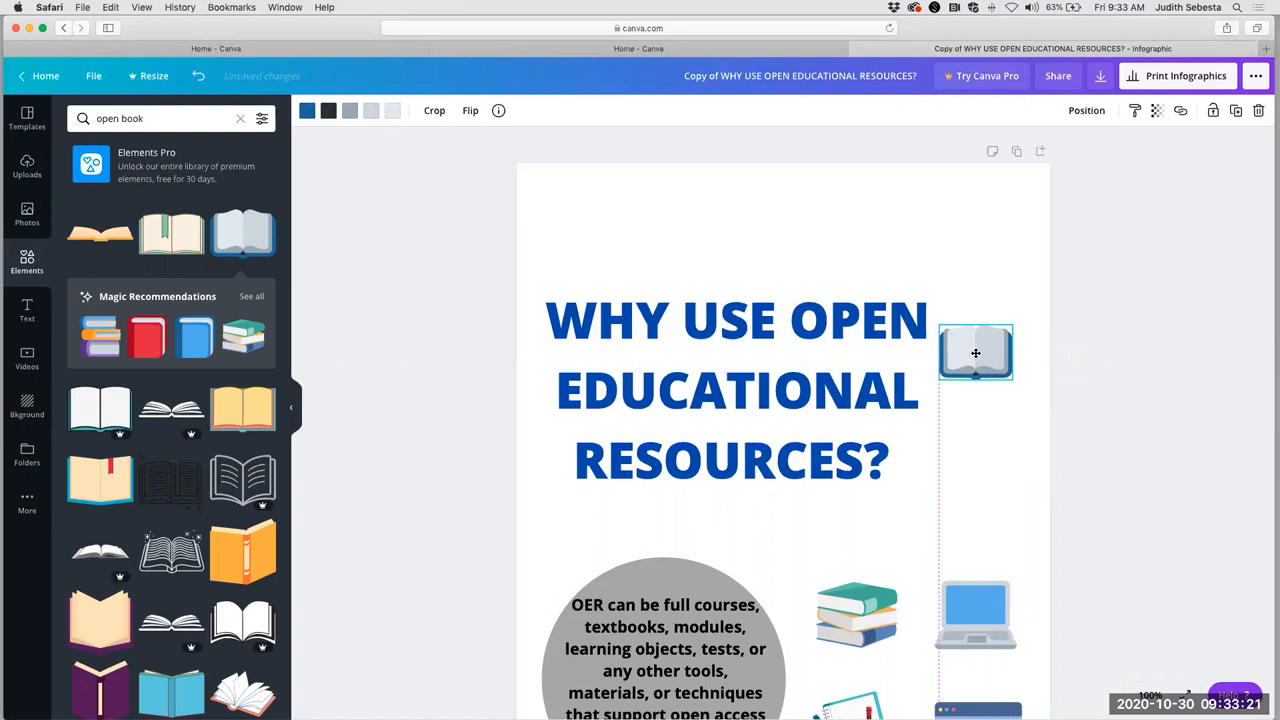
left_click_drag(976, 352, 976, 388)
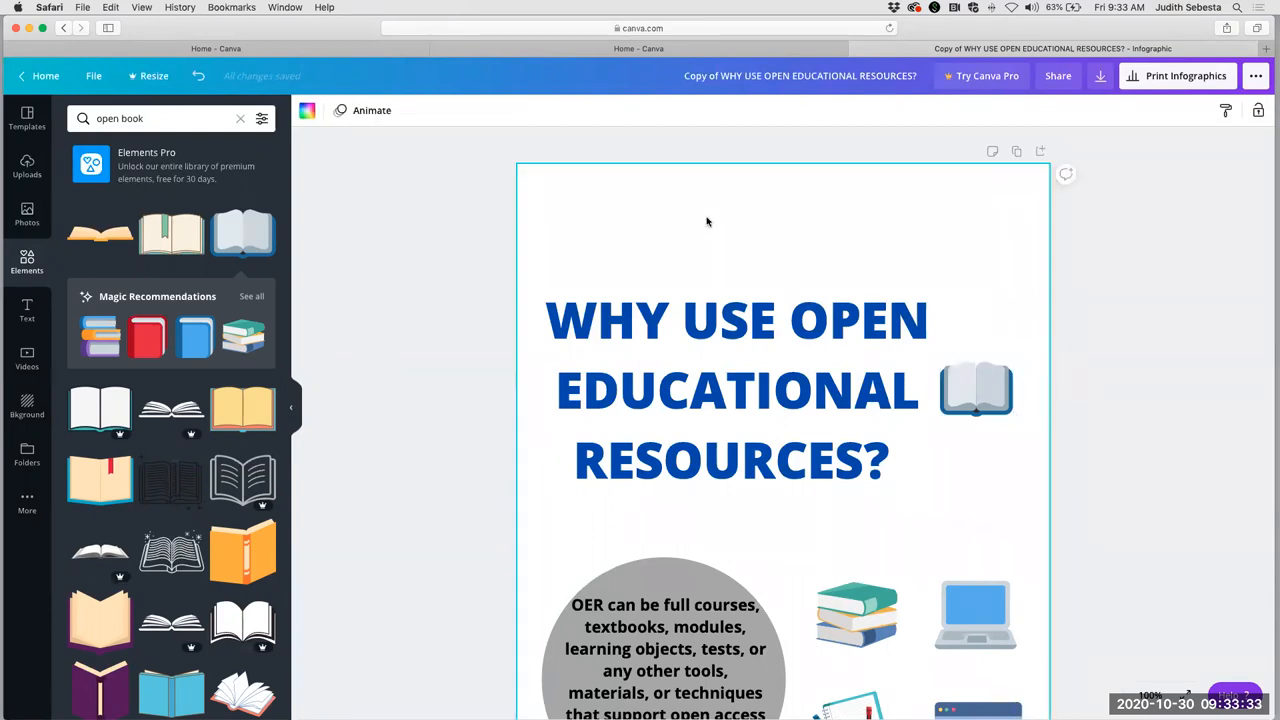
Upload the DIGITEX logo file from the computer into Uploads.
left_click(28, 164)
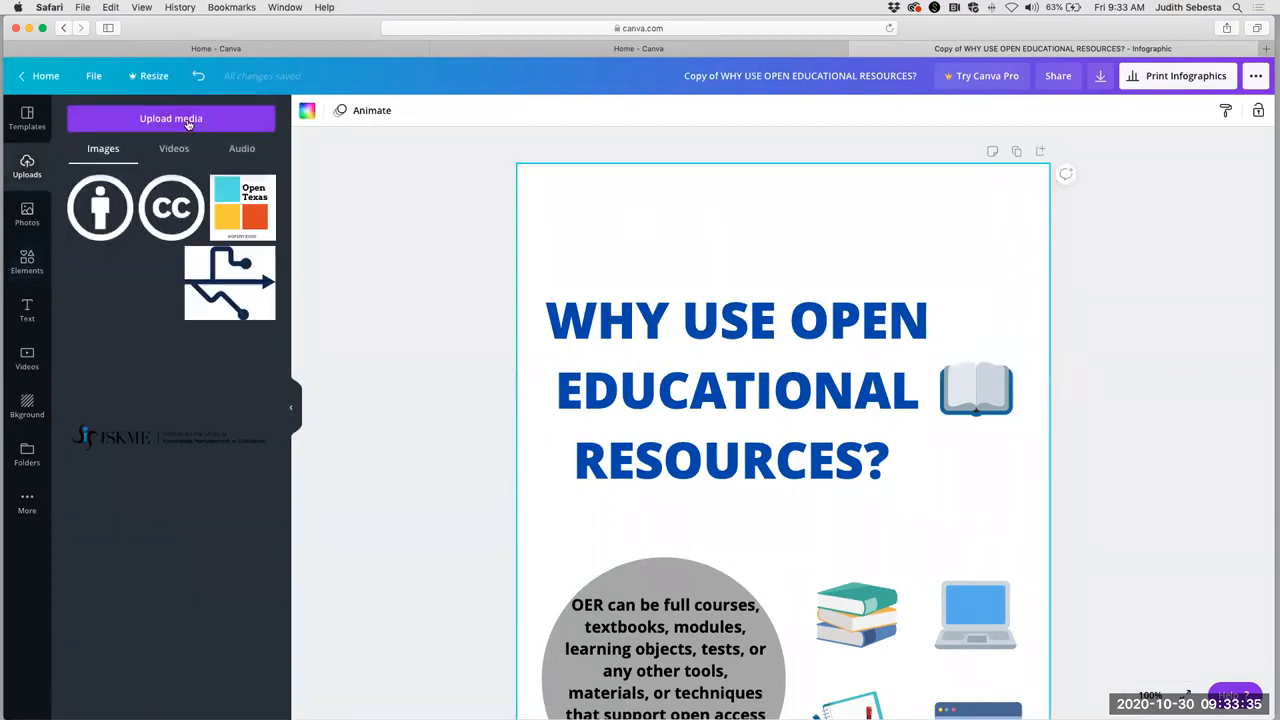
left_click(170, 118)
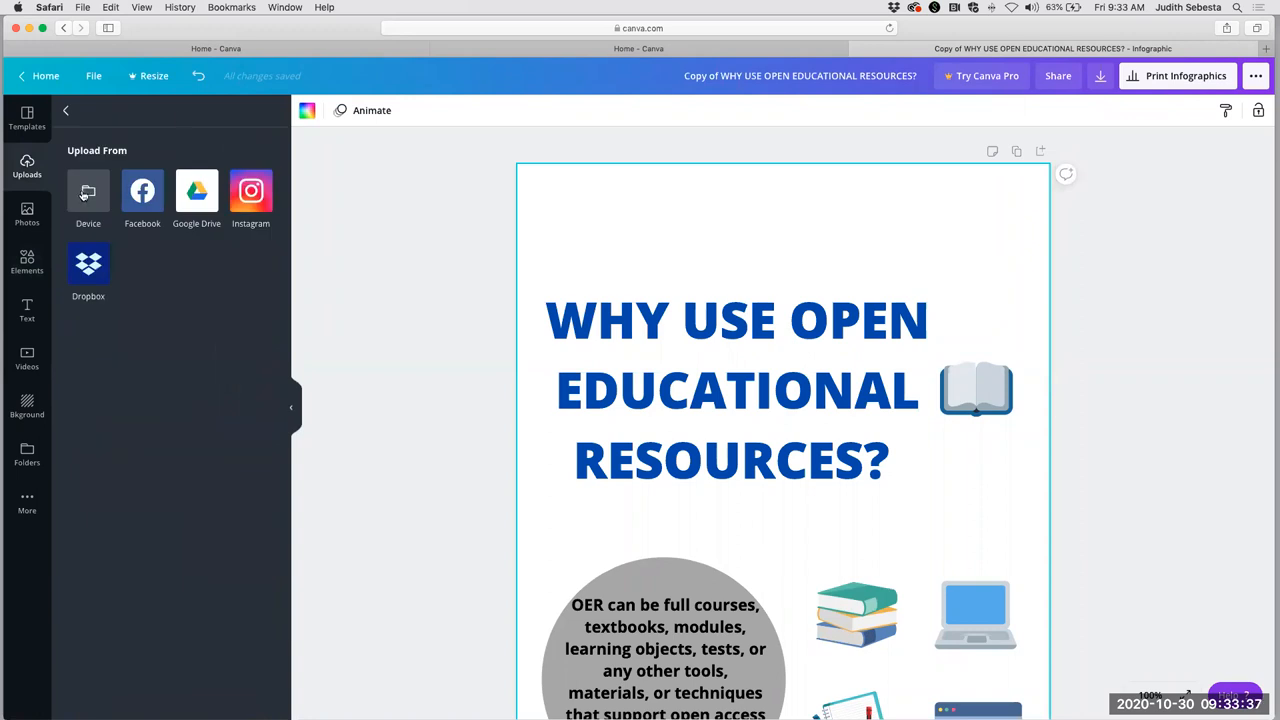
left_click(88, 190)
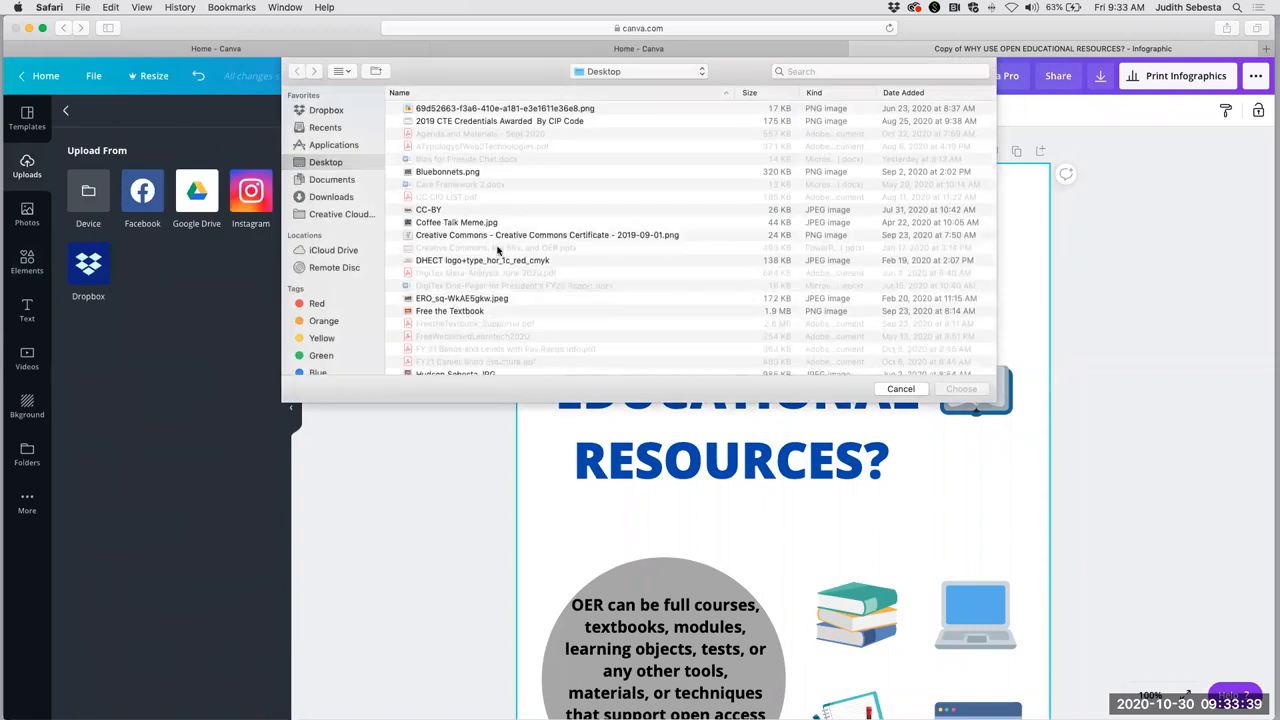
left_click(484, 260)
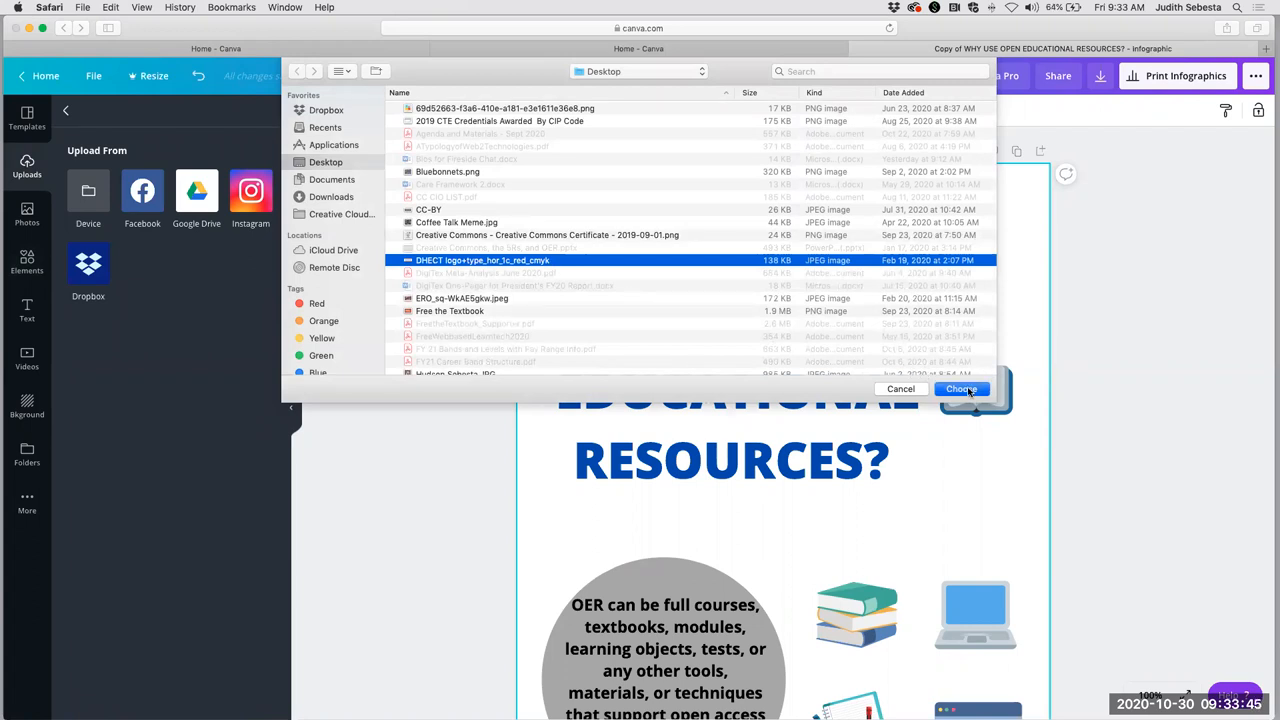
left_click(960, 388)
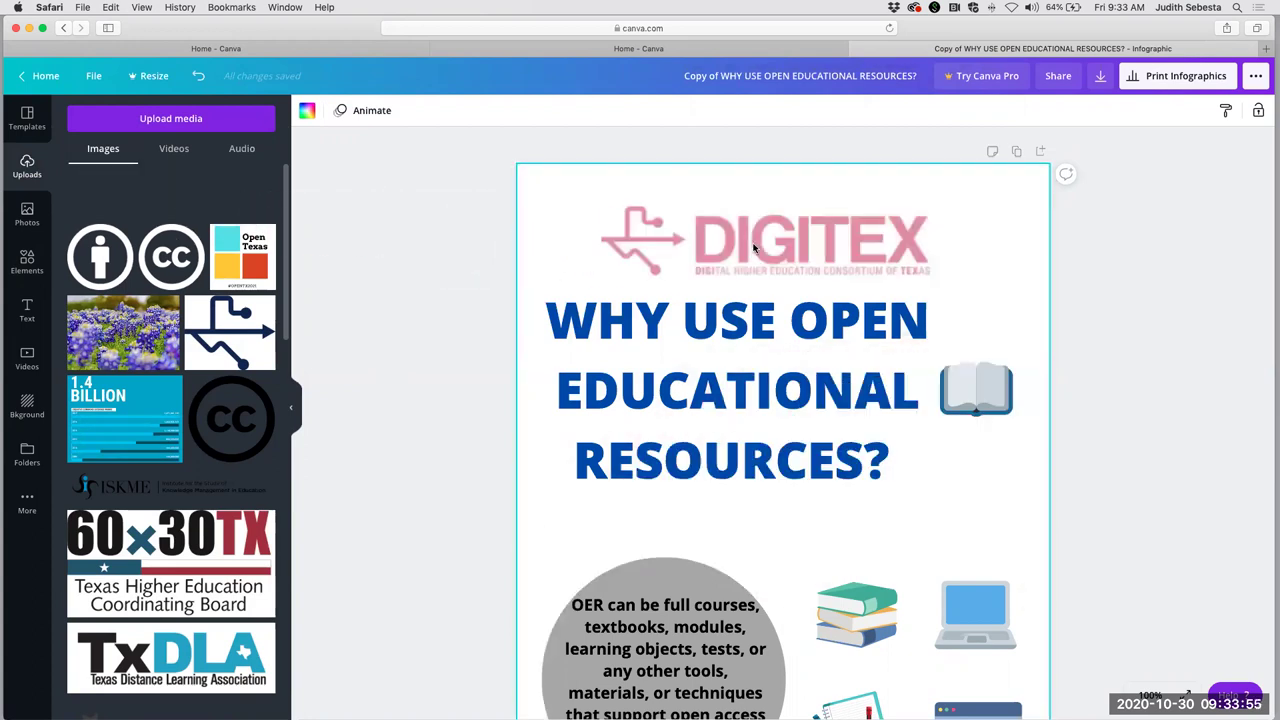
Place the uploaded DIGITEX logo above the heading.
left_click(790, 244)
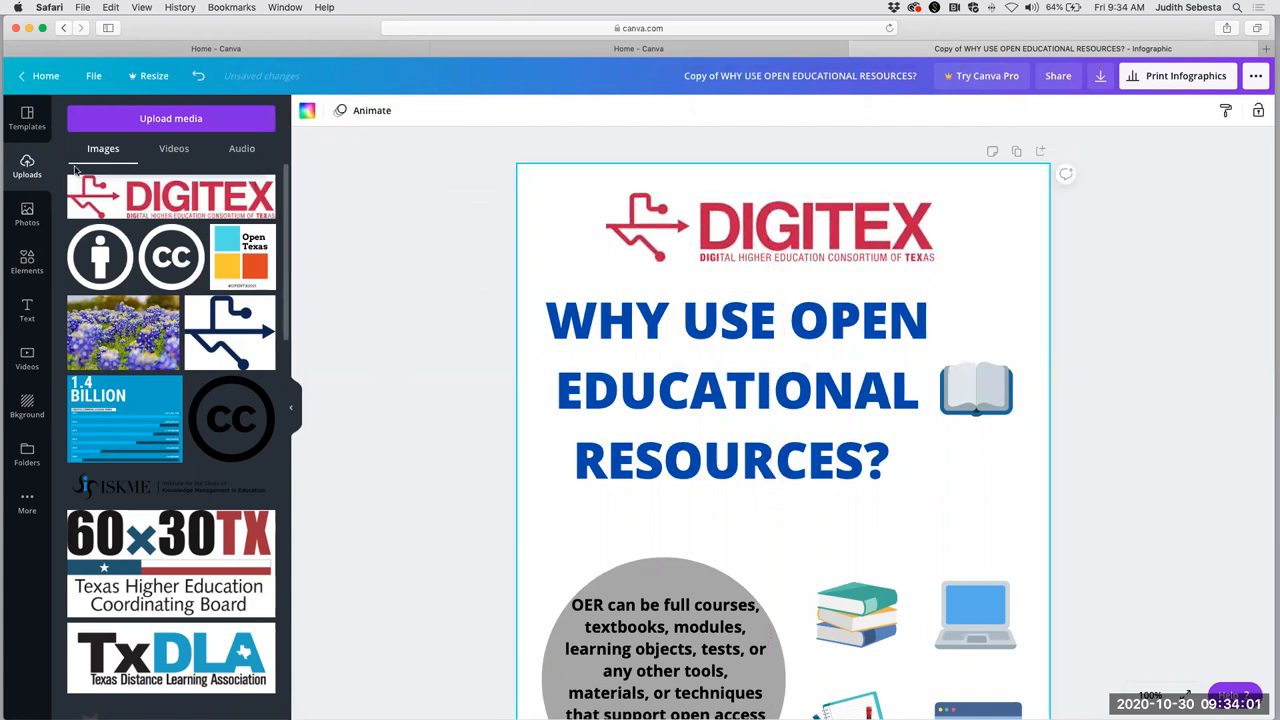
left_click(170, 118)
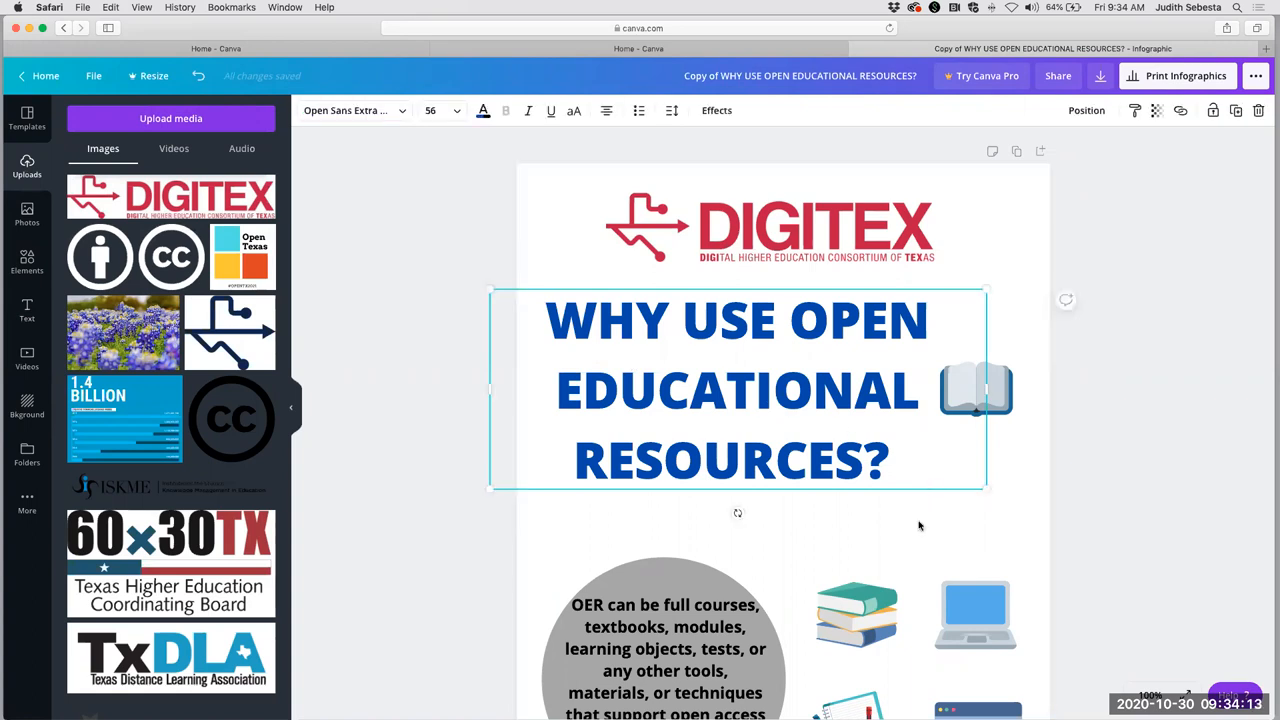
mouse_move(584, 516)
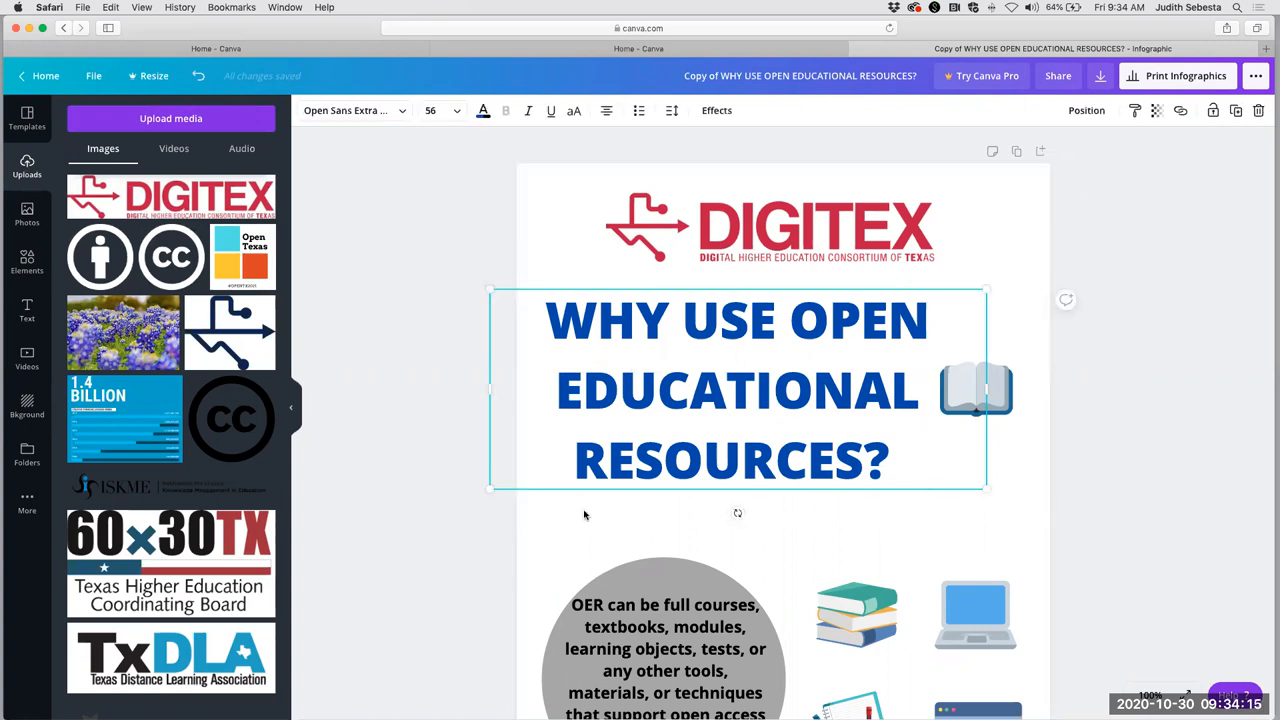
mouse_move(984, 488)
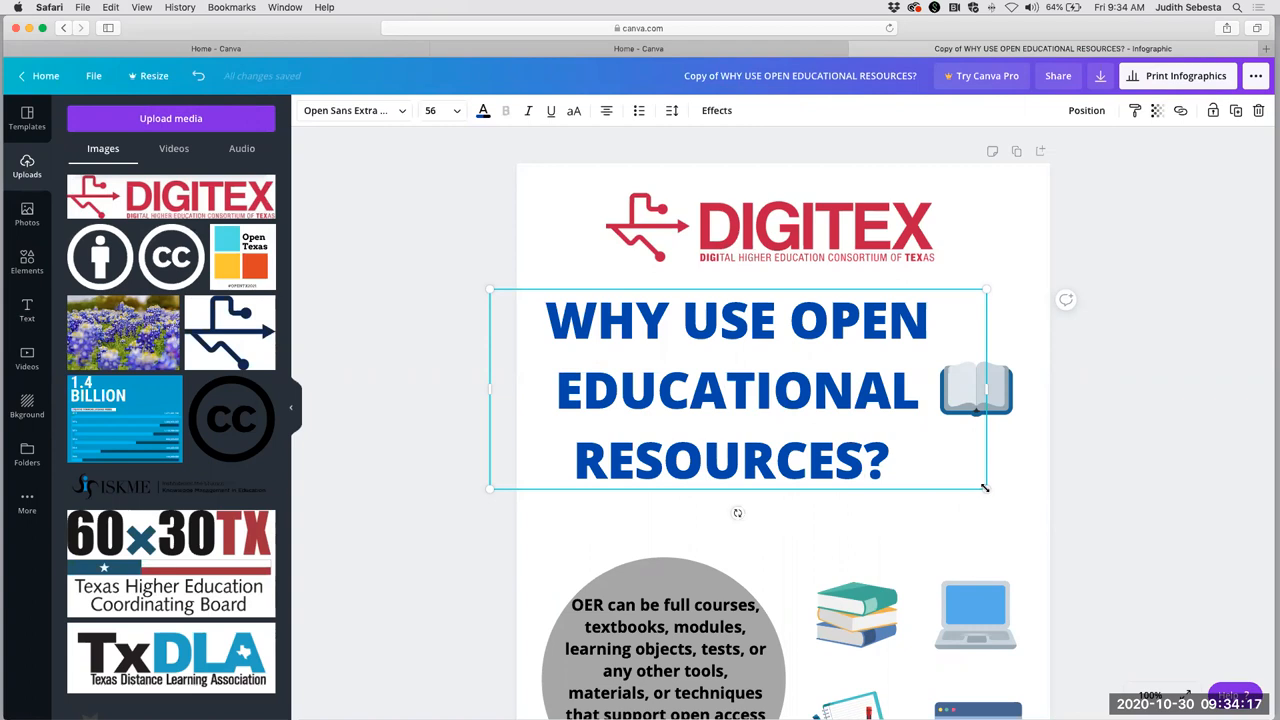
Resize and reposition the heading text box into three centred lines.
left_click_drag(984, 490, 880, 436)
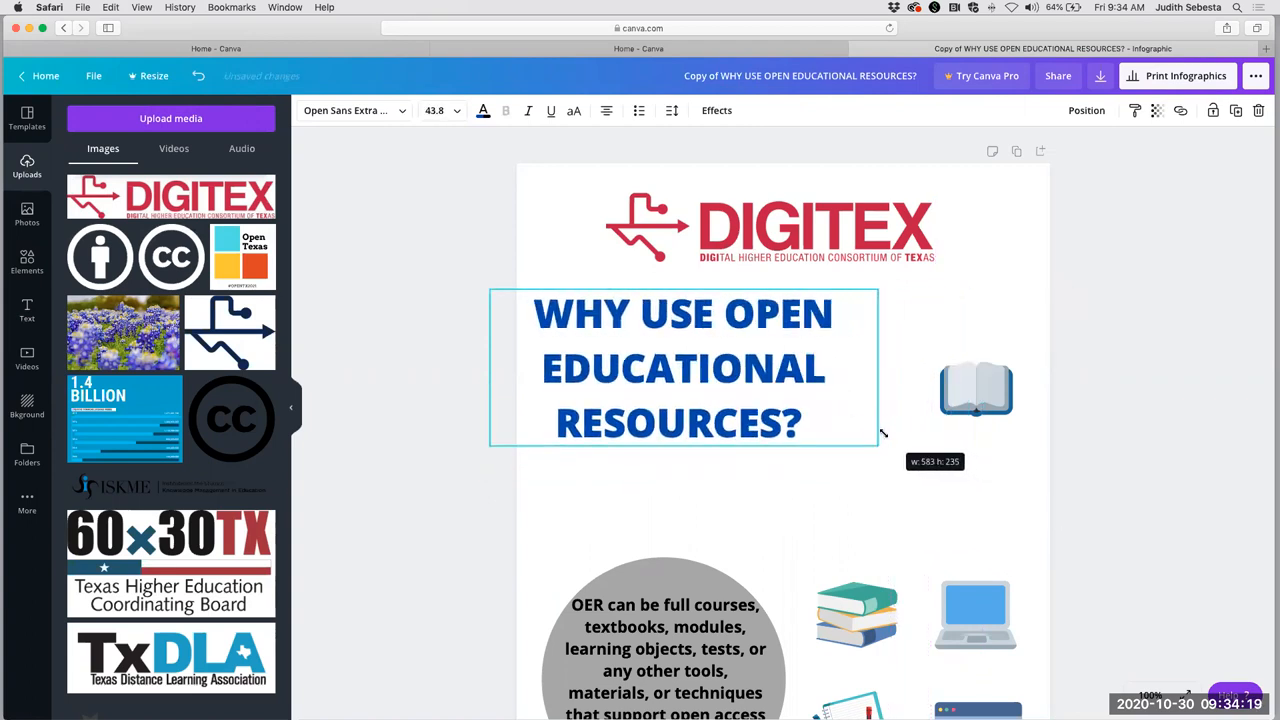
left_click_drag(878, 436, 868, 424)
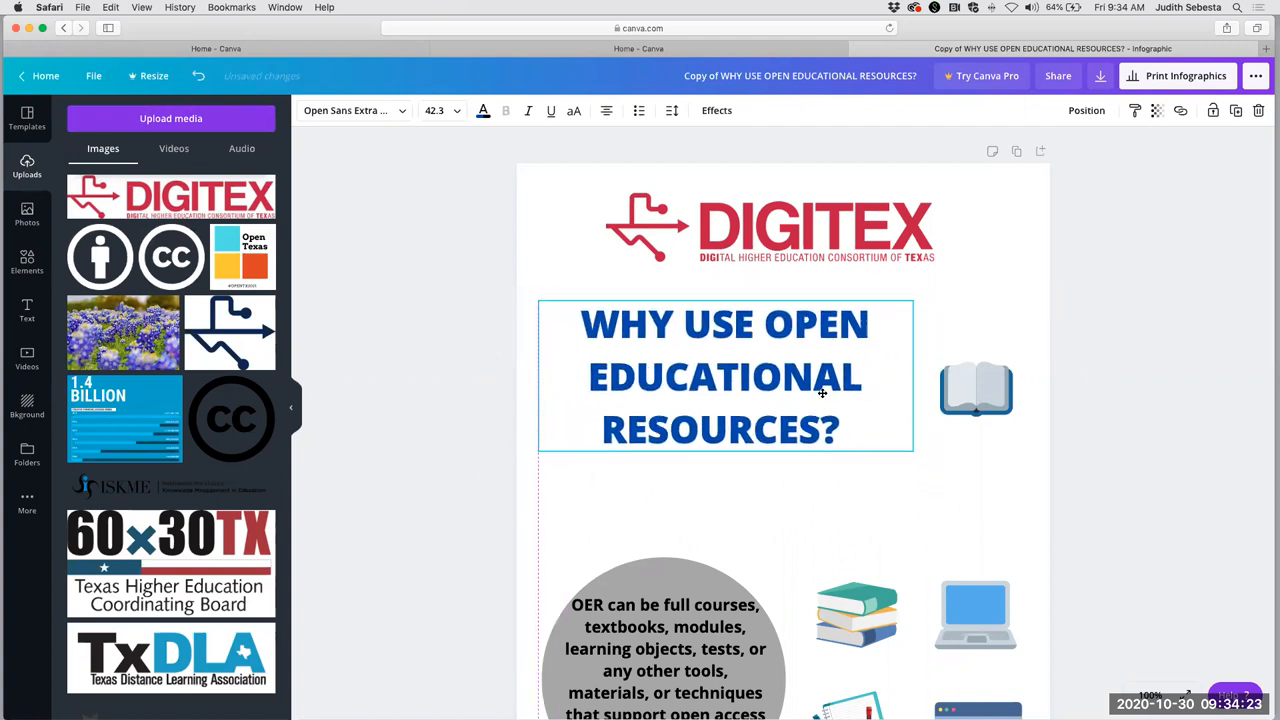
left_click_drag(912, 456, 956, 476)
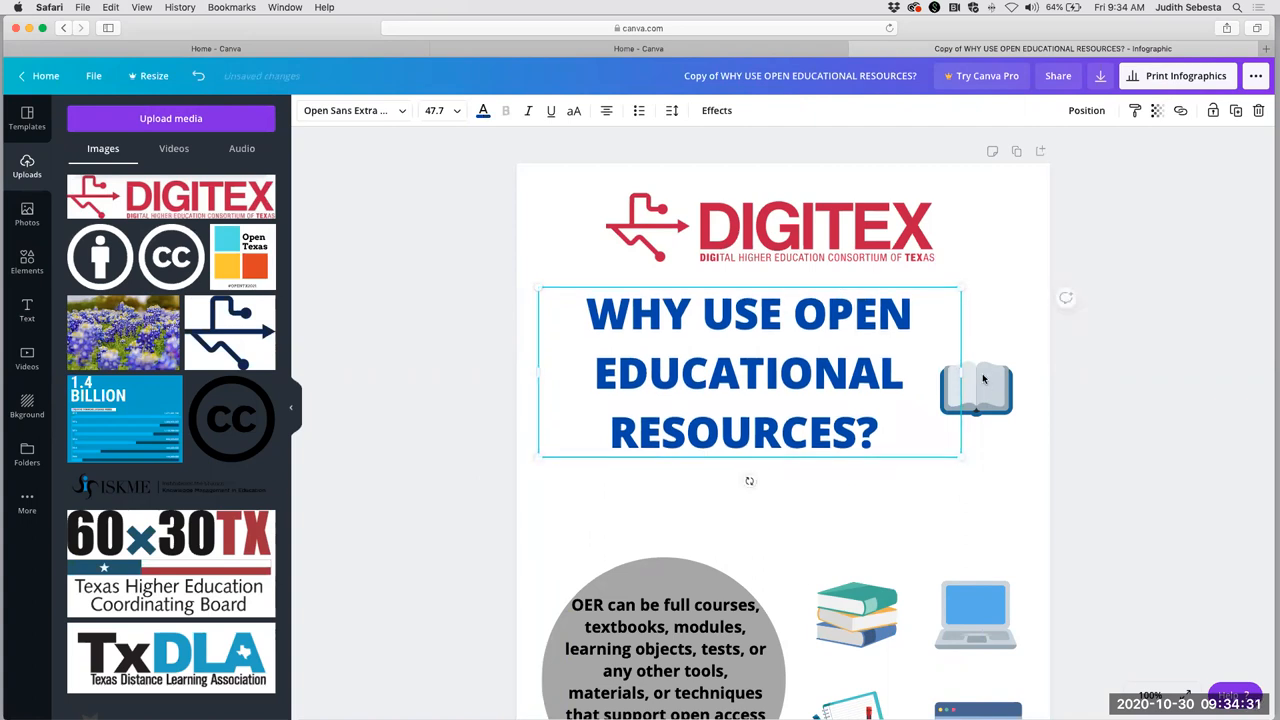
Nudge the open book icon level with the heading's middle line.
left_click(976, 388)
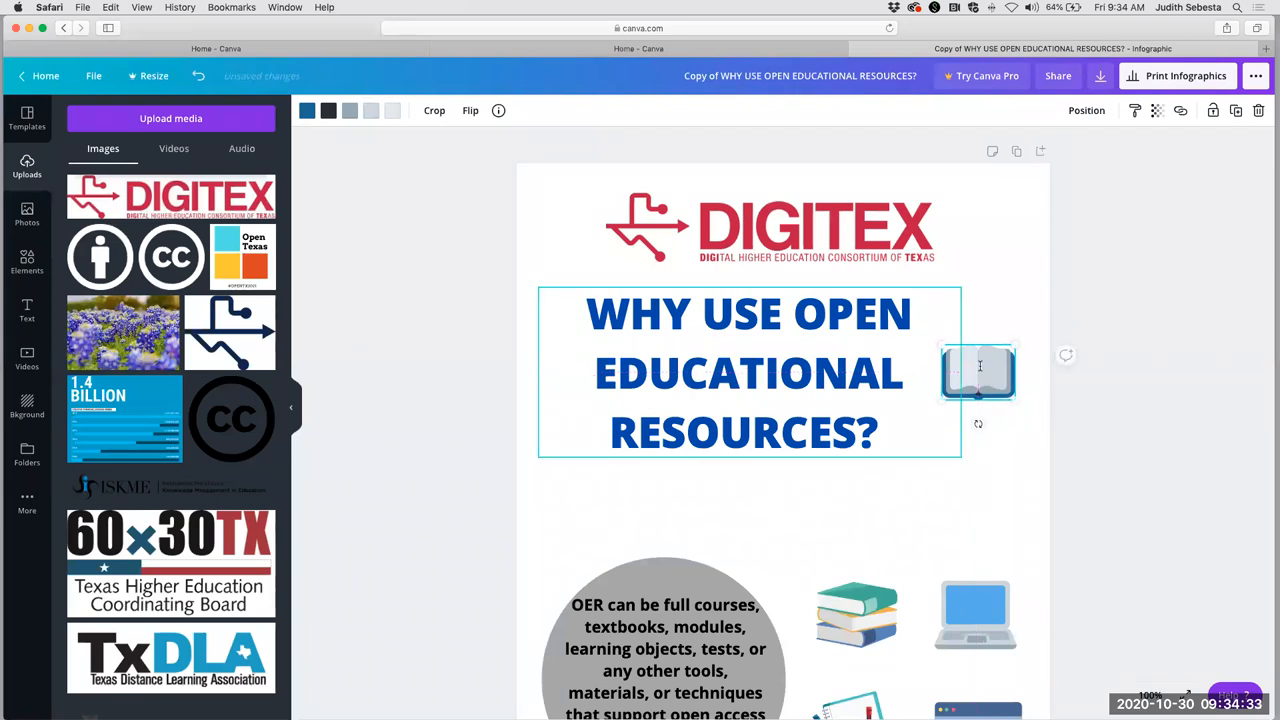
left_click(592, 268)
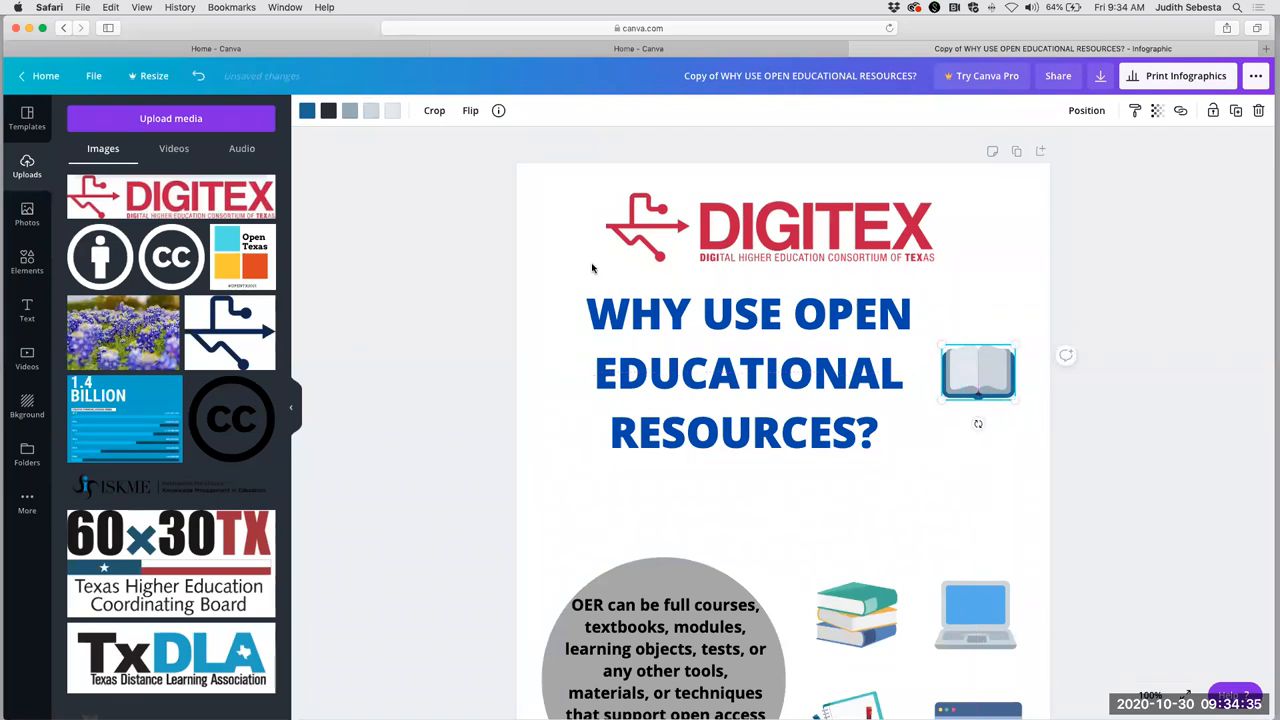
mouse_move(196, 76)
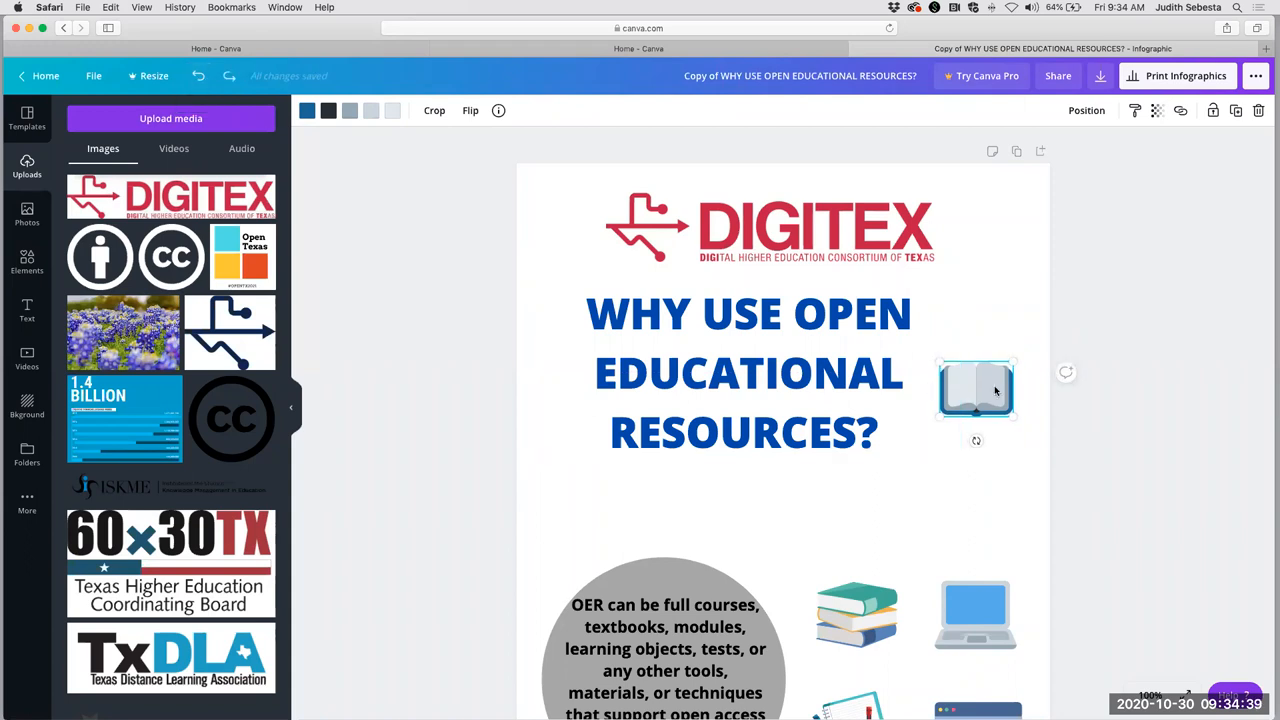
left_click_drag(976, 390, 976, 364)
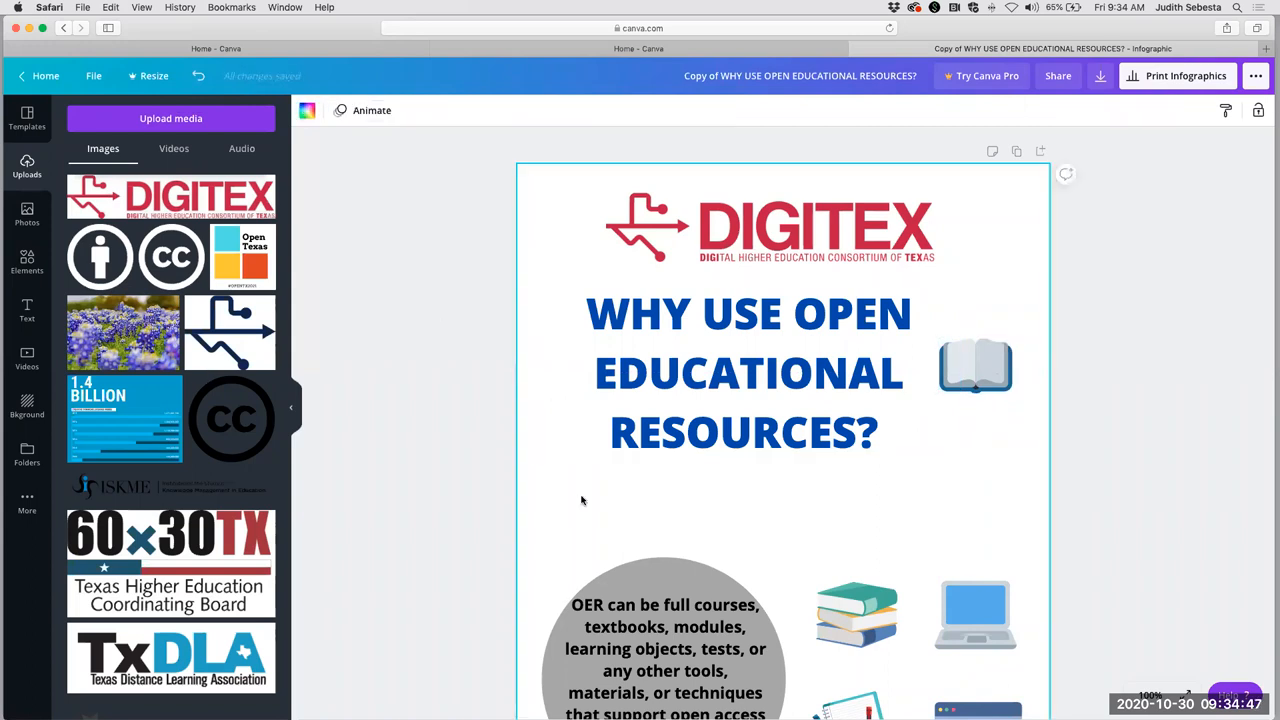
mouse_move(214, 424)
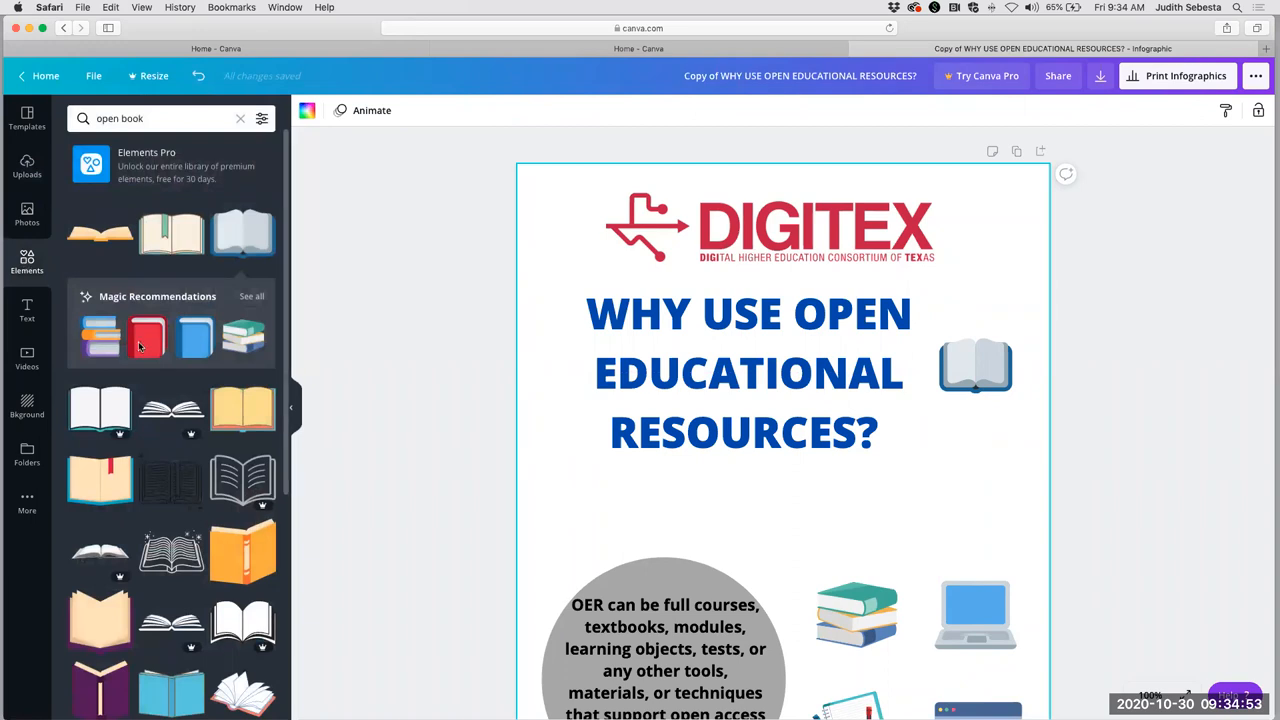
mouse_move(118, 176)
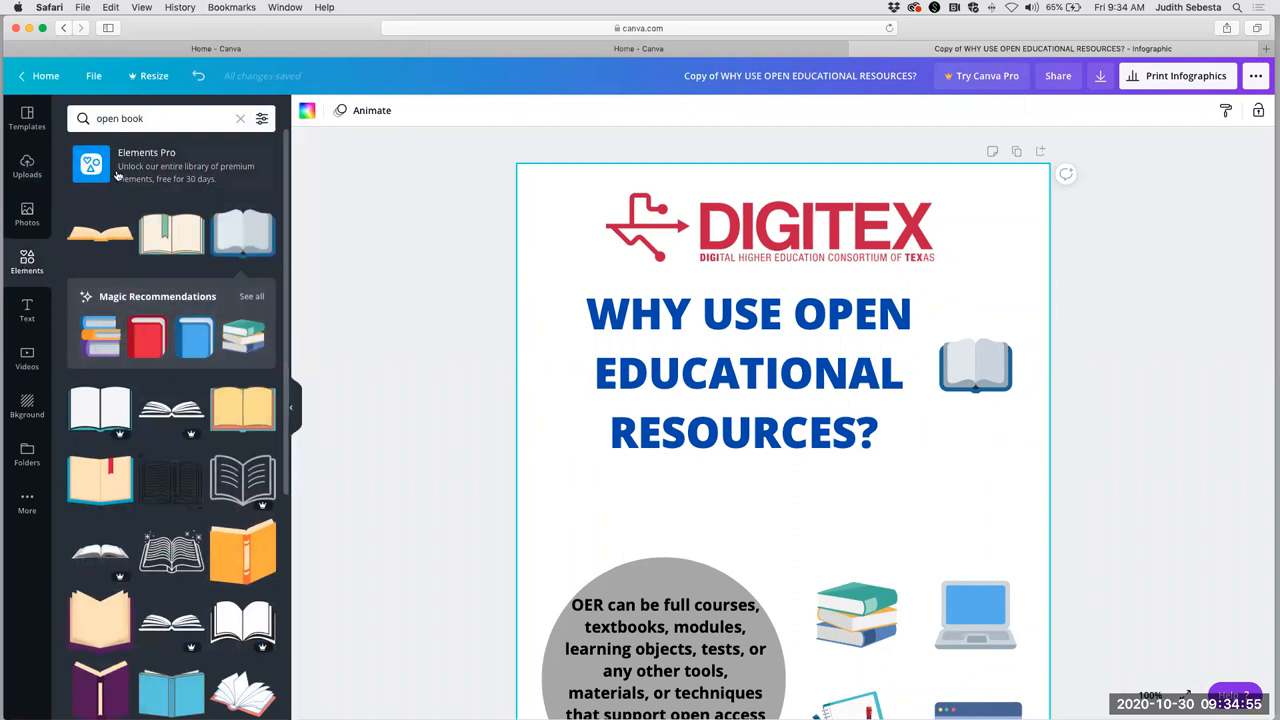
Add a square shape recoloured blue and stretched full width under the heading.
left_click(240, 118)
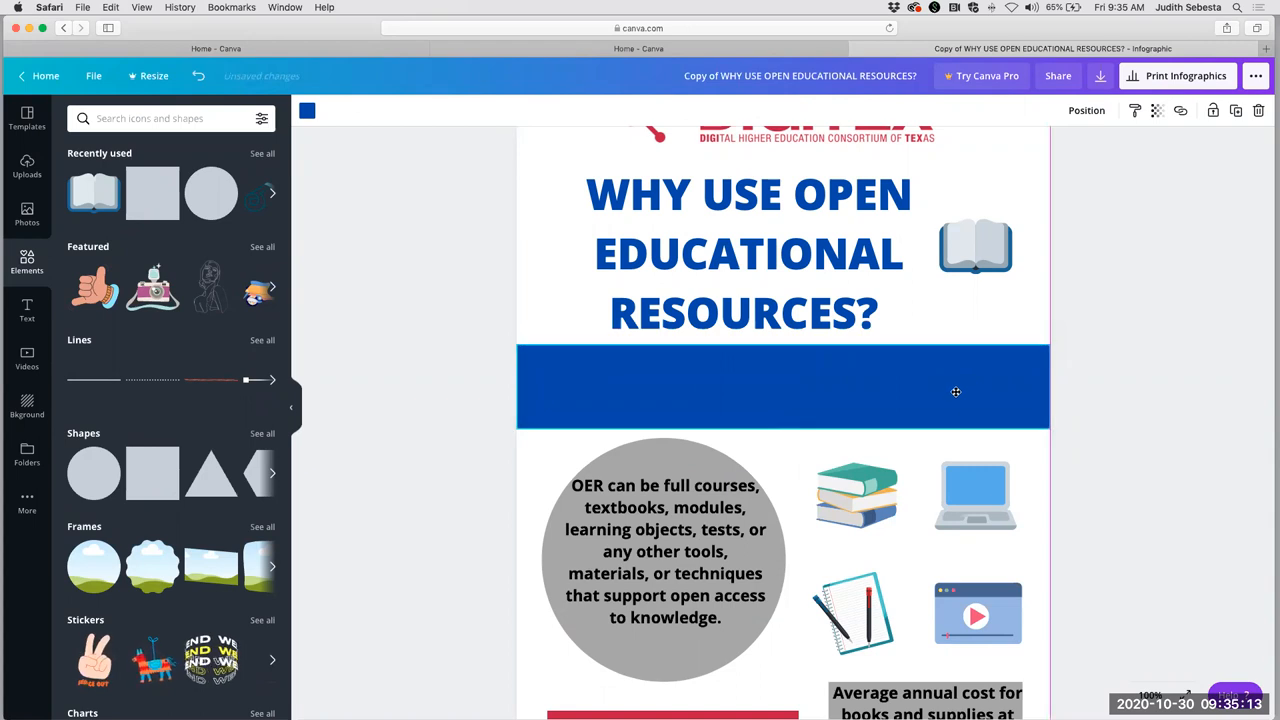
left_click(956, 392)
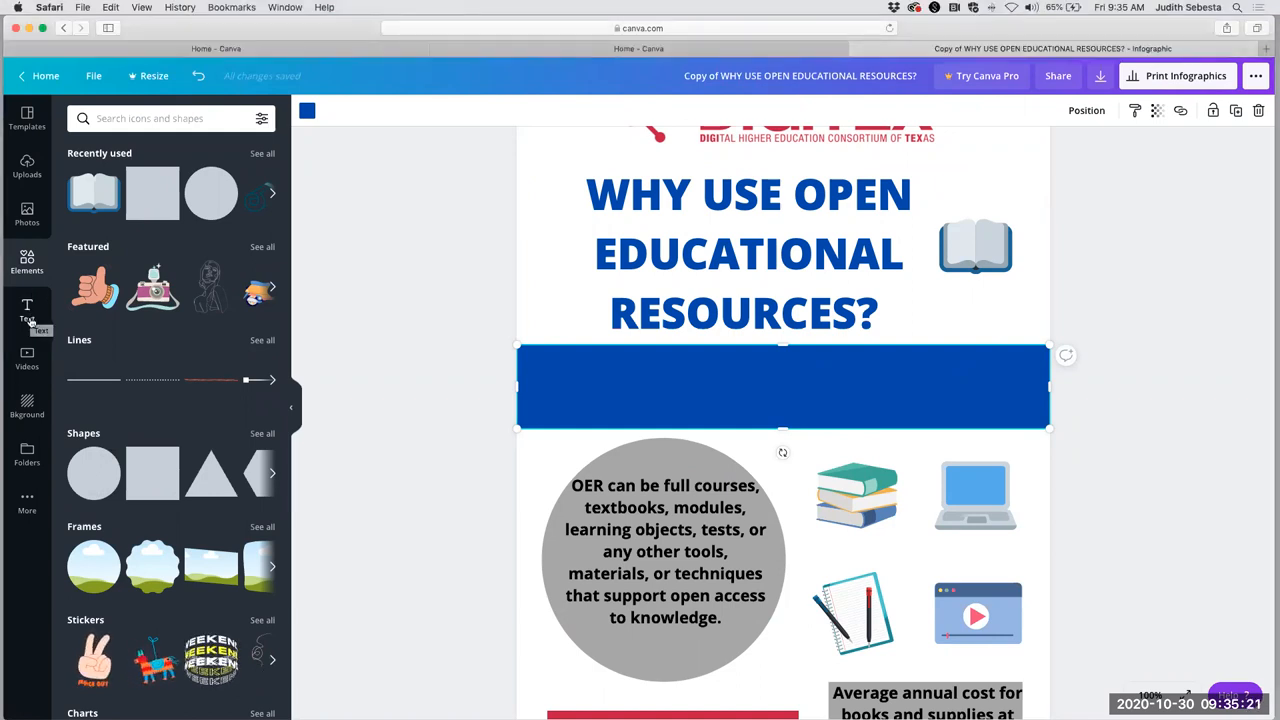
Add a subheading in the blue band reading 'OER require the ability to retain, reuse, revise, remix, and redistribute'.
left_click(28, 310)
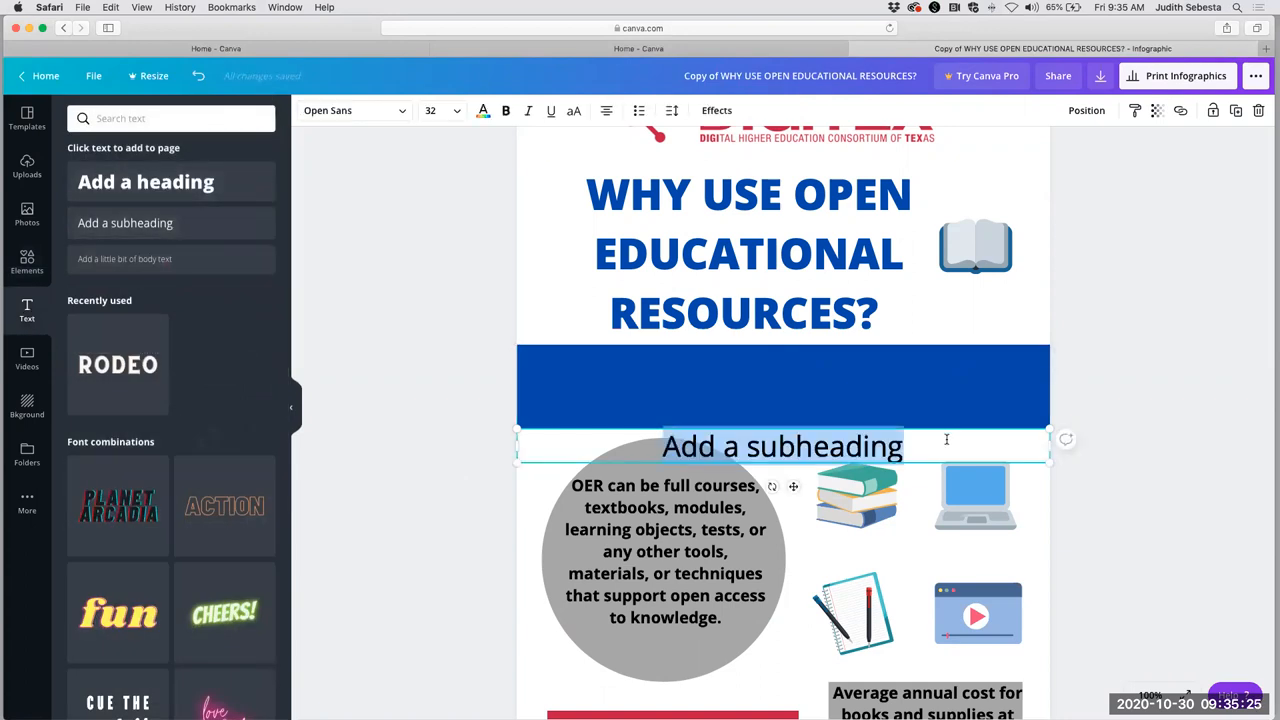
left_click_drag(784, 446, 784, 388)
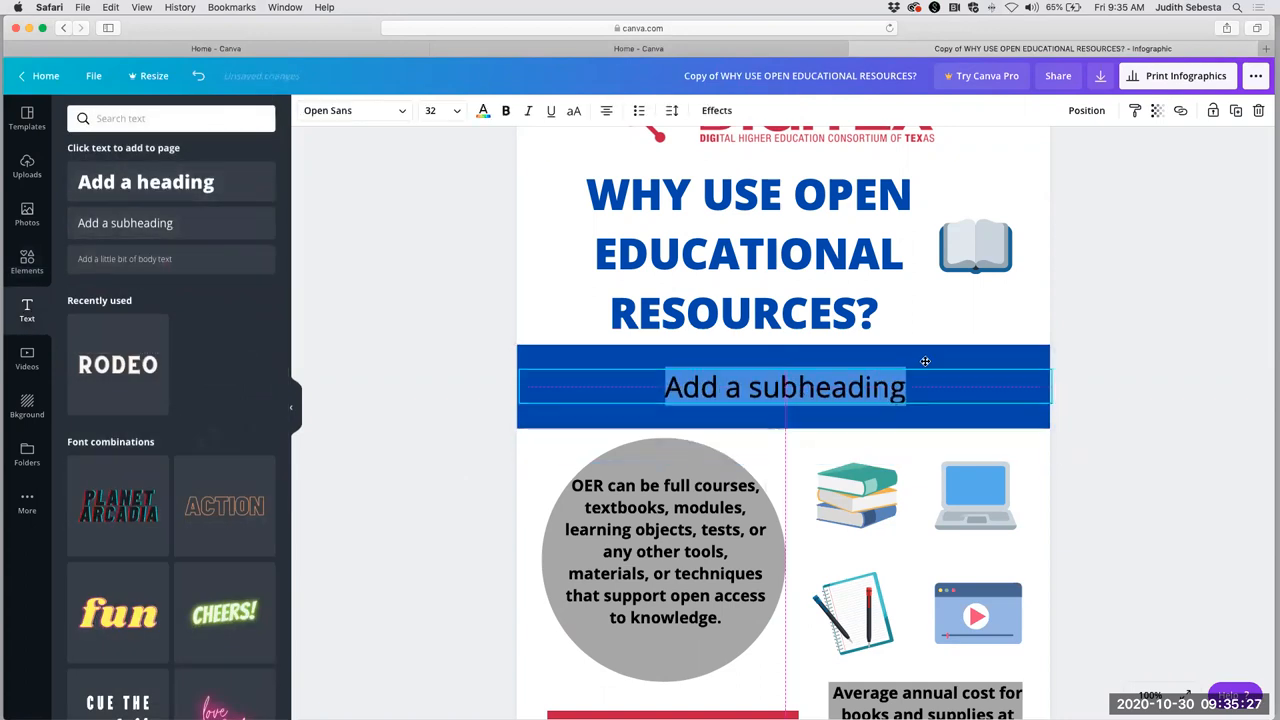
left_click(784, 388)
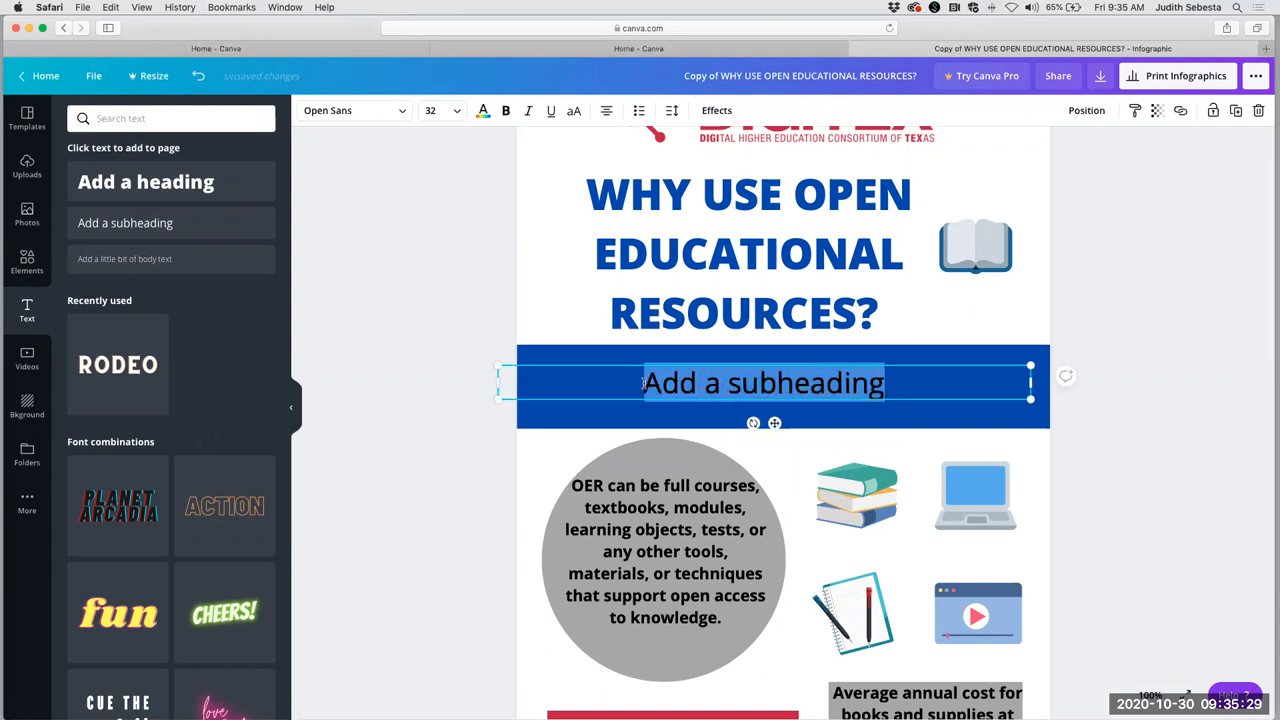
left_click(764, 384)
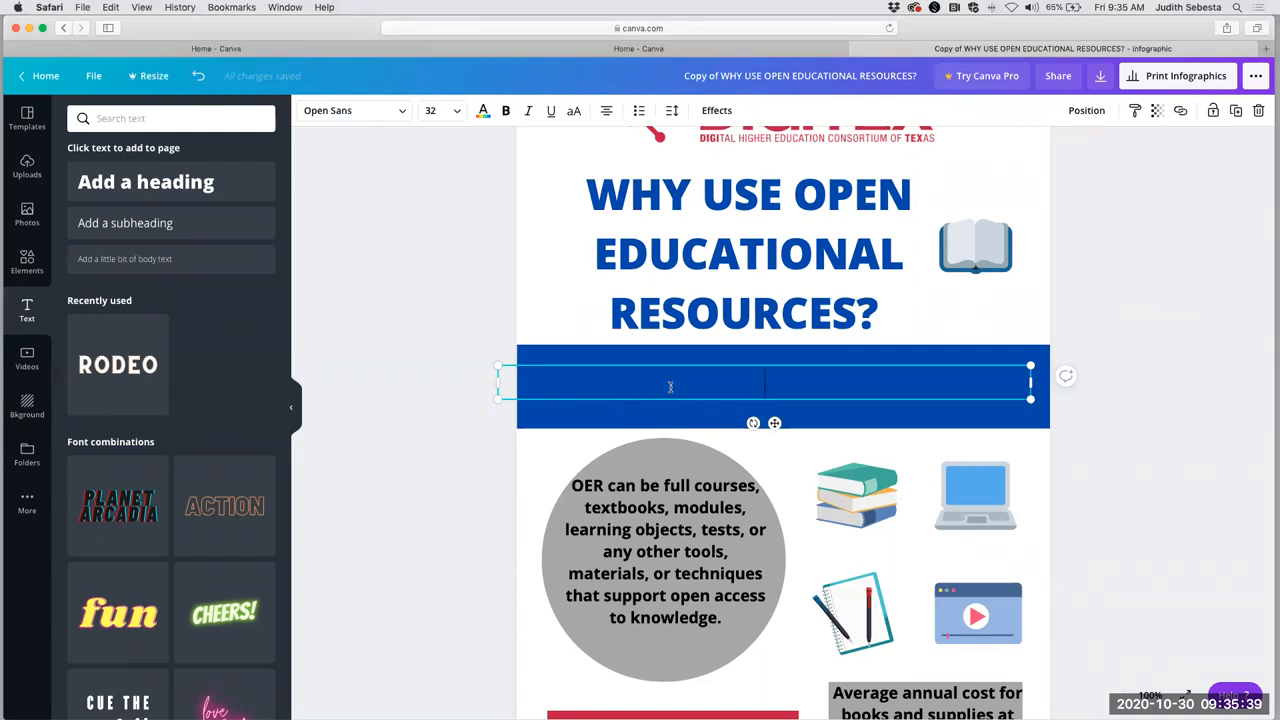
type("OER require the ability to retain, reuse, revise, remix, and redistribute")
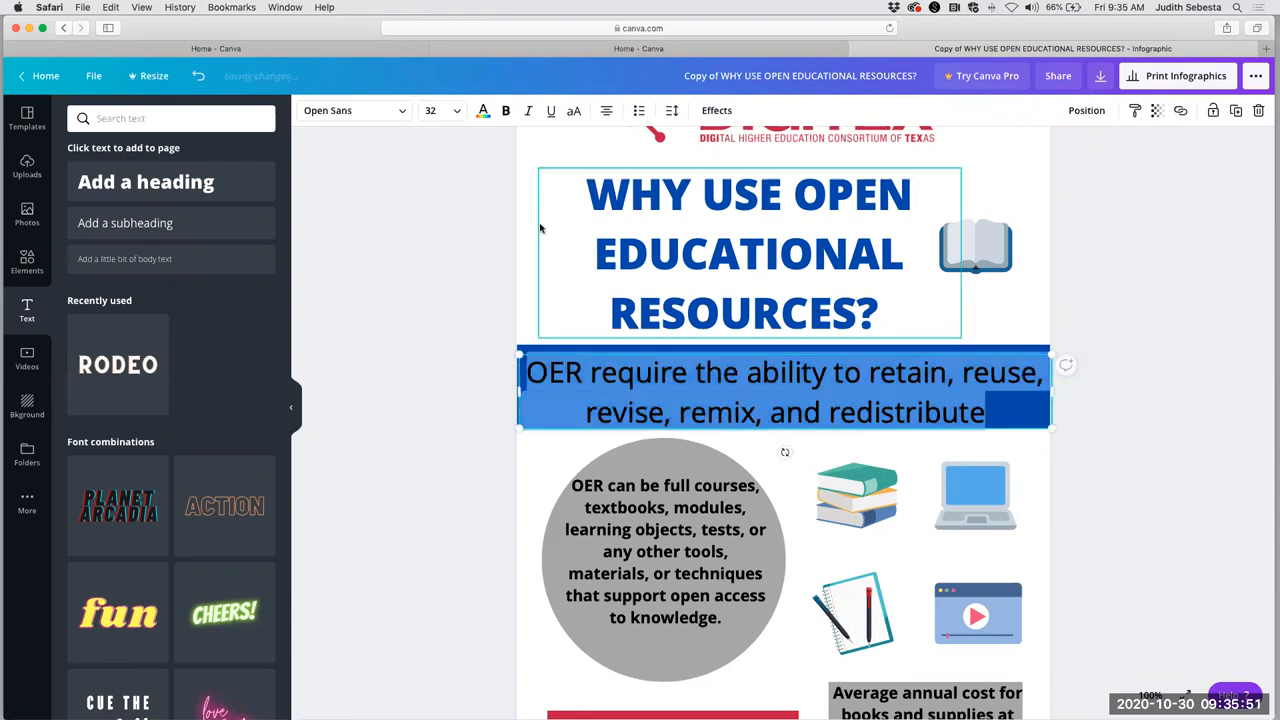
Set the blue-band subheading to font size 24 and colour it white.
left_click(456, 112)
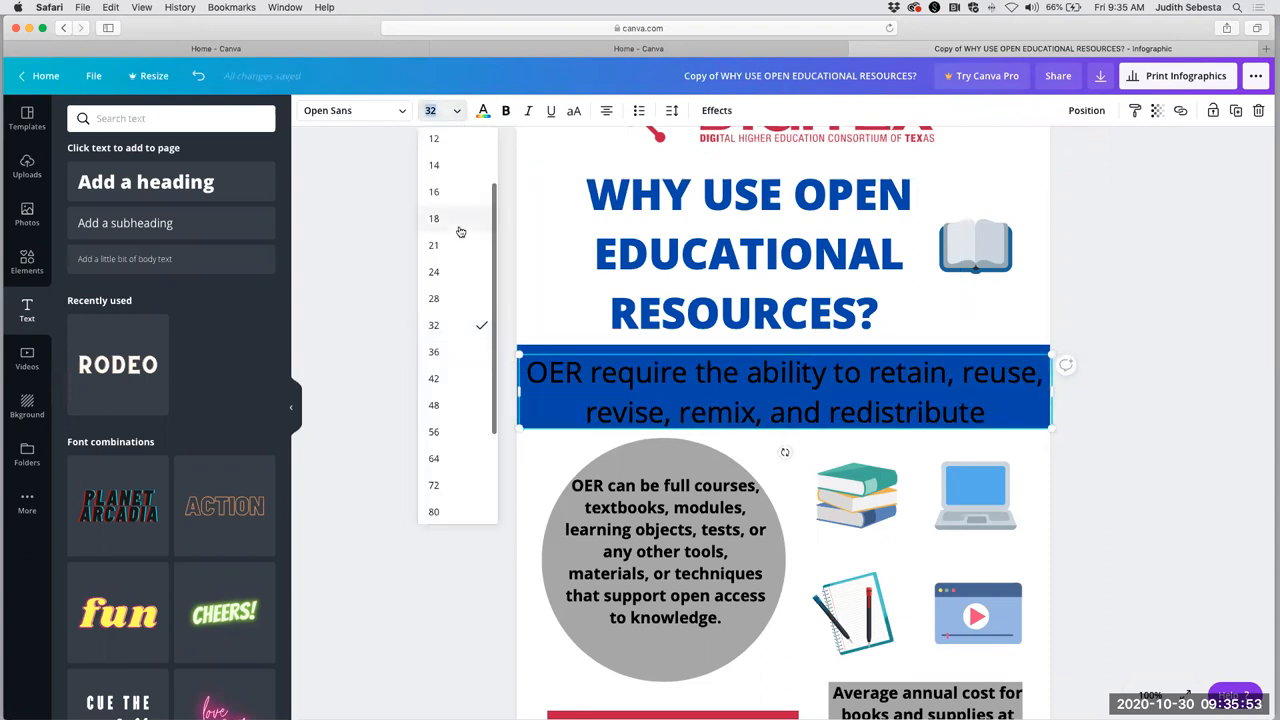
left_click(432, 272)
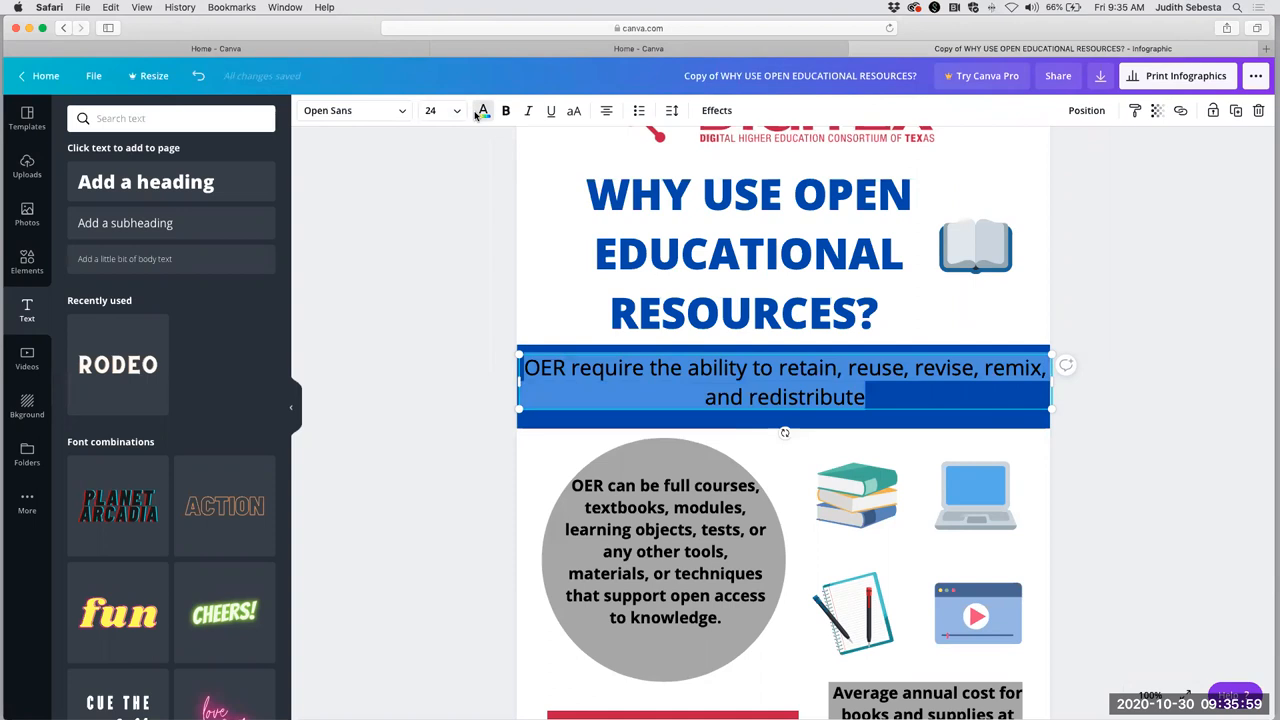
left_click(480, 110)
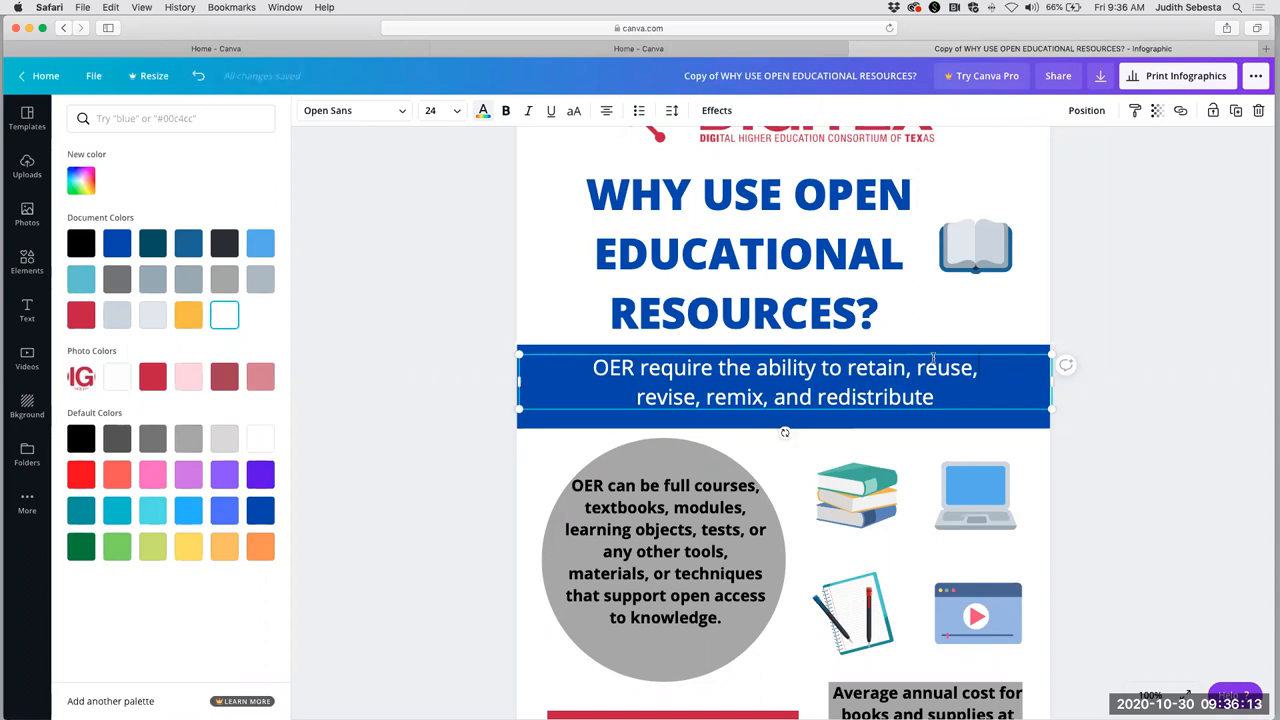
mouse_move(992, 324)
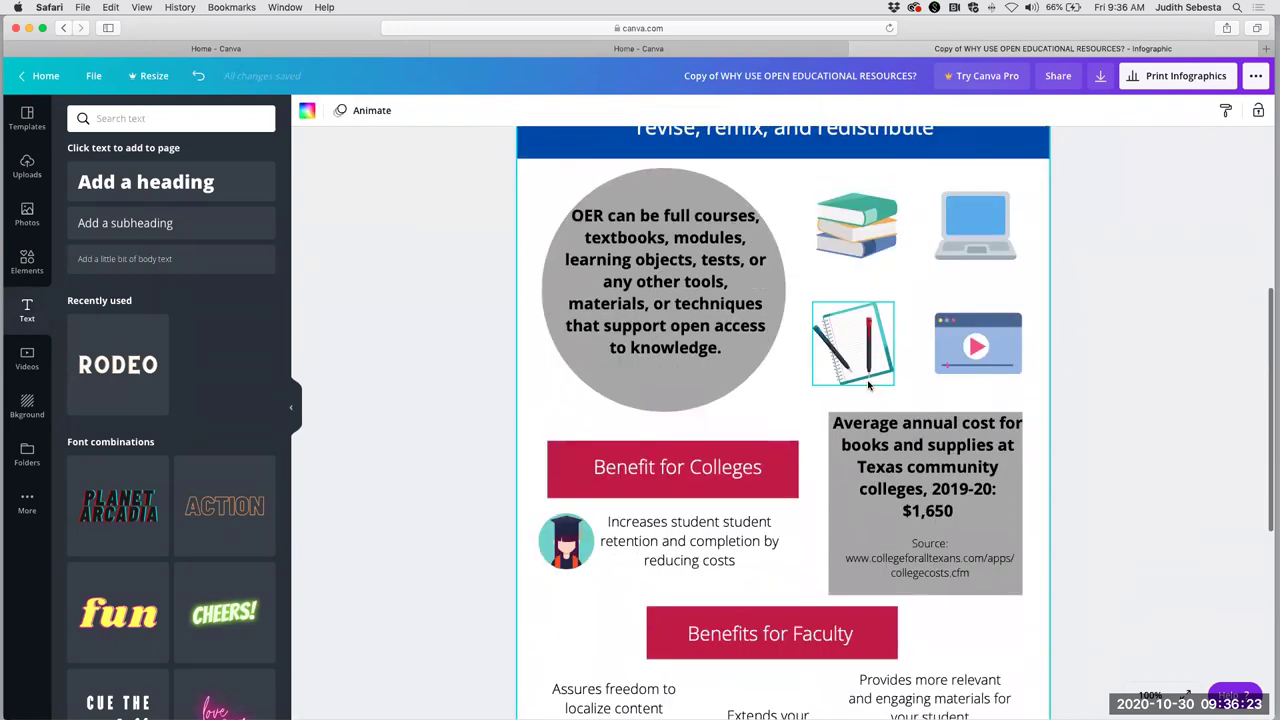
scroll("down", 3)
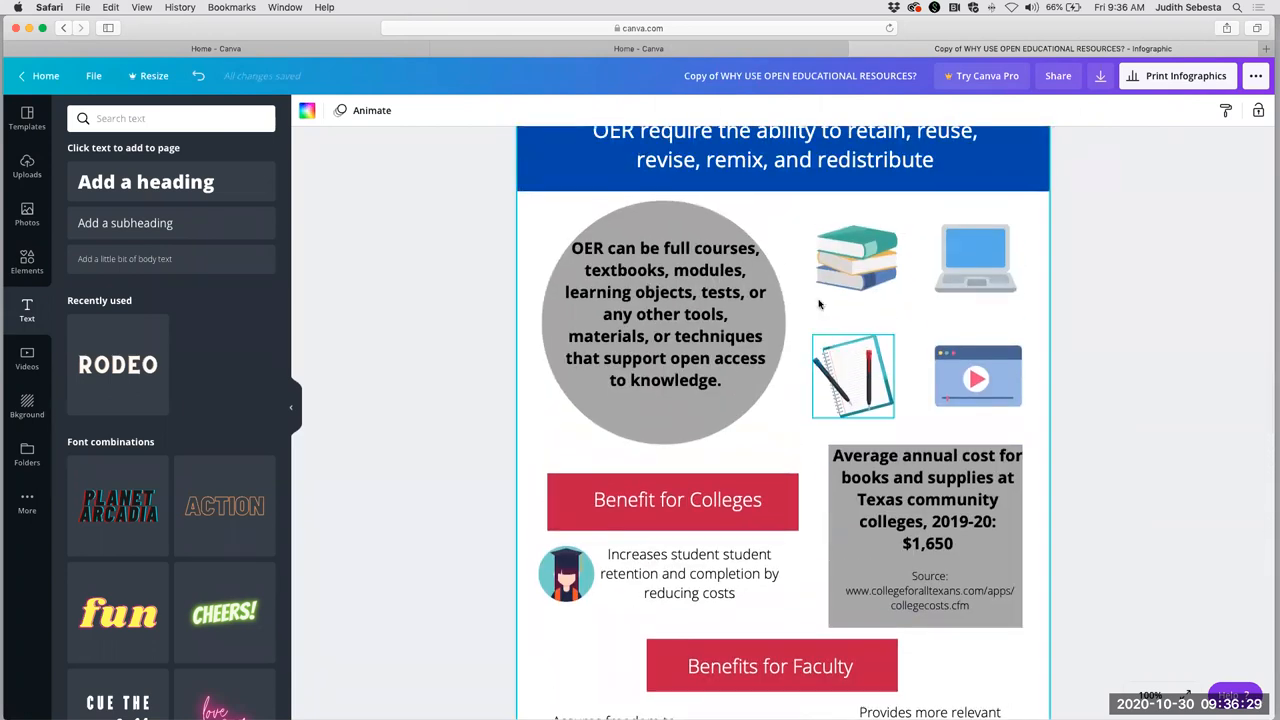
left_click(664, 322)
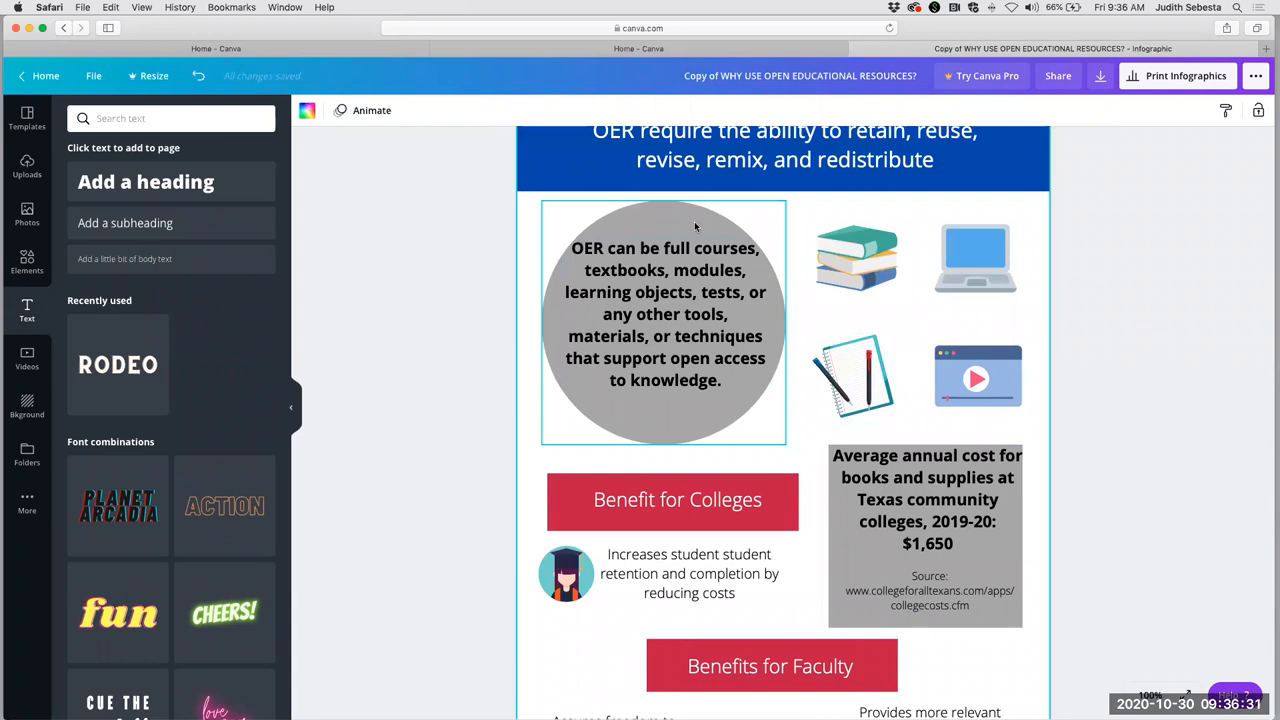
left_click(924, 500)
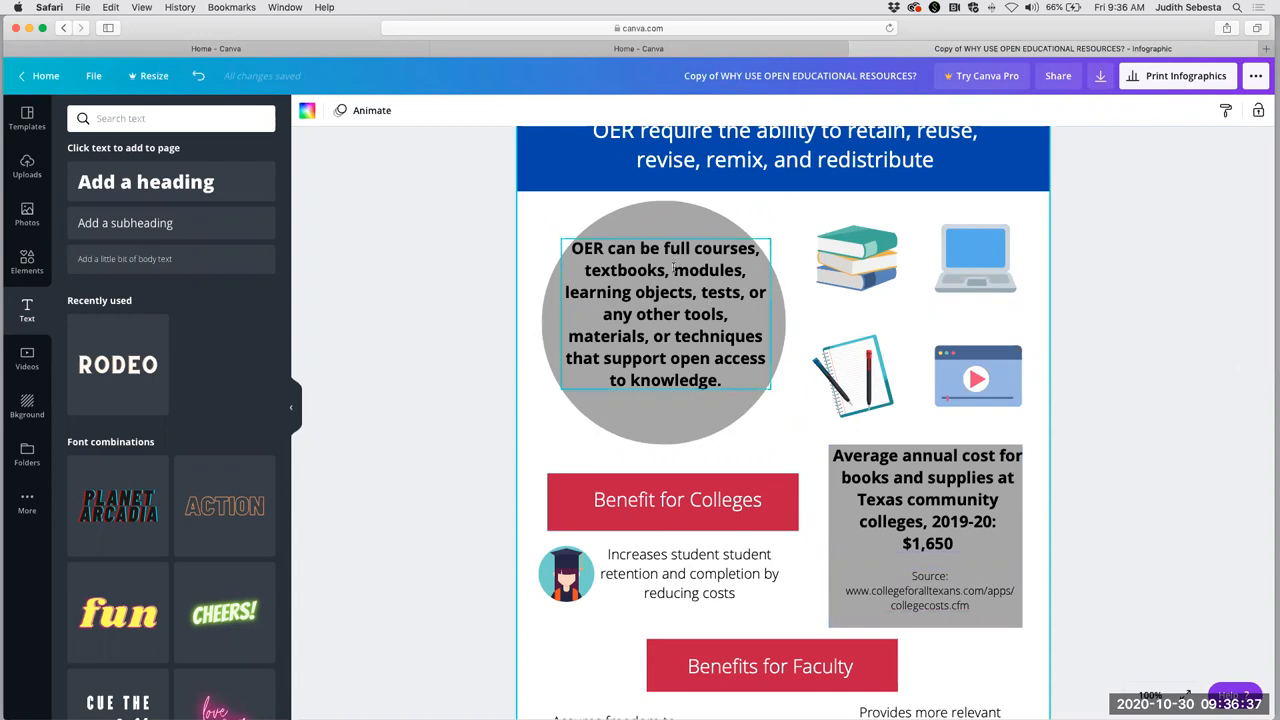
left_click(856, 258)
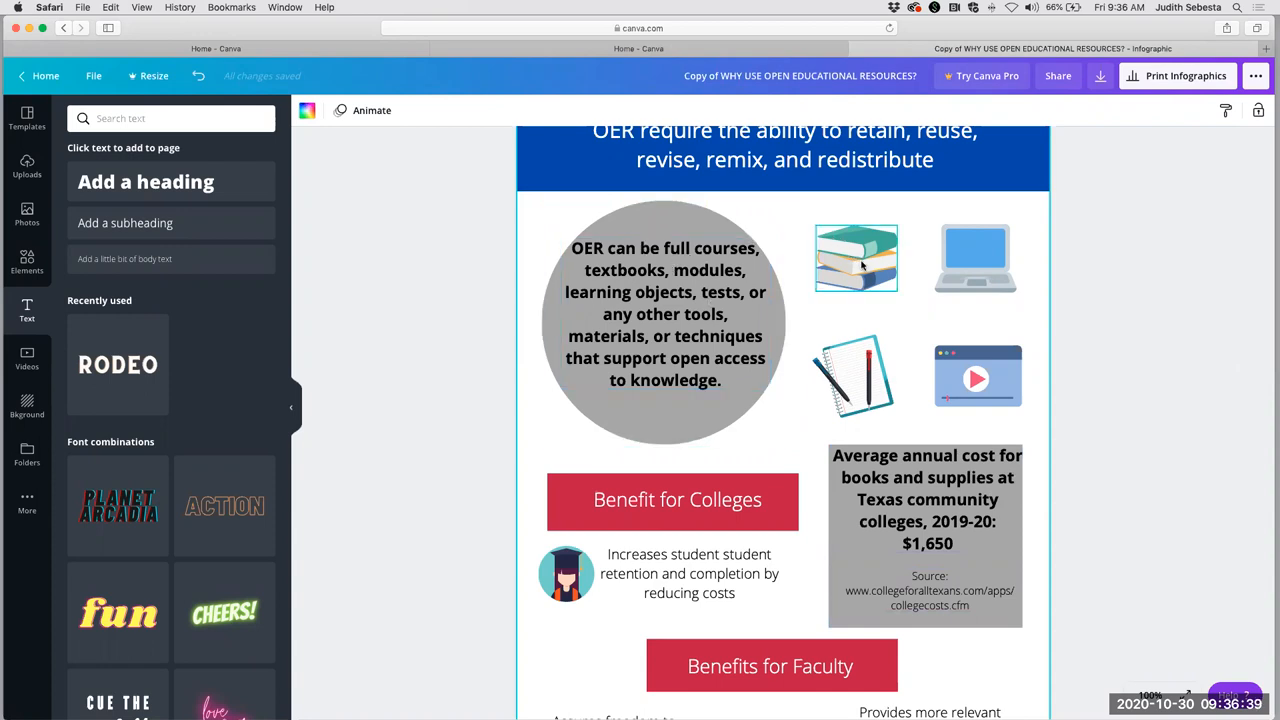
mouse_move(988, 370)
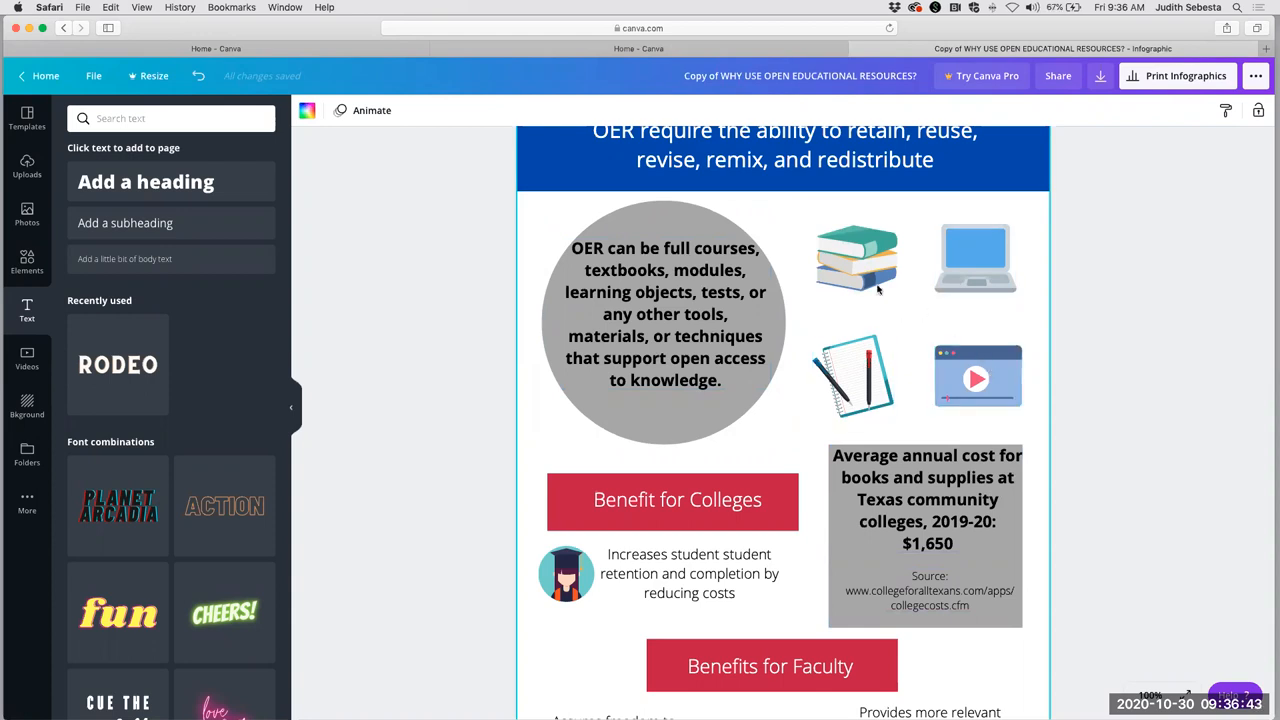
left_click(852, 376)
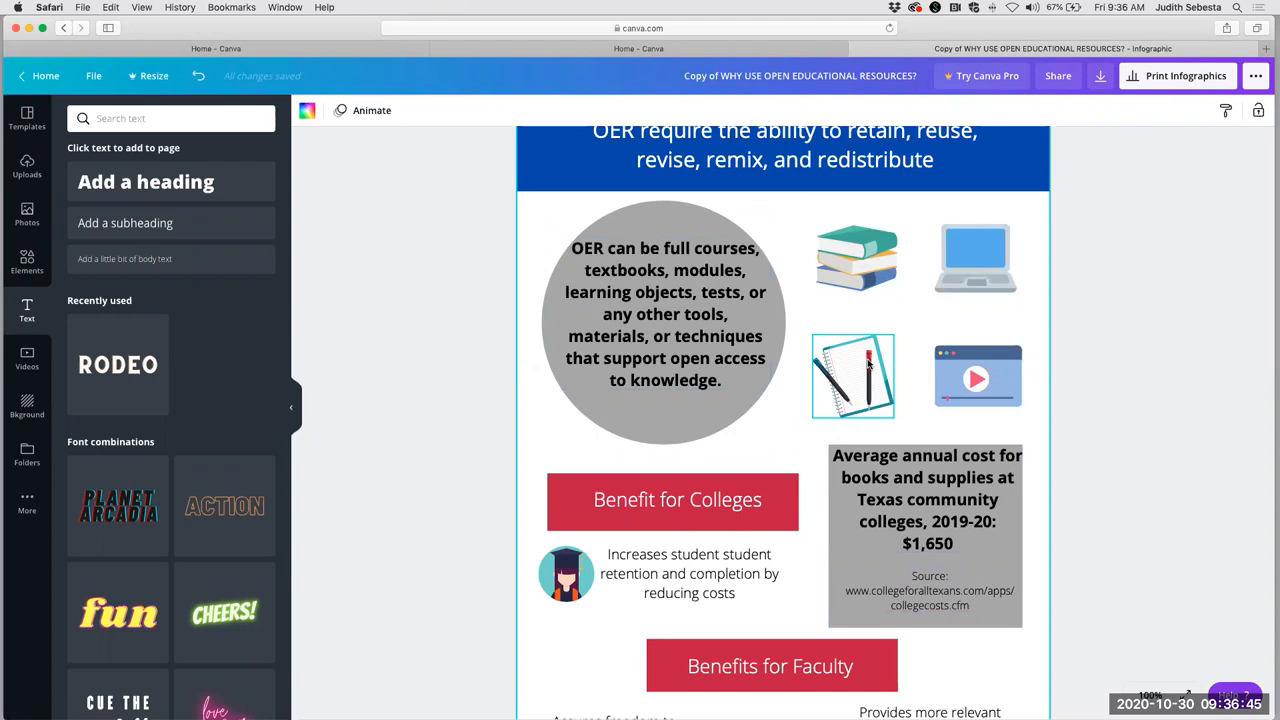
scroll("down", 3)
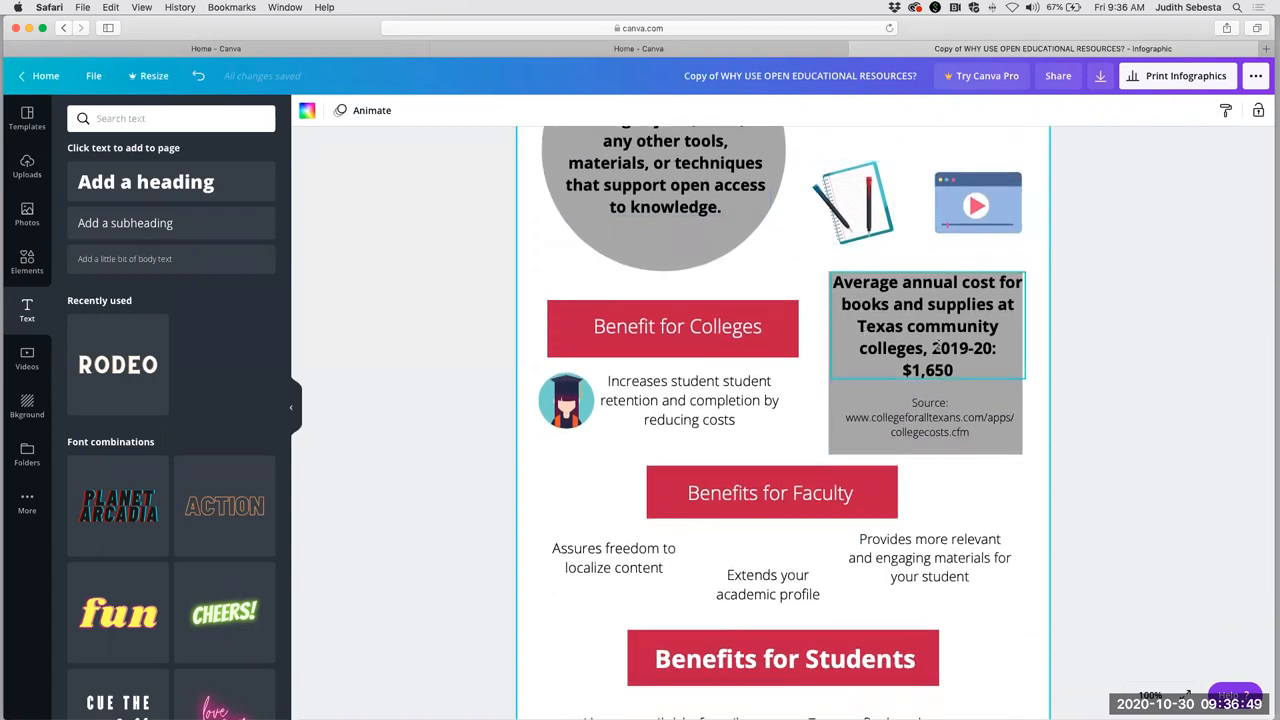
left_click(928, 418)
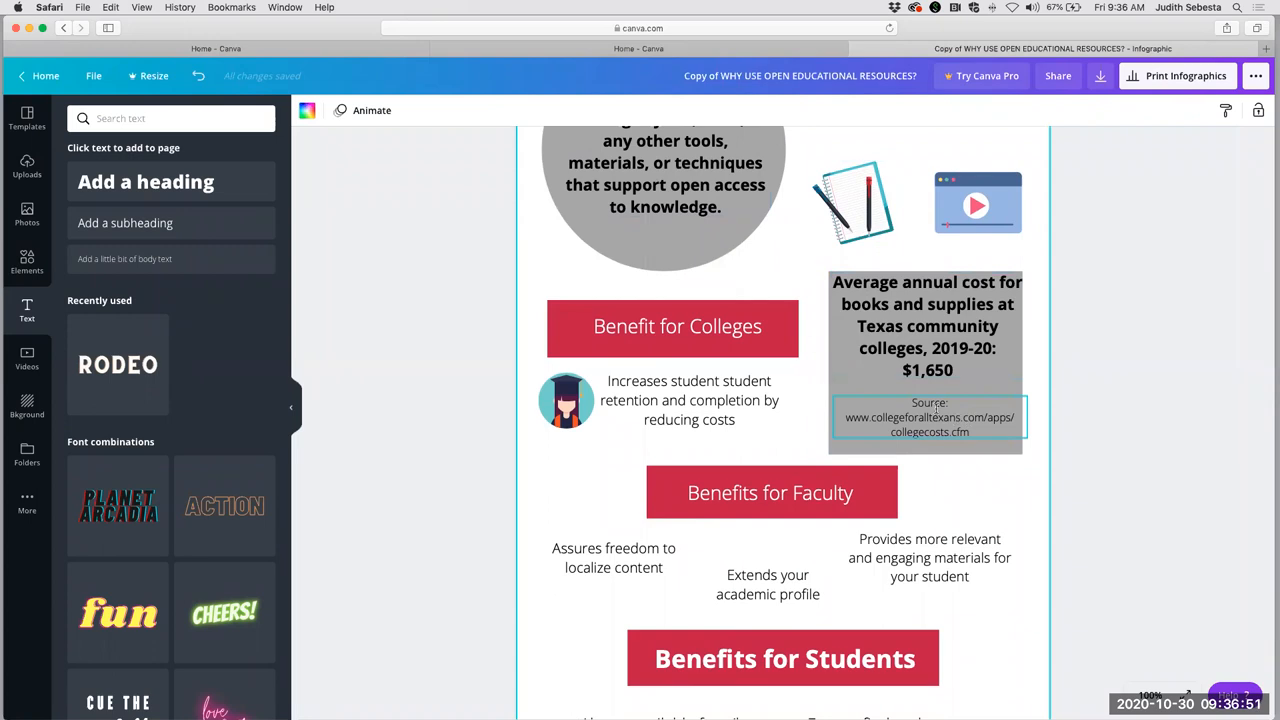
left_click(928, 324)
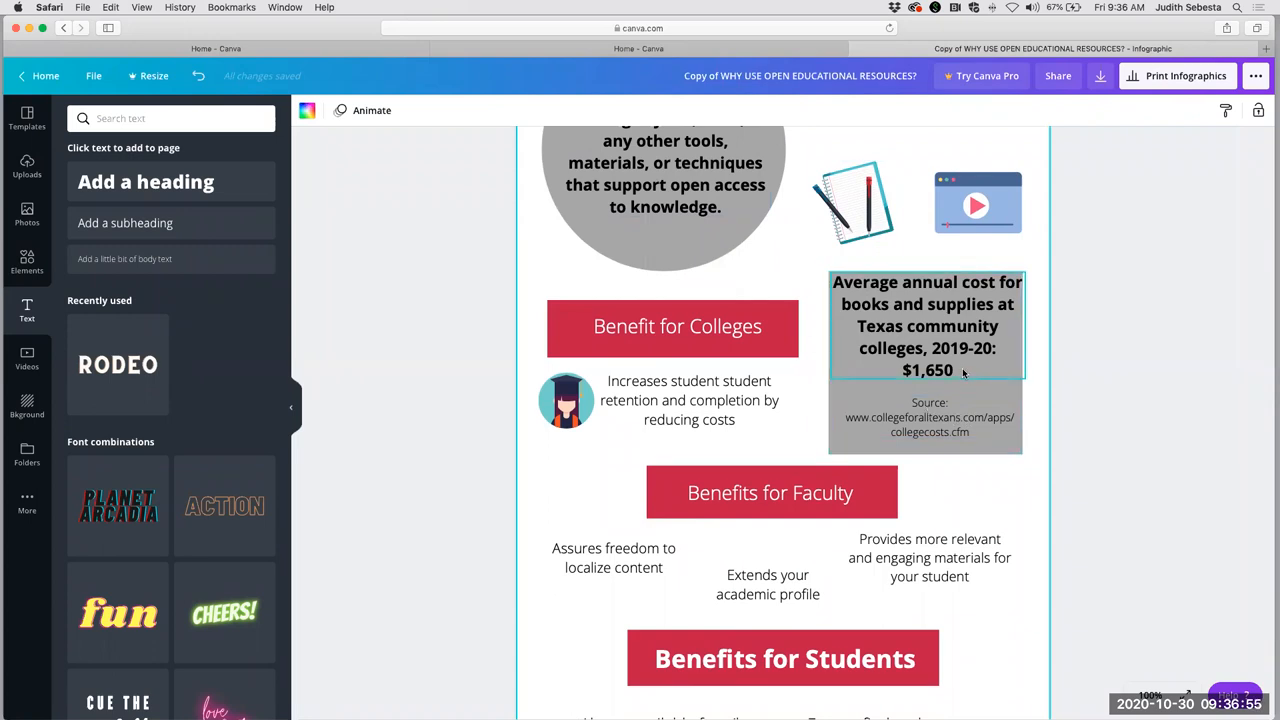
mouse_move(958, 390)
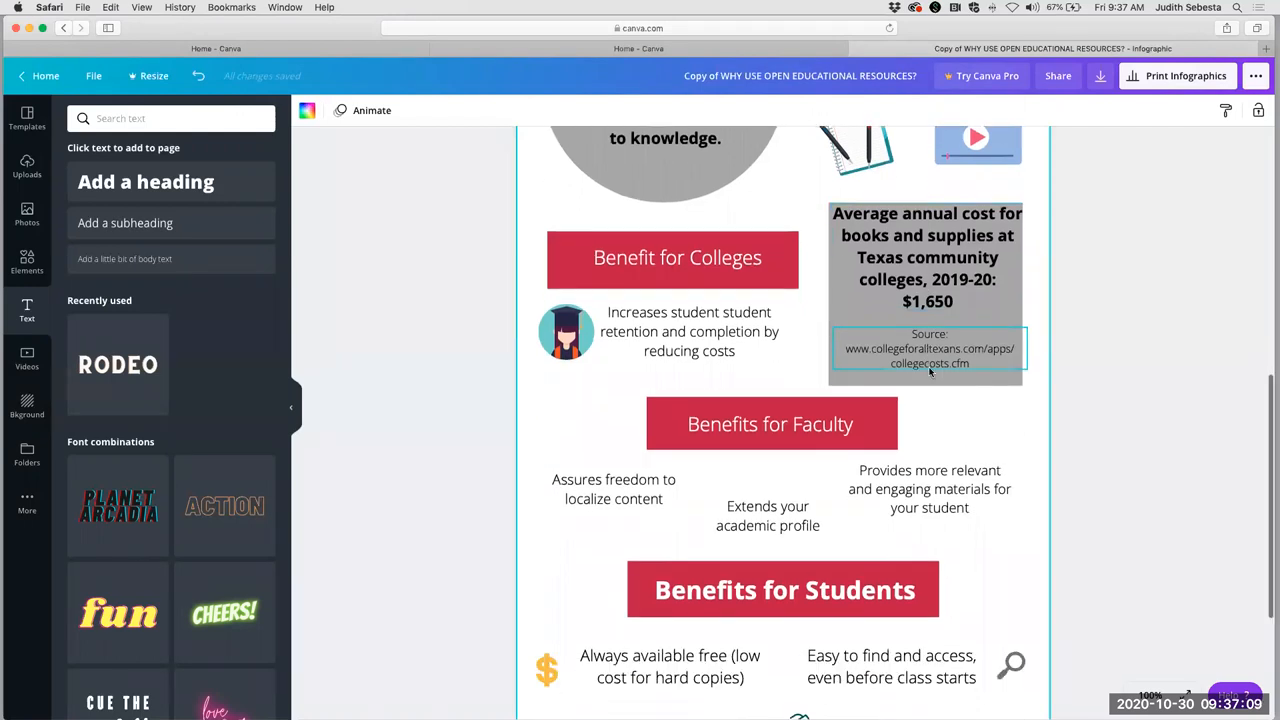
scroll("down", 3)
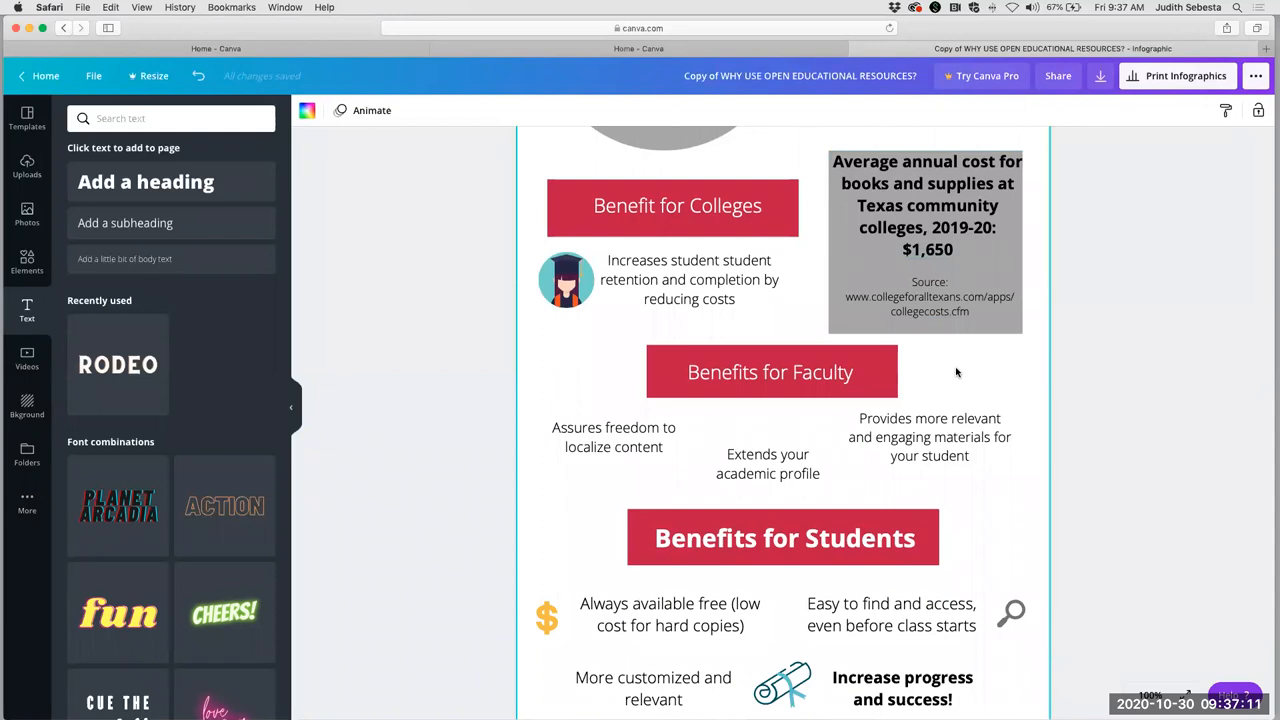
mouse_move(962, 370)
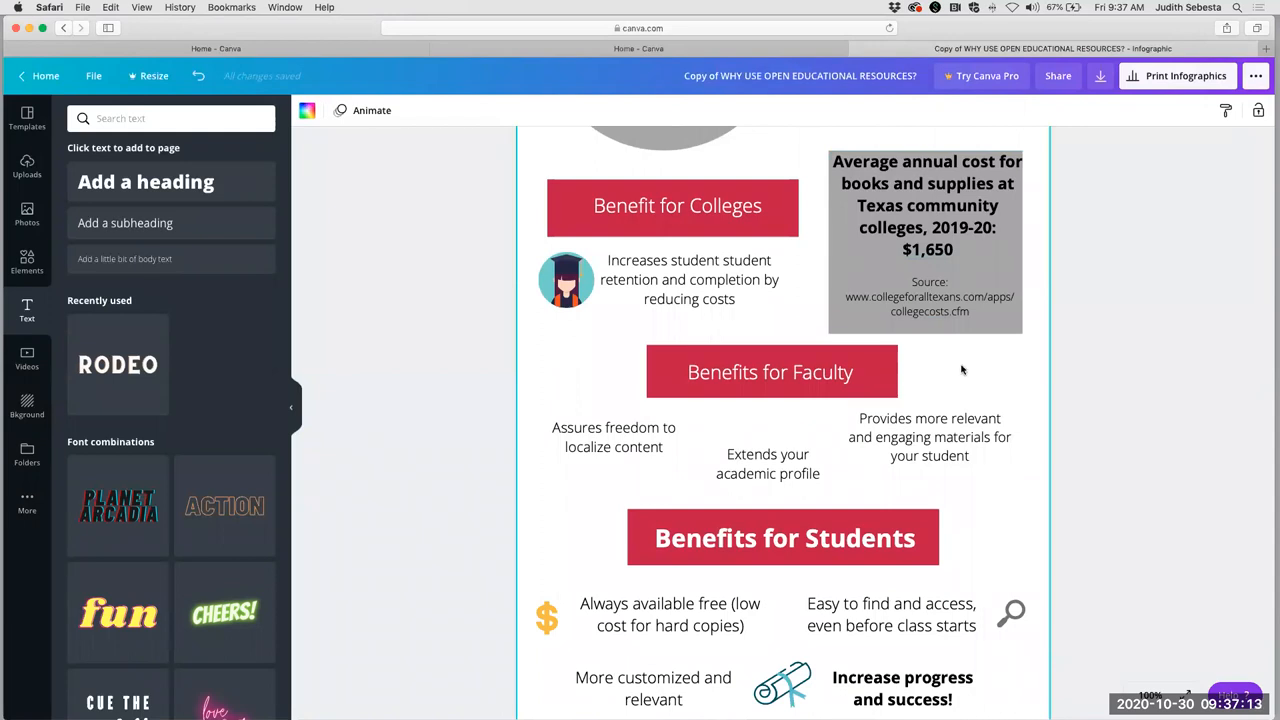
scroll("down", 3)
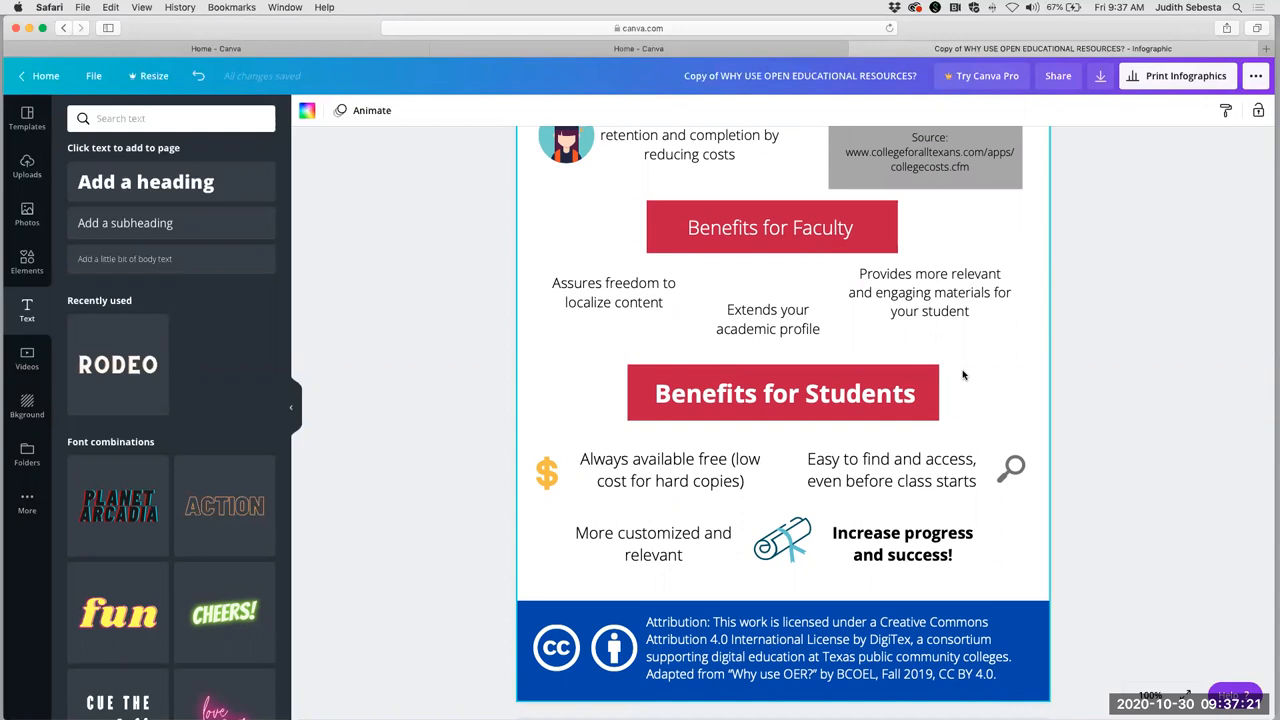
left_click(670, 468)
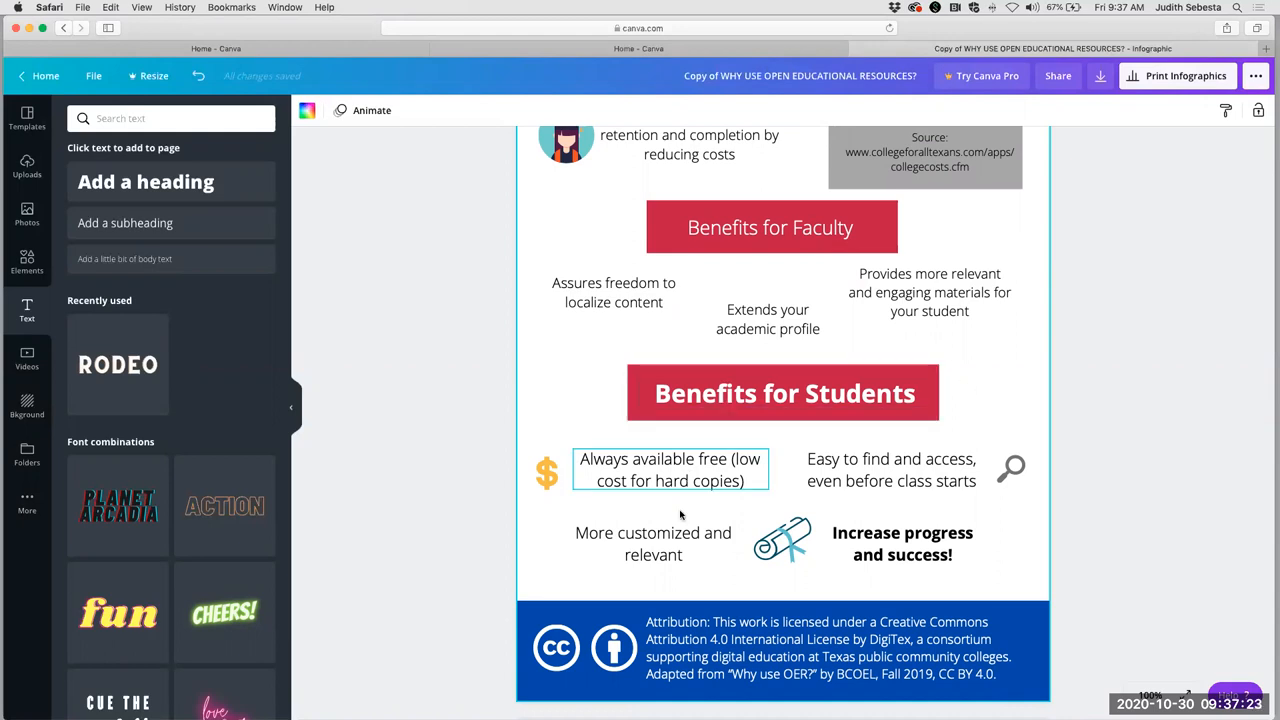
left_click(892, 470)
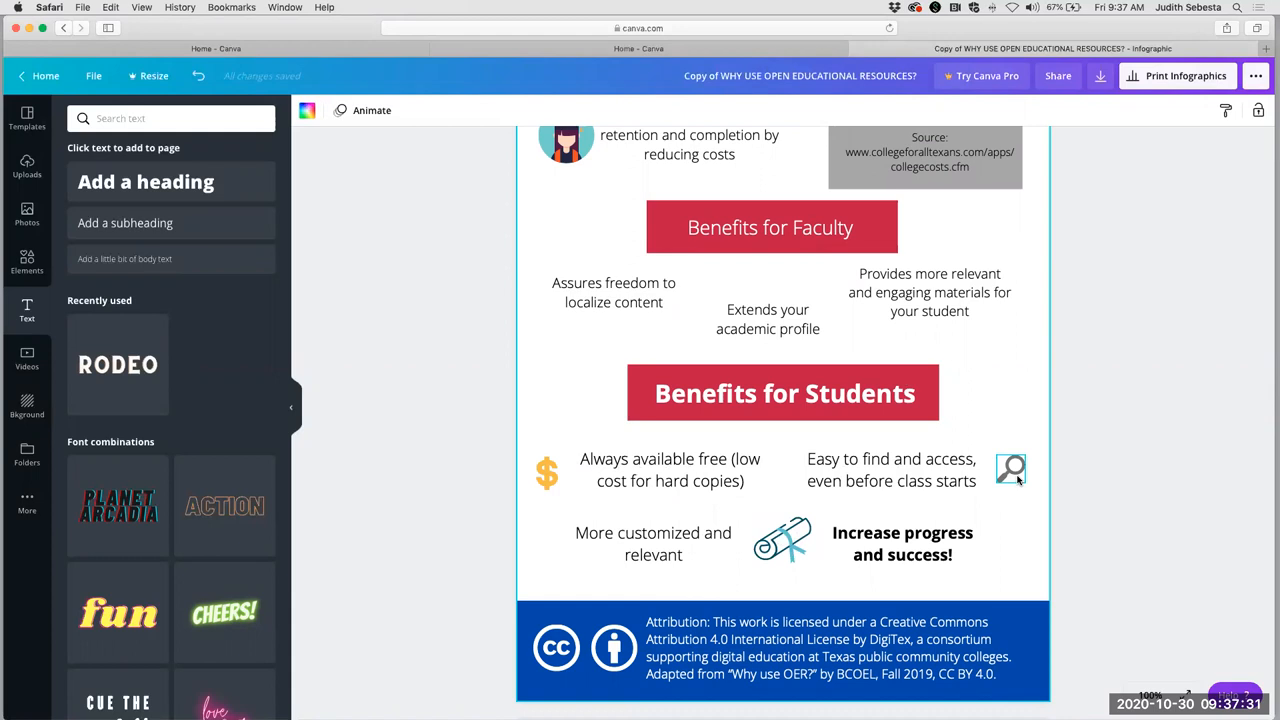
scroll("down", 3)
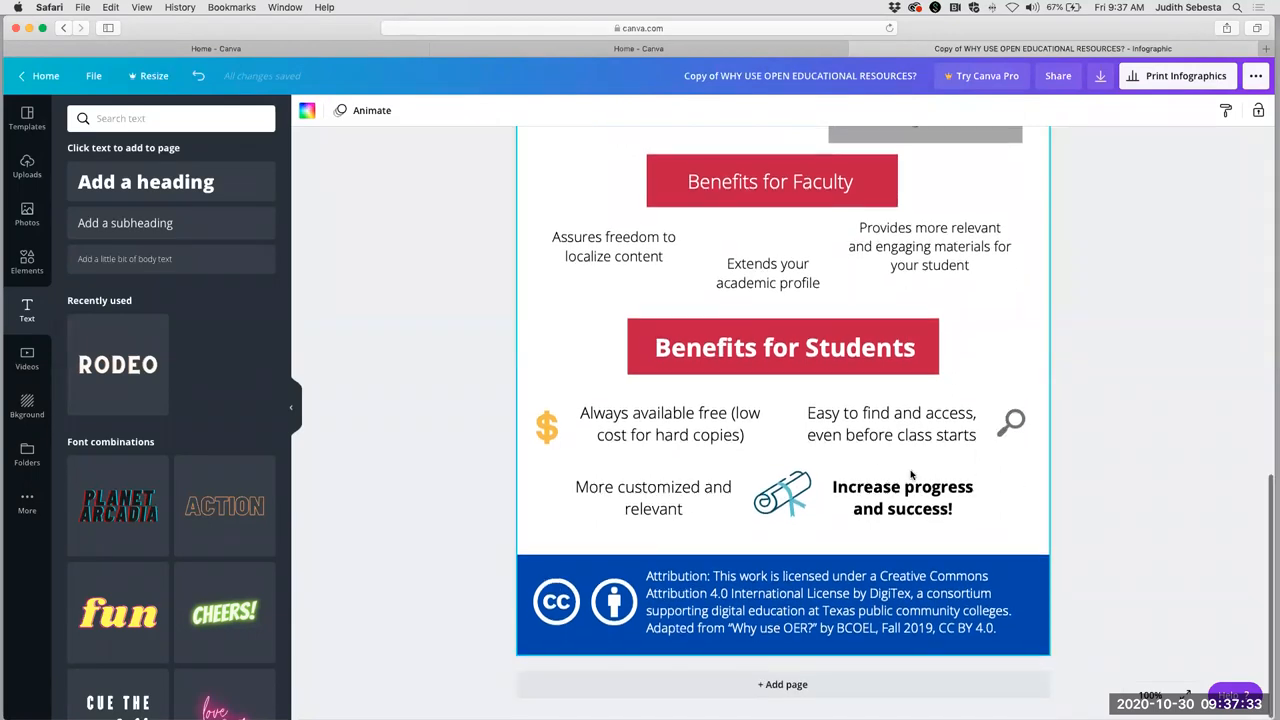
left_click(902, 496)
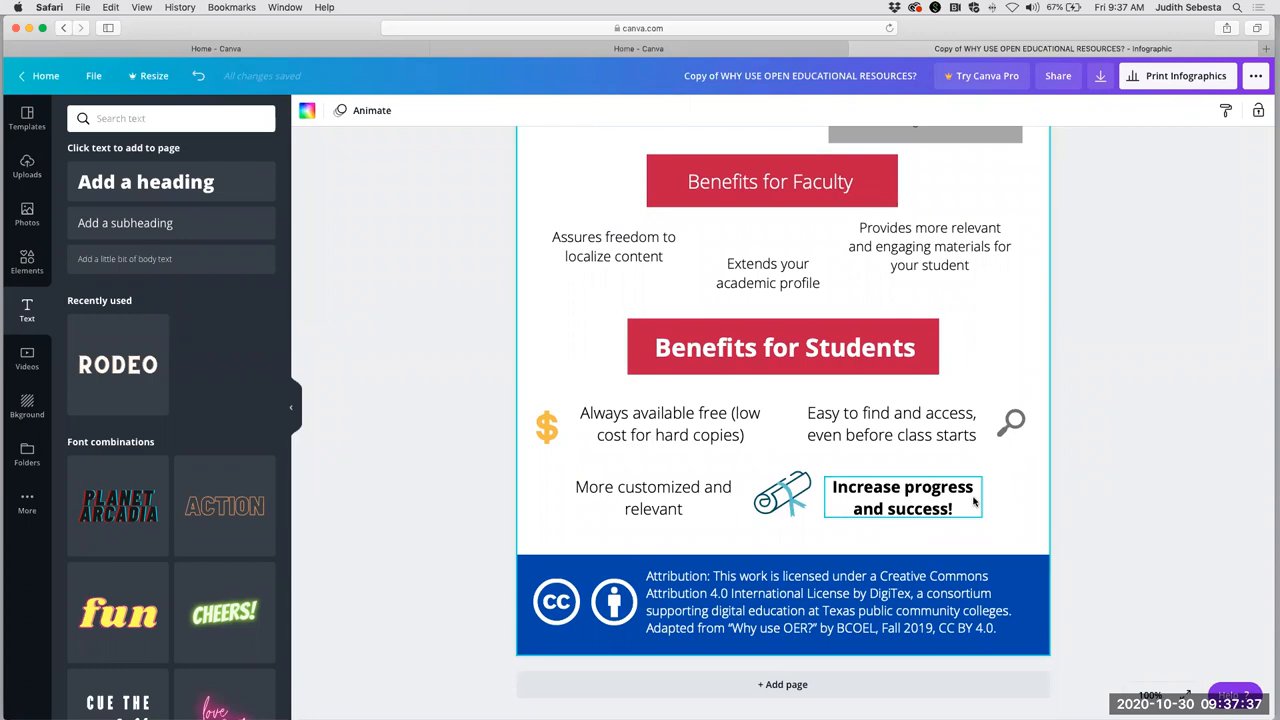
left_click(540, 518)
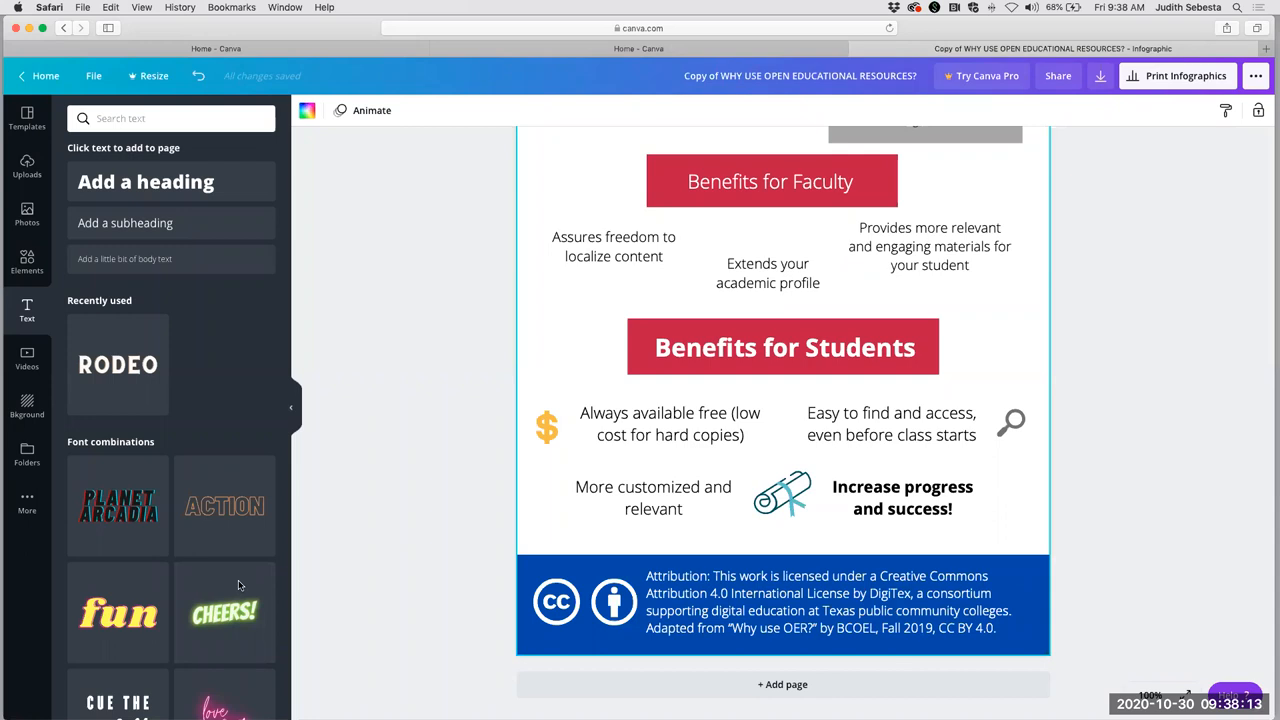
left_click(782, 348)
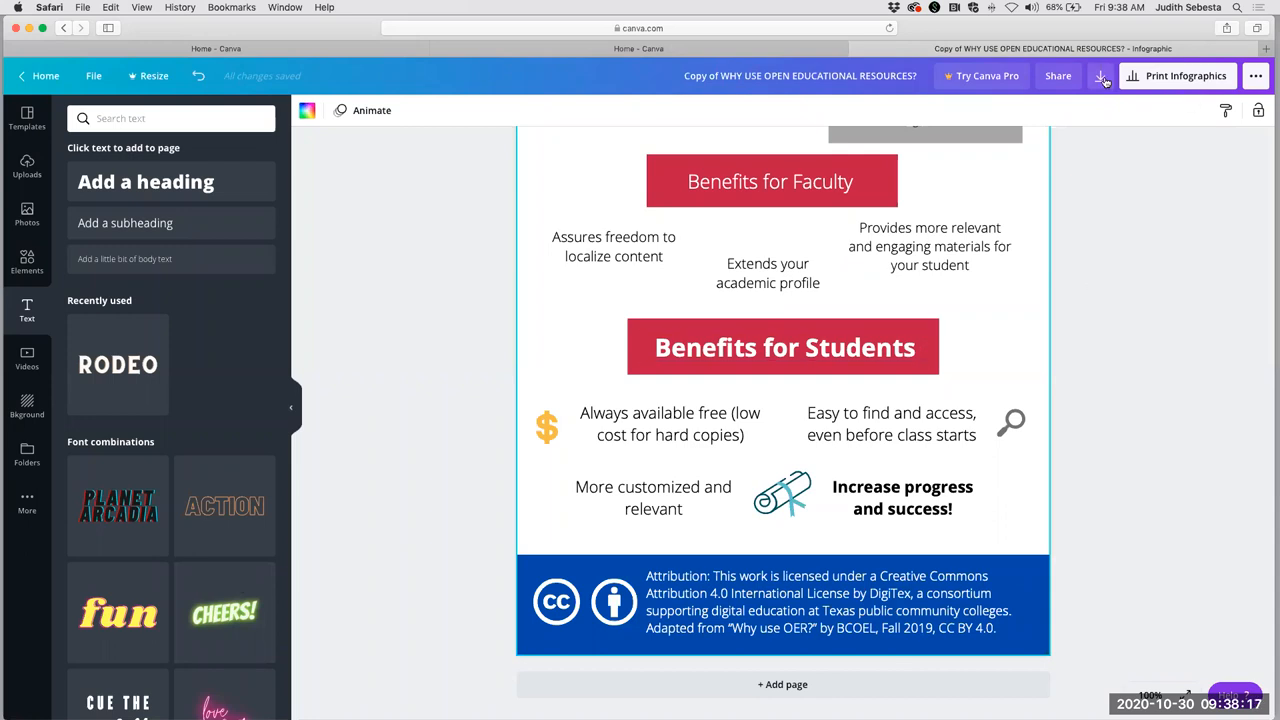
left_click(1104, 76)
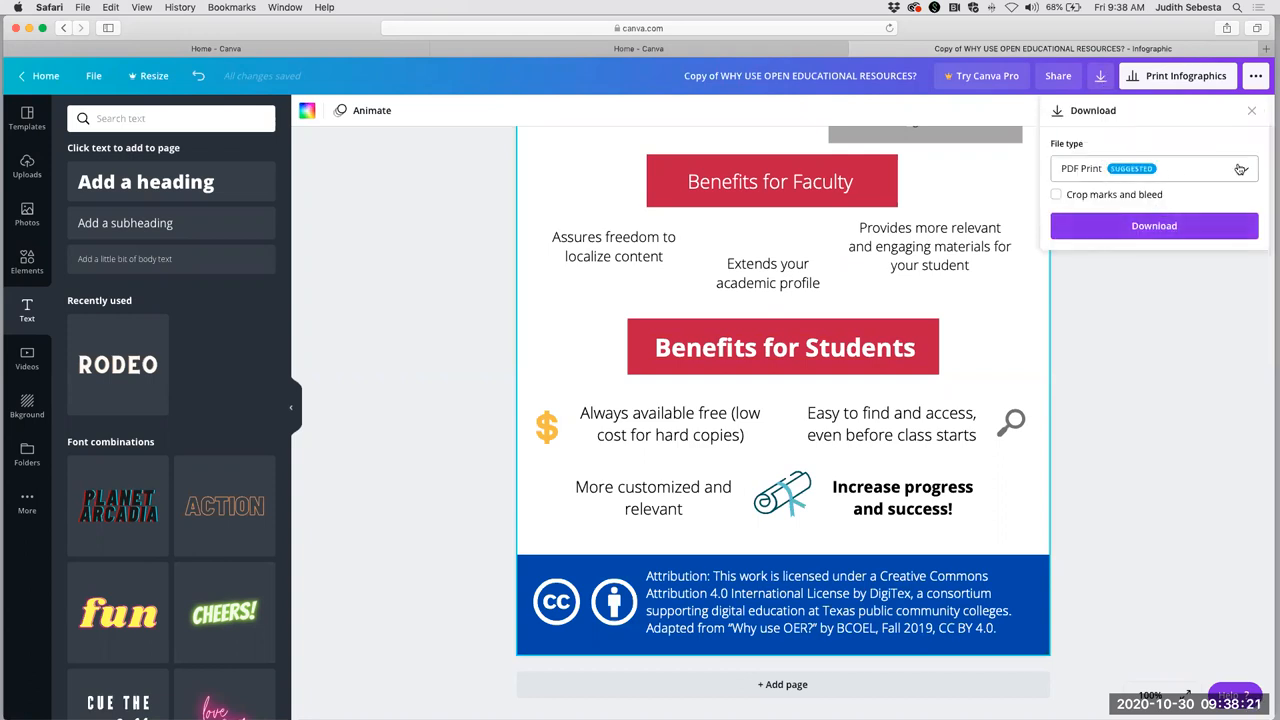
left_click(1156, 168)
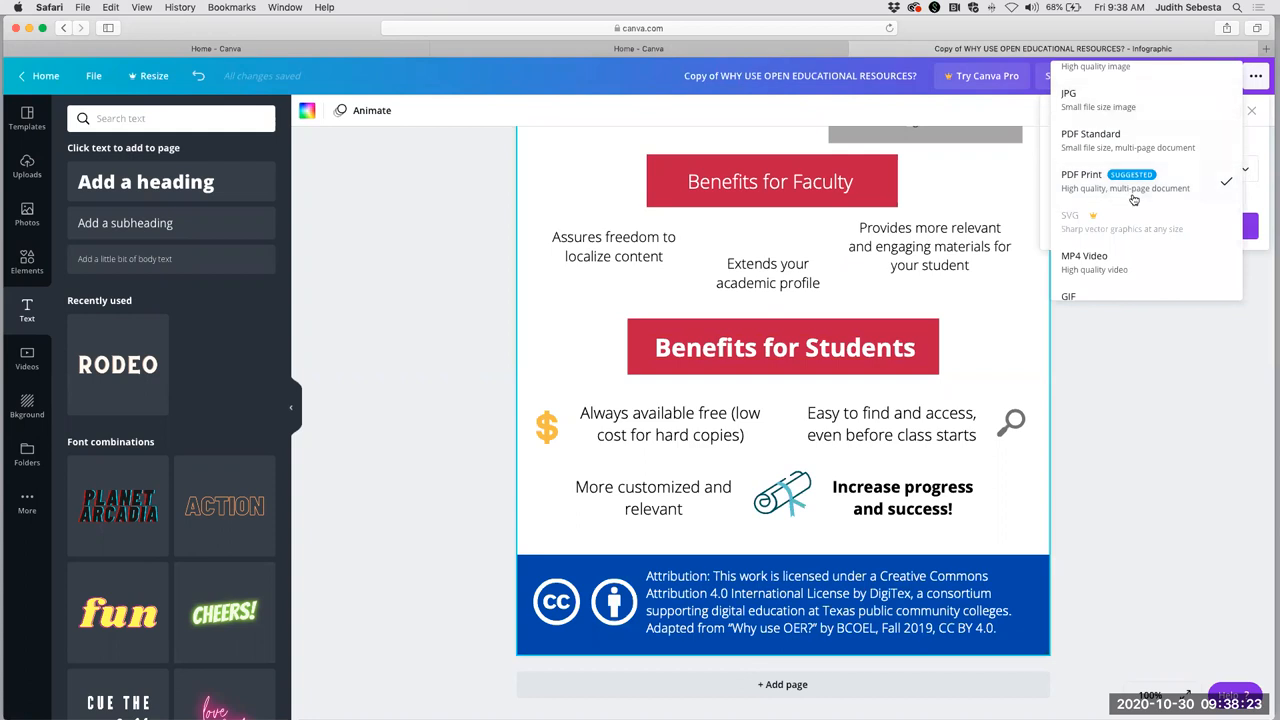
left_click(1080, 174)
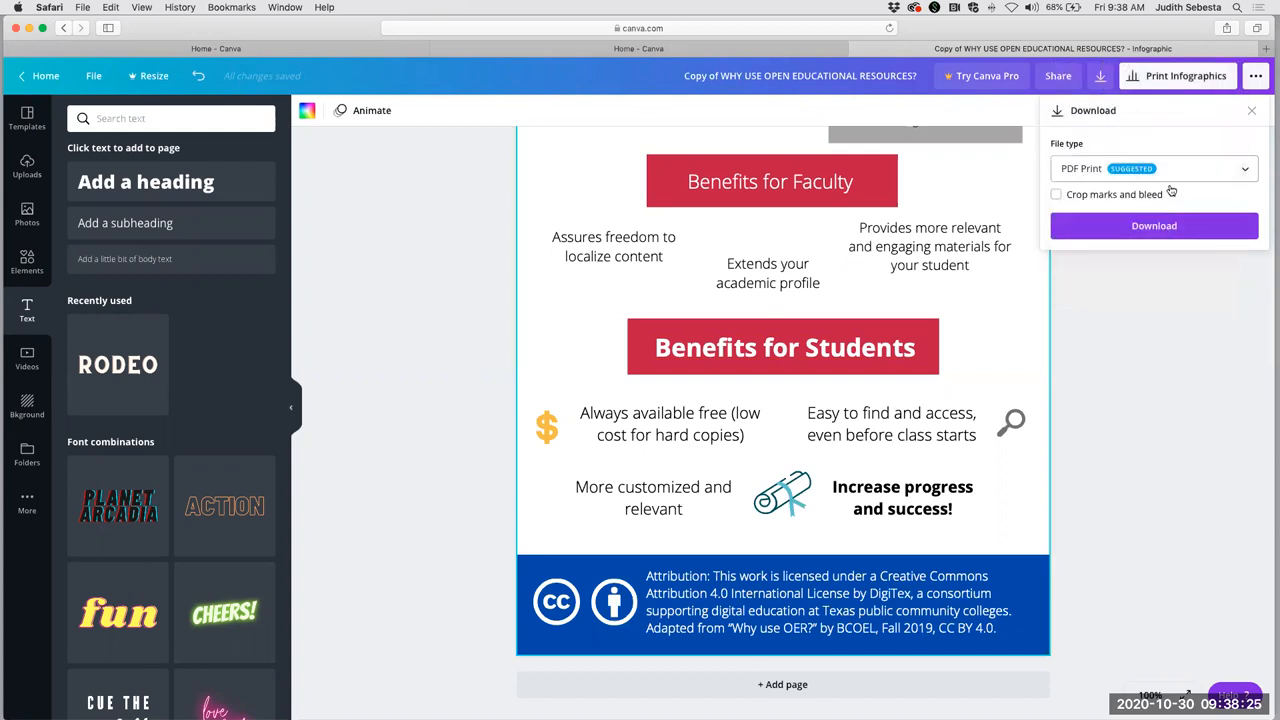
mouse_move(1176, 328)
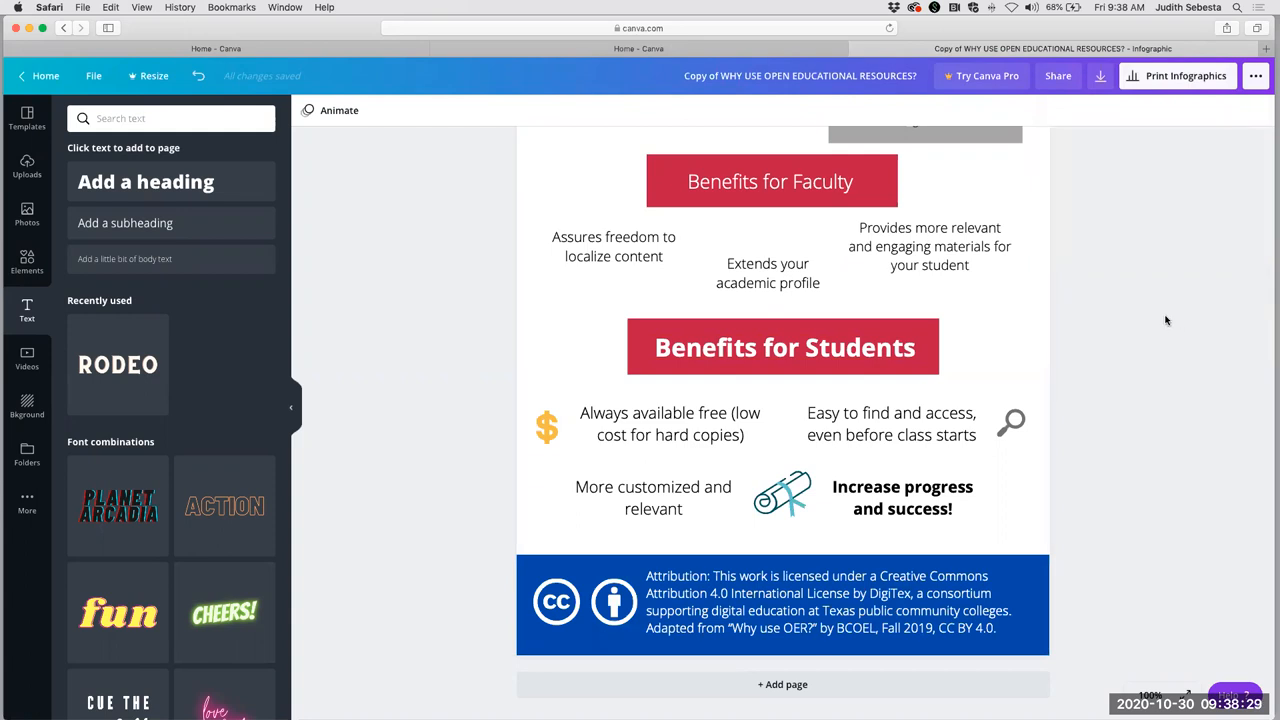
left_click(1060, 76)
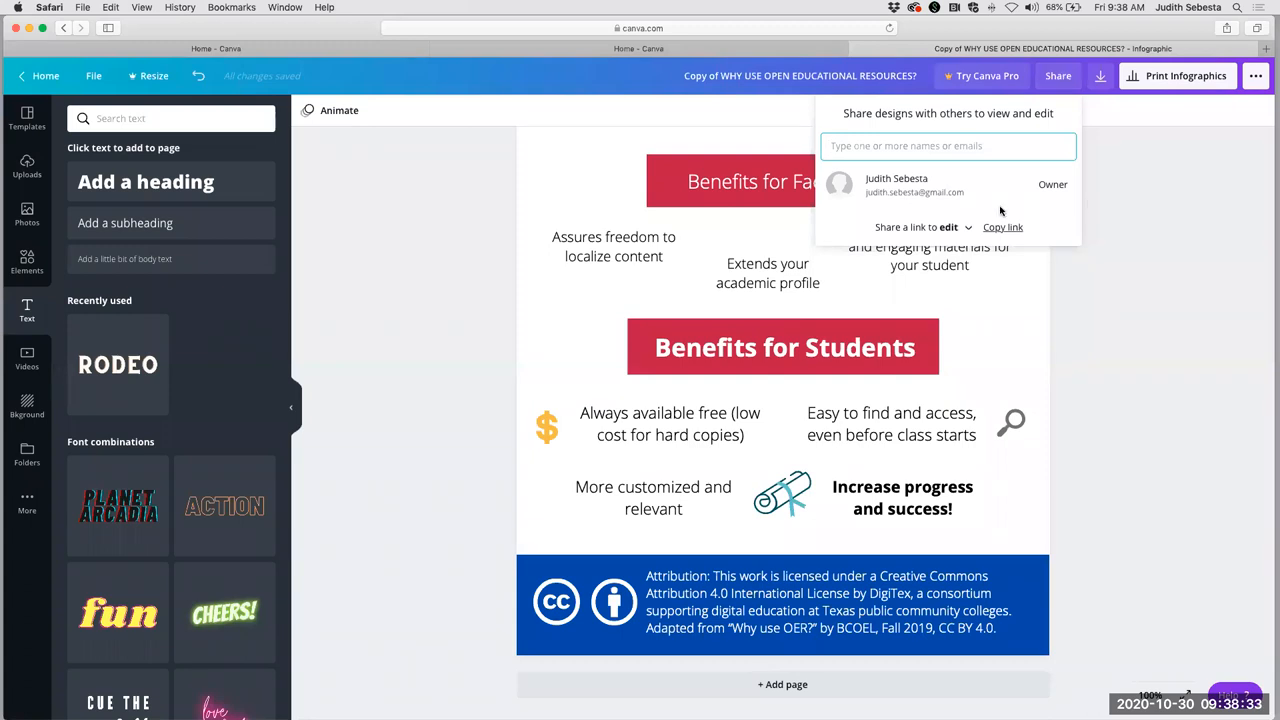
mouse_move(1034, 226)
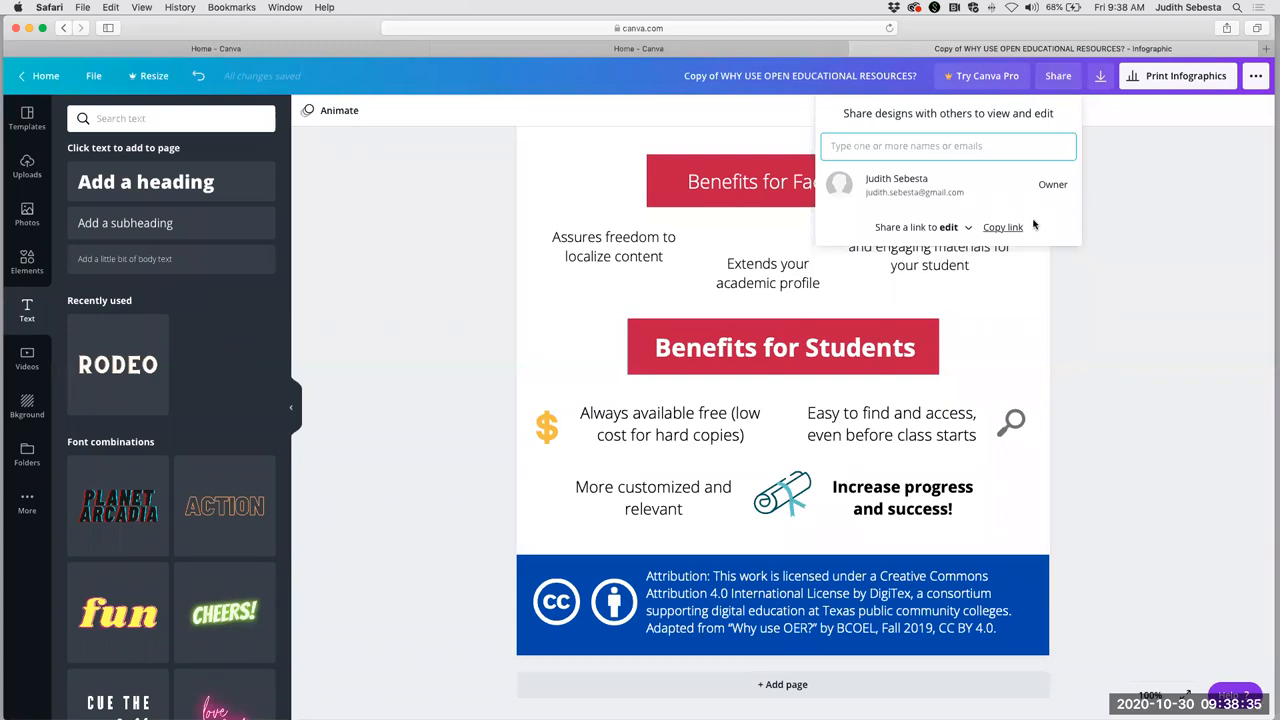
mouse_move(1036, 228)
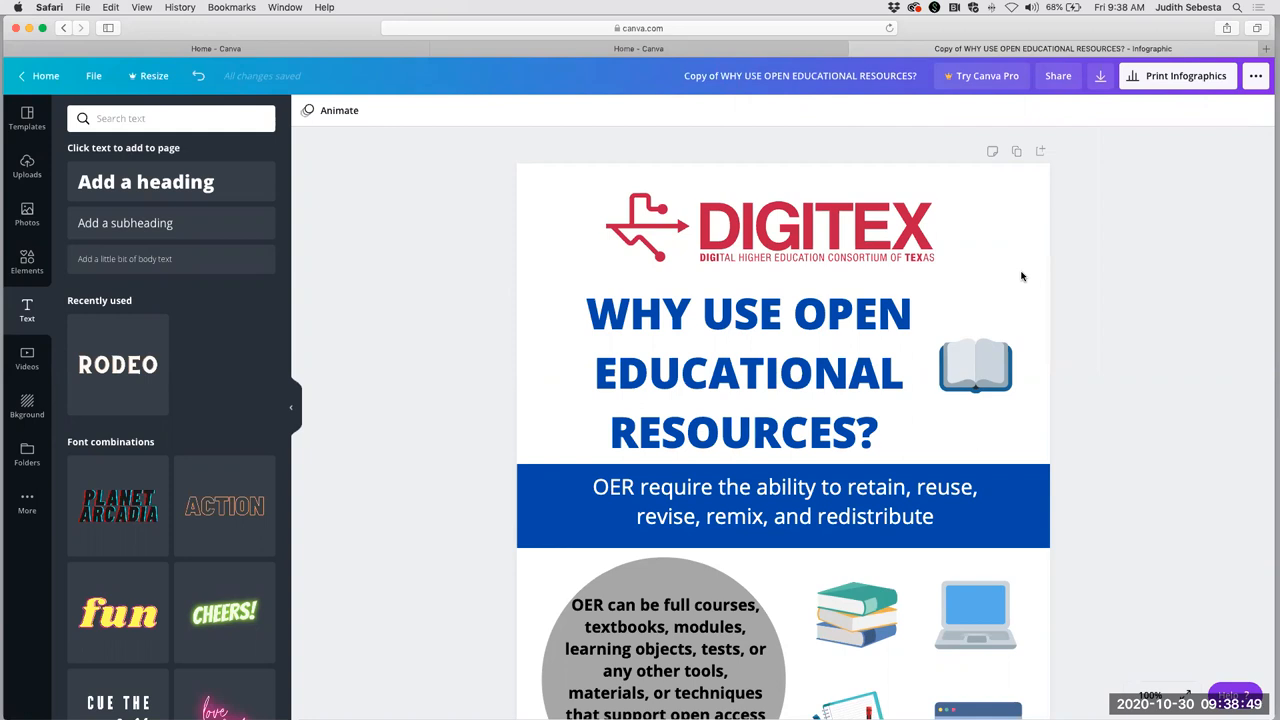
mouse_move(642, 268)
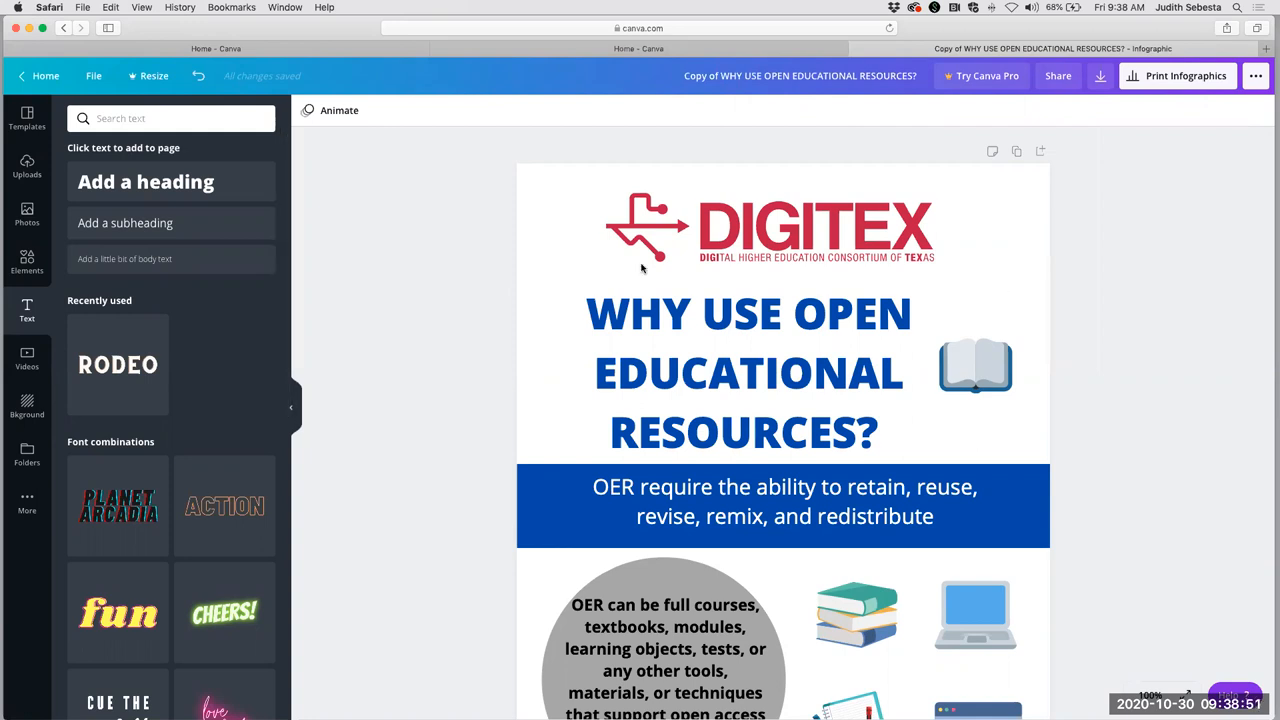